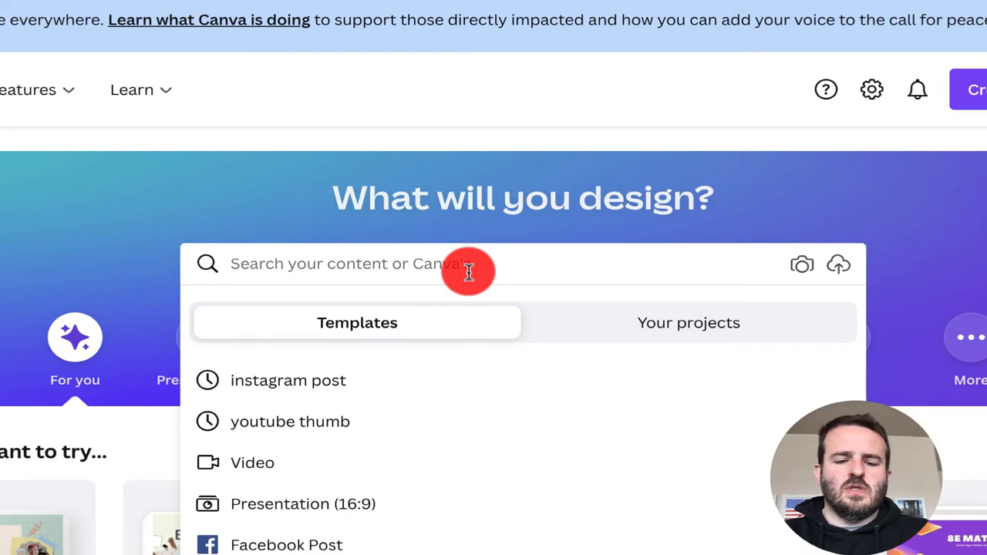
# - Search Canva templates for 'google classroom header' and move on to classroom decor kits
pyautogui.write('Google classroom header')
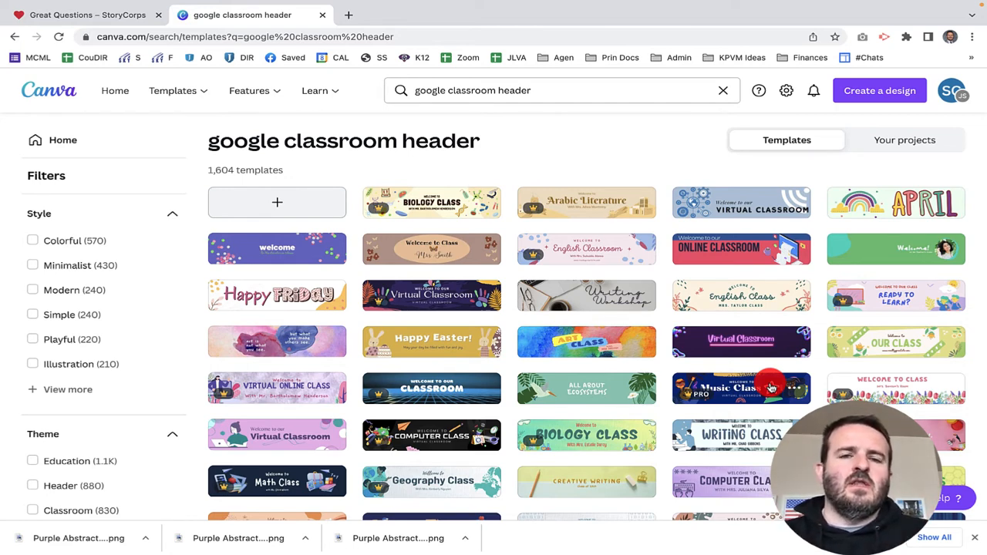
pyautogui.moveTo(691, 296)
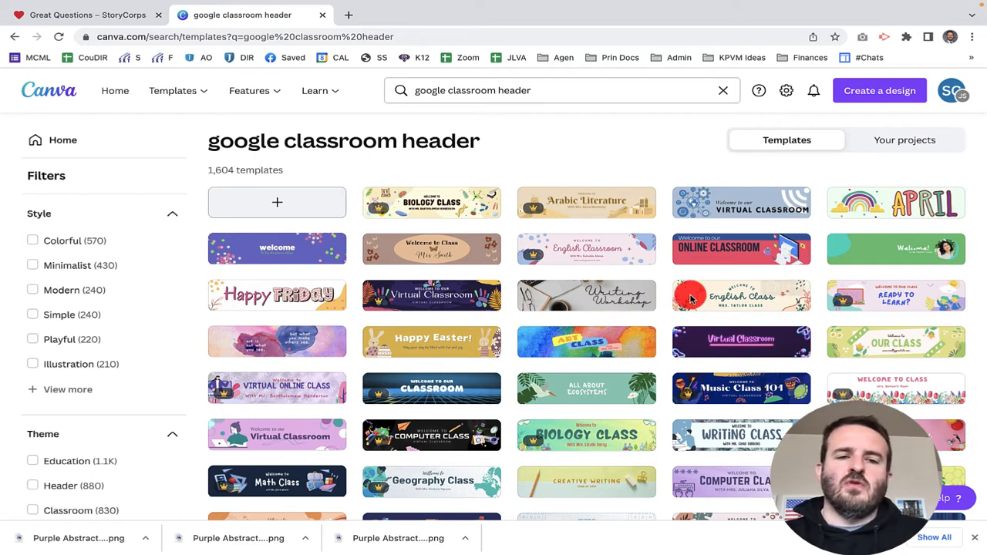
pyautogui.moveTo(294, 202)
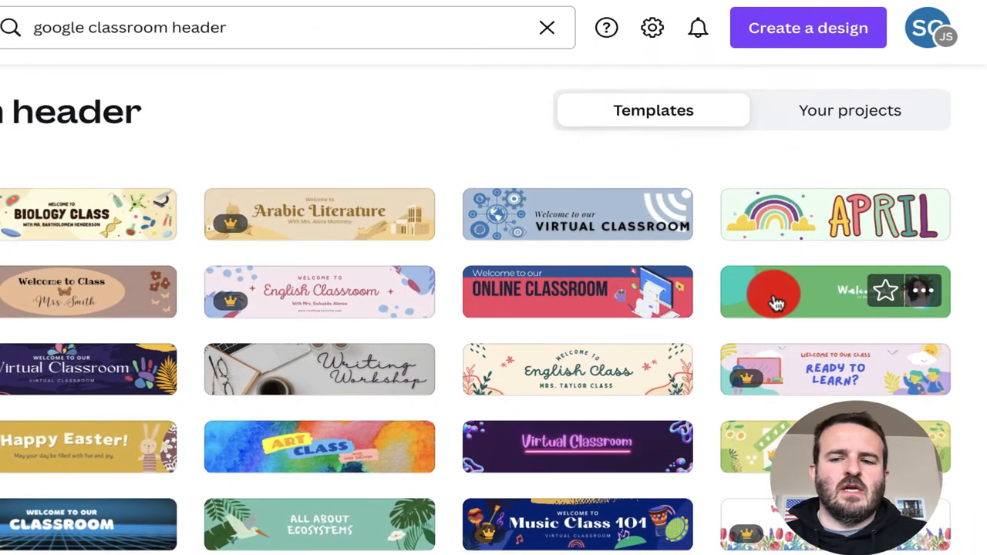
pyautogui.click(774, 293)
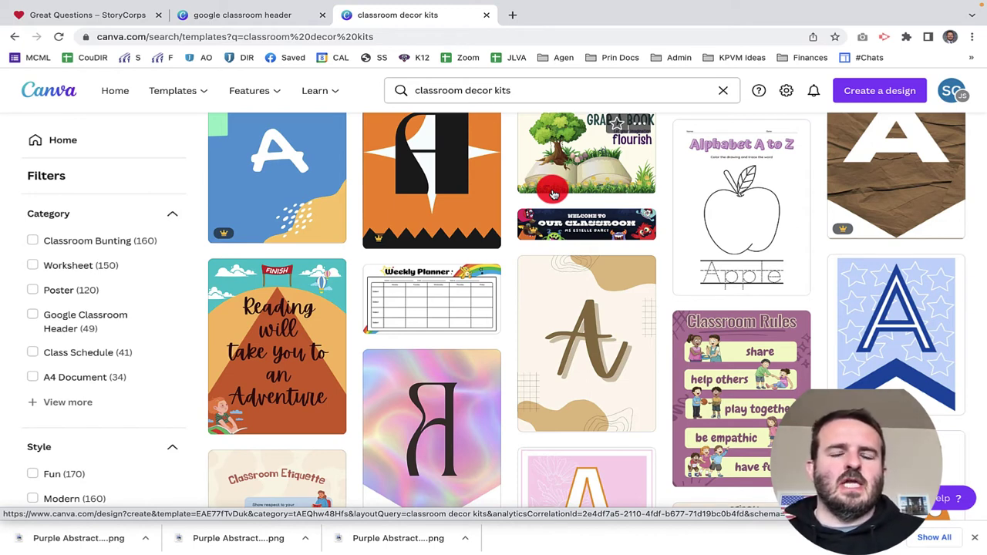
pyautogui.moveTo(639, 202)
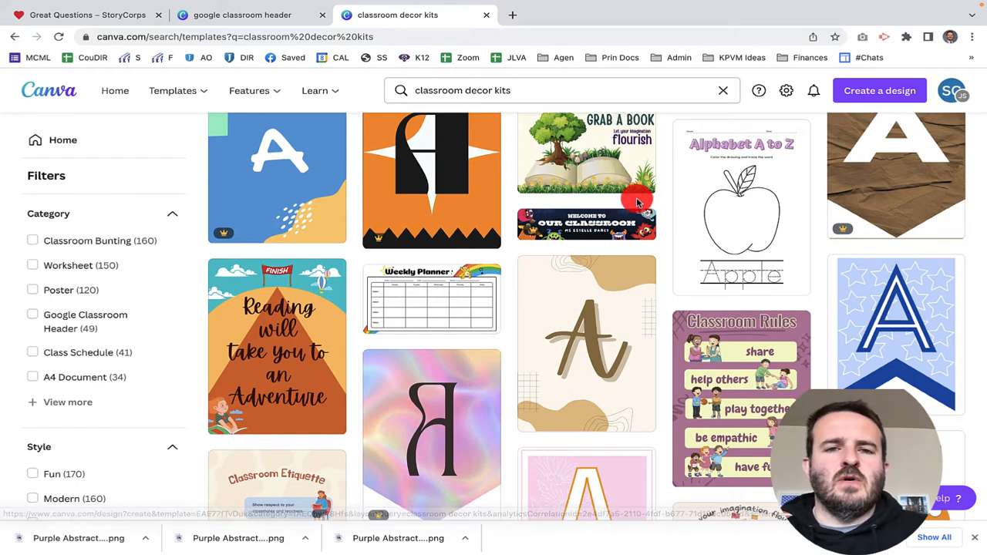
# - Scroll through the classroom decor kit results, then start a 'lesson plans' search
pyautogui.scroll(-3)
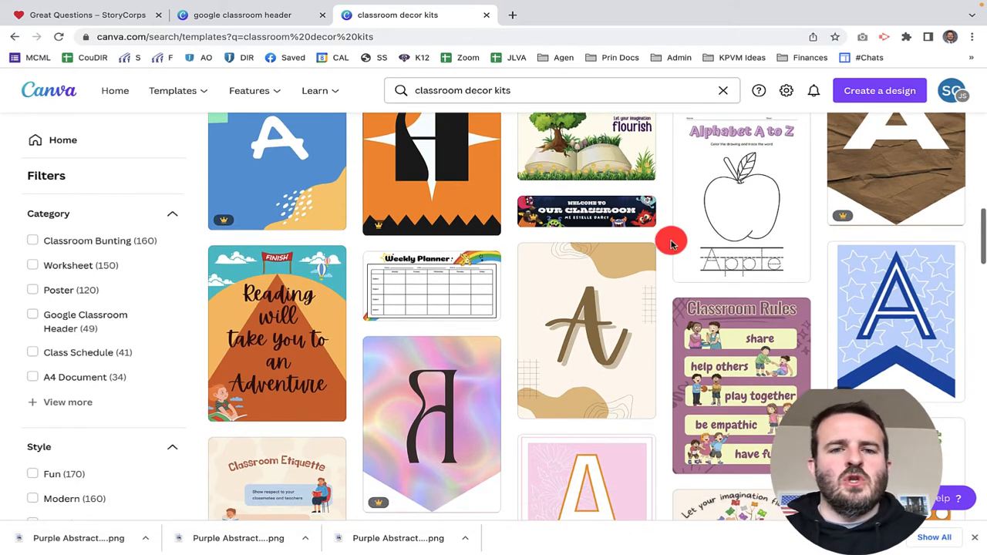
pyautogui.moveTo(586, 213)
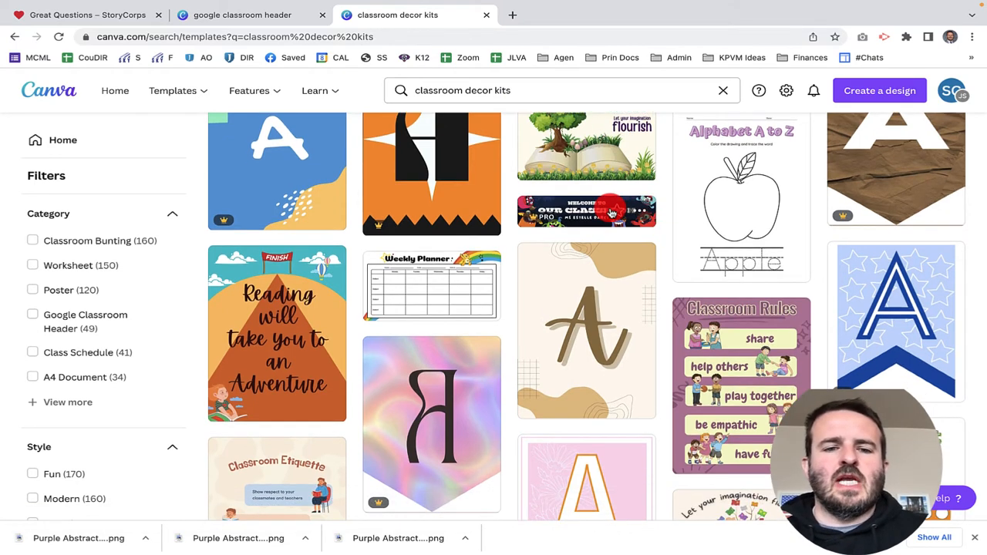
pyautogui.scroll(-3)
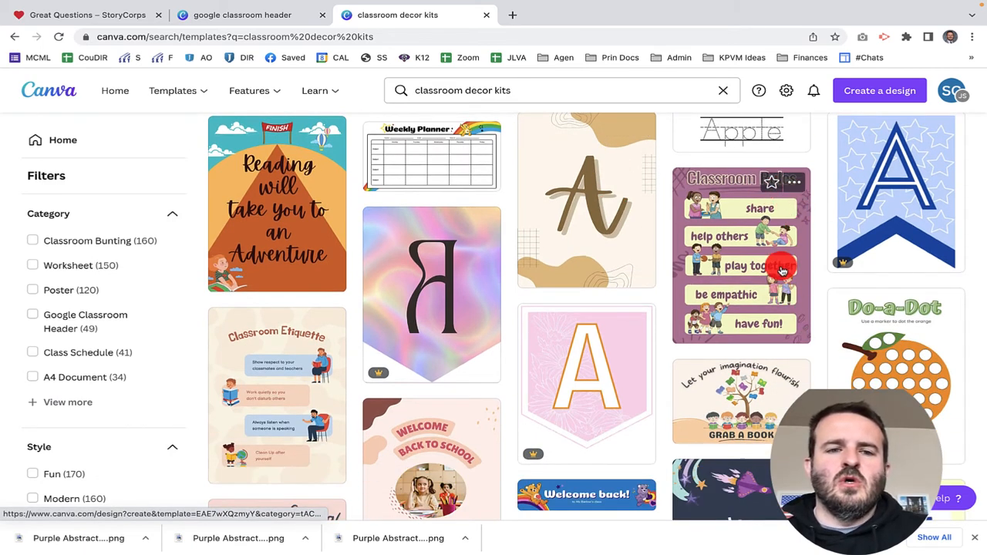
pyautogui.moveTo(287, 245)
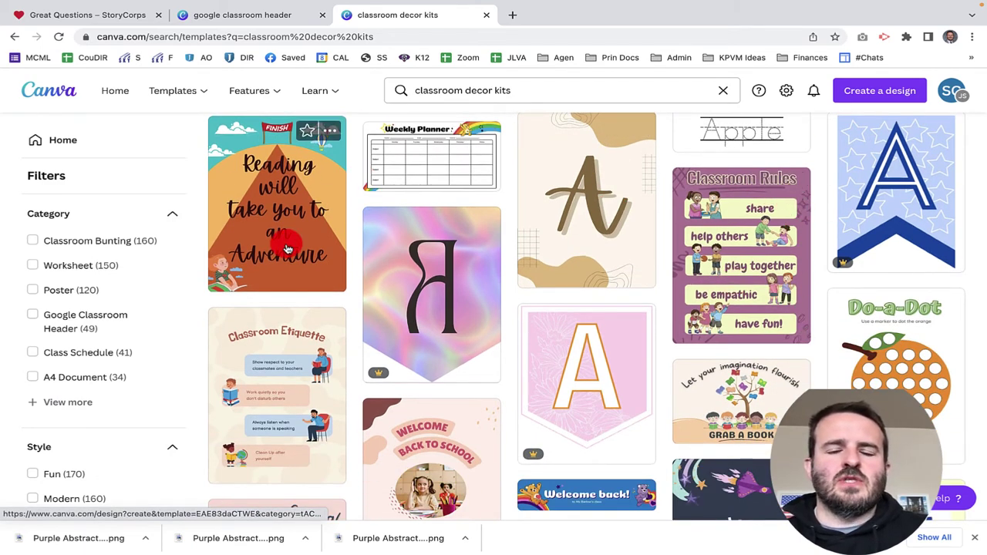
pyautogui.scroll(-3)
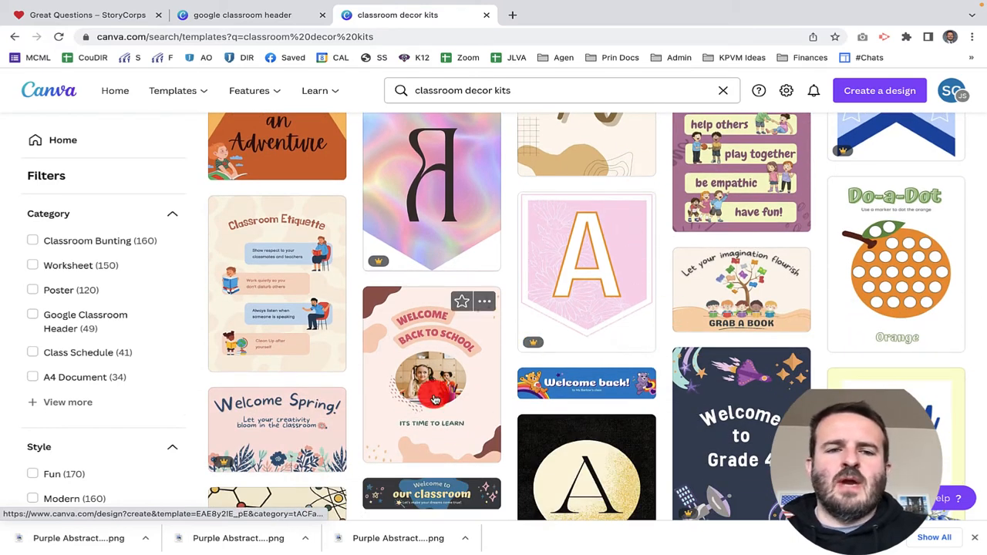
pyautogui.scroll(-3)
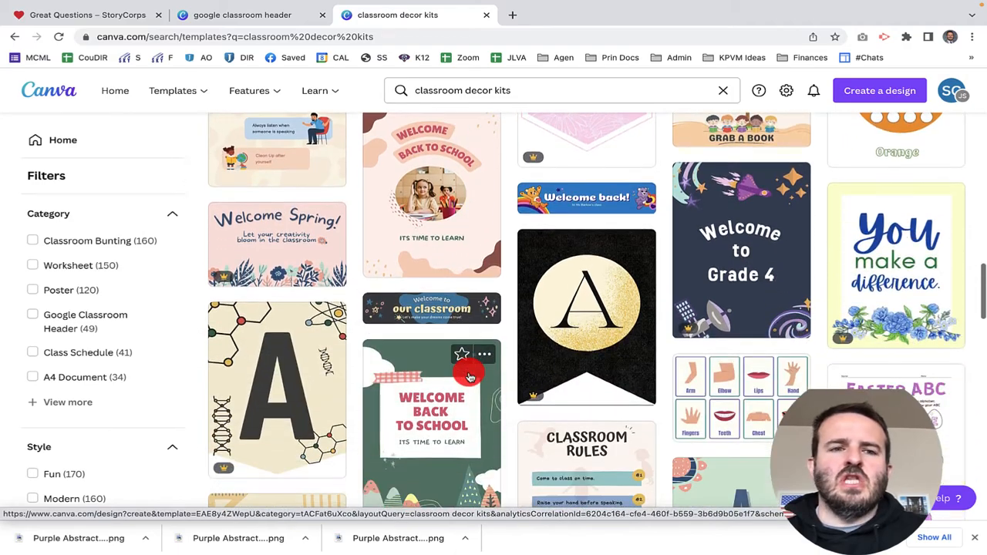
pyautogui.scroll(-3)
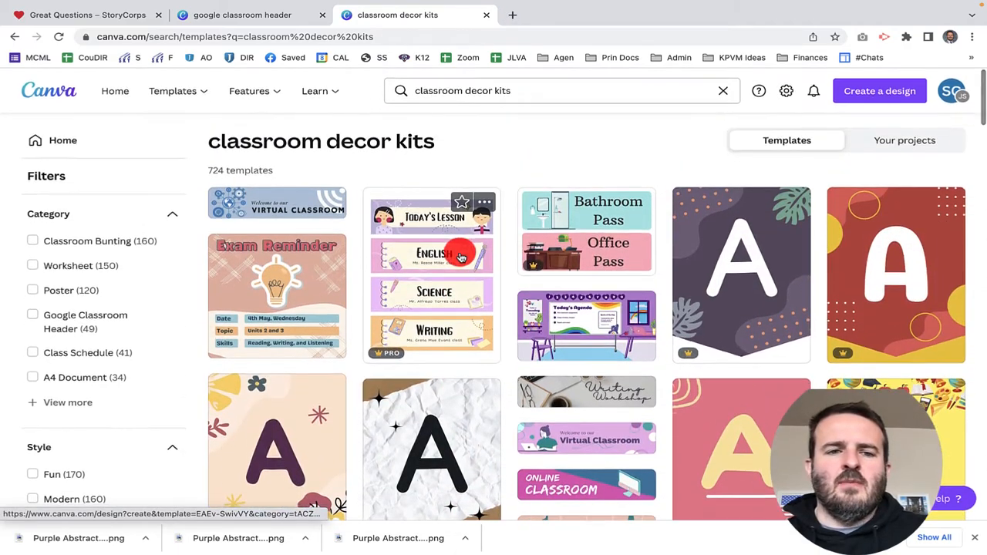
pyautogui.moveTo(409, 351)
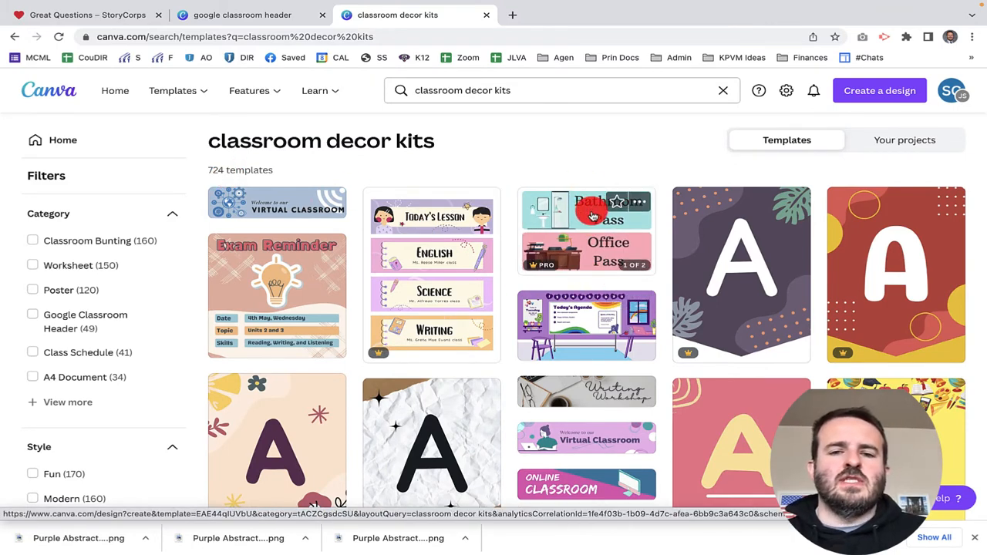
pyautogui.click(586, 228)
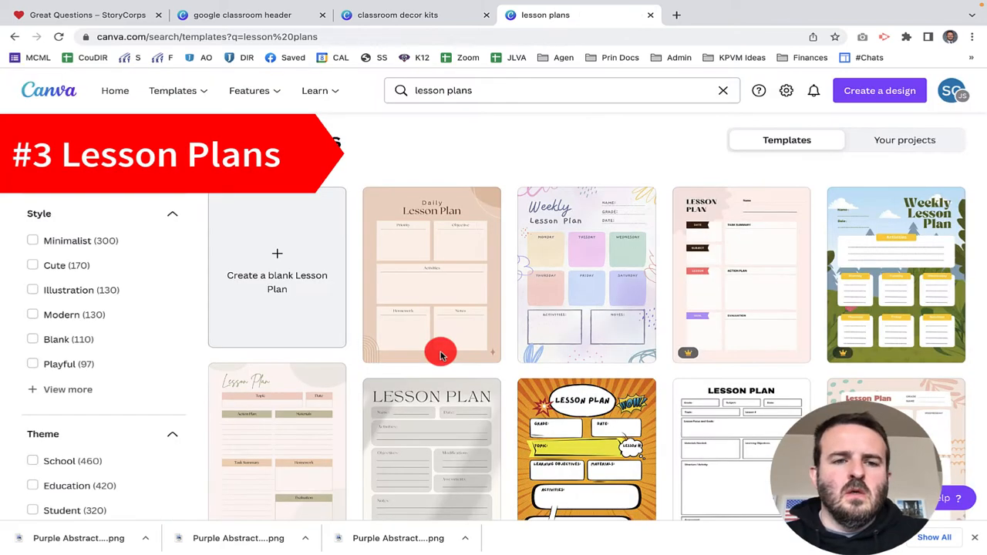
pyautogui.moveTo(442, 354)
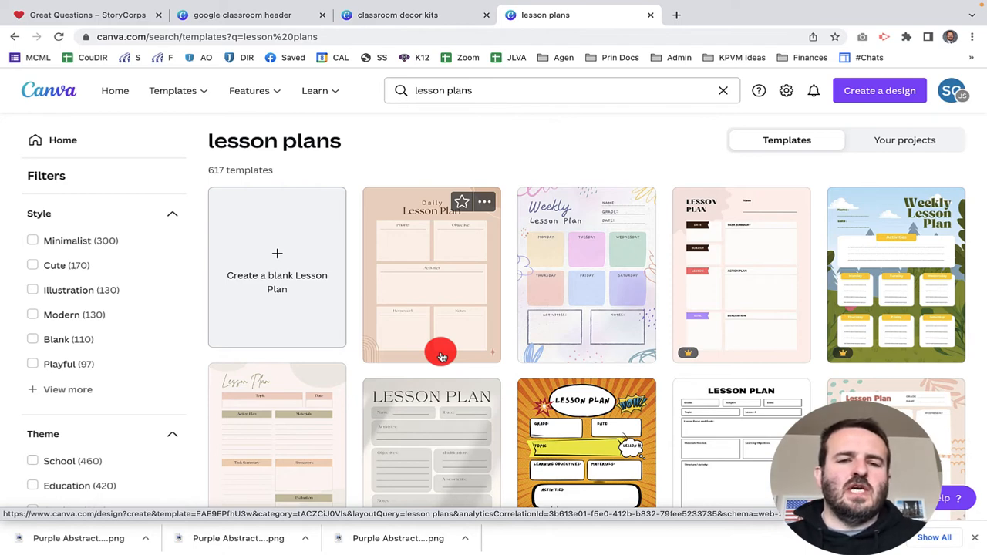
pyautogui.moveTo(420, 275)
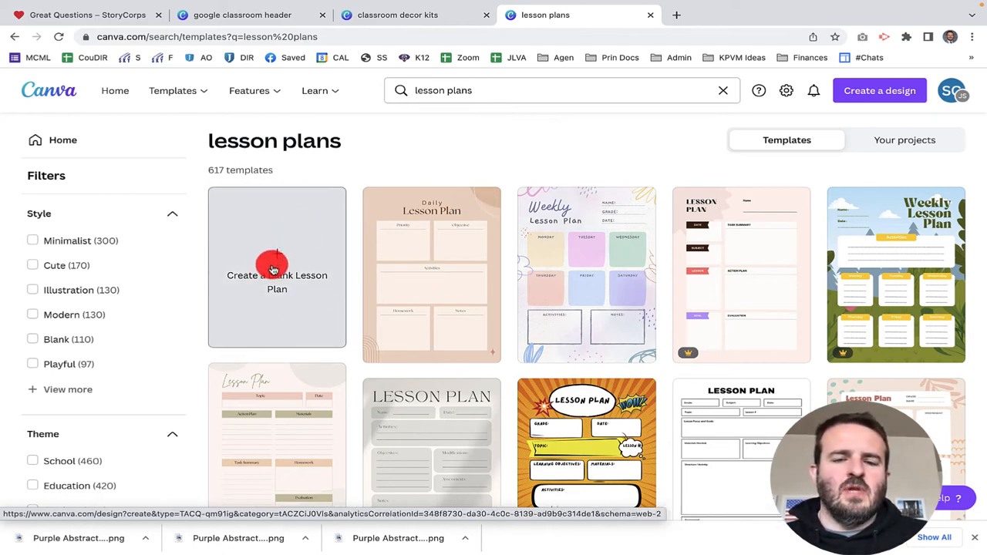
pyautogui.moveTo(583, 305)
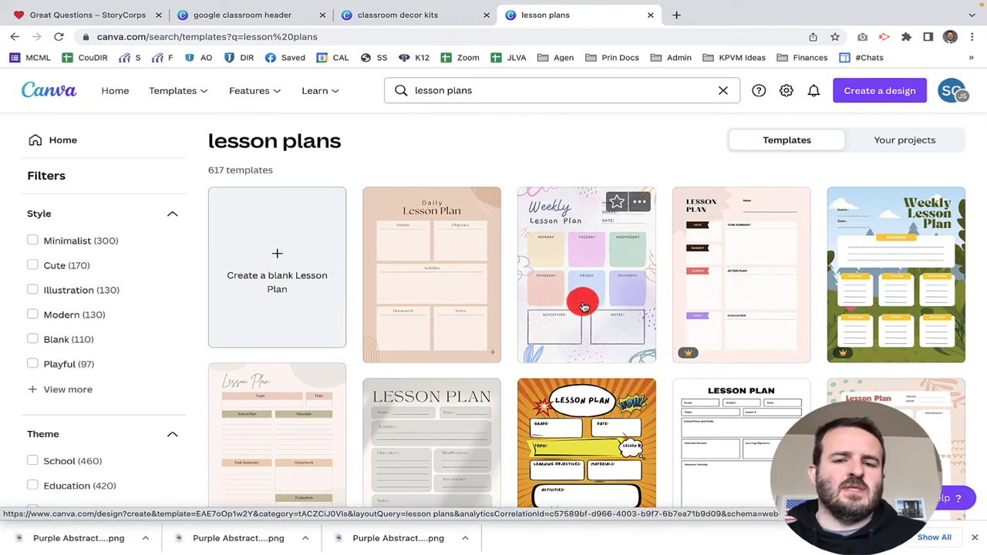
# - Scroll down the lesson plan results to see weekly and daily templates
pyautogui.scroll(-3)
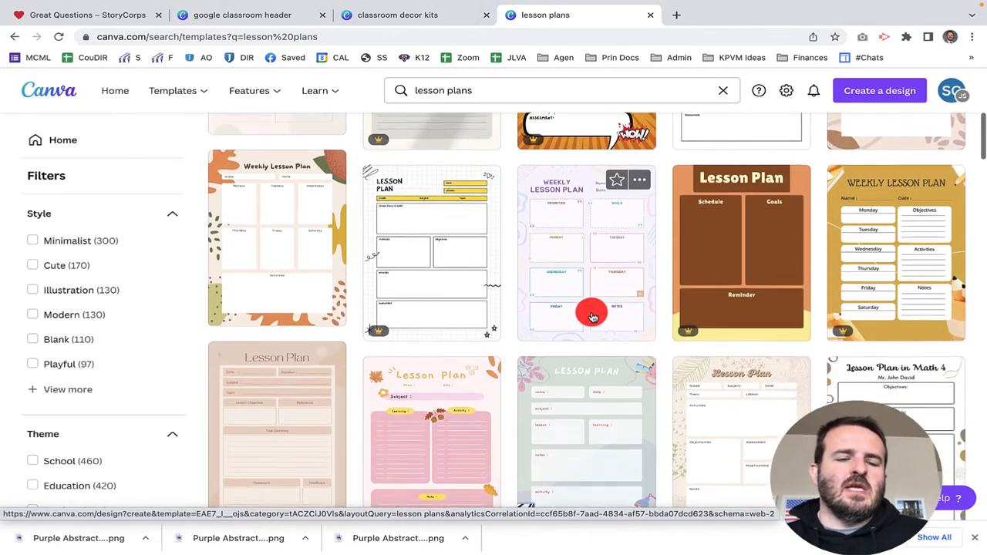
pyautogui.scroll(-3)
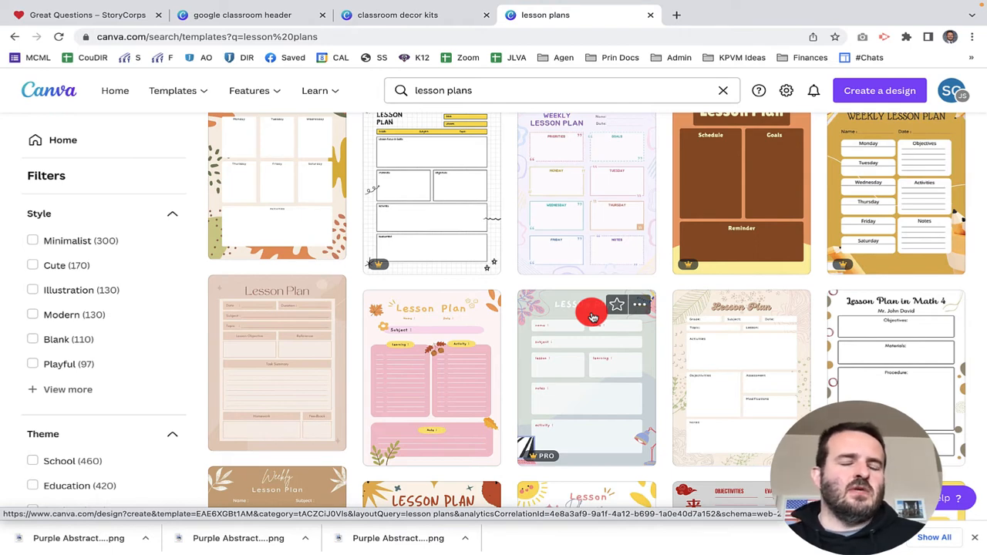
pyautogui.moveTo(600, 280)
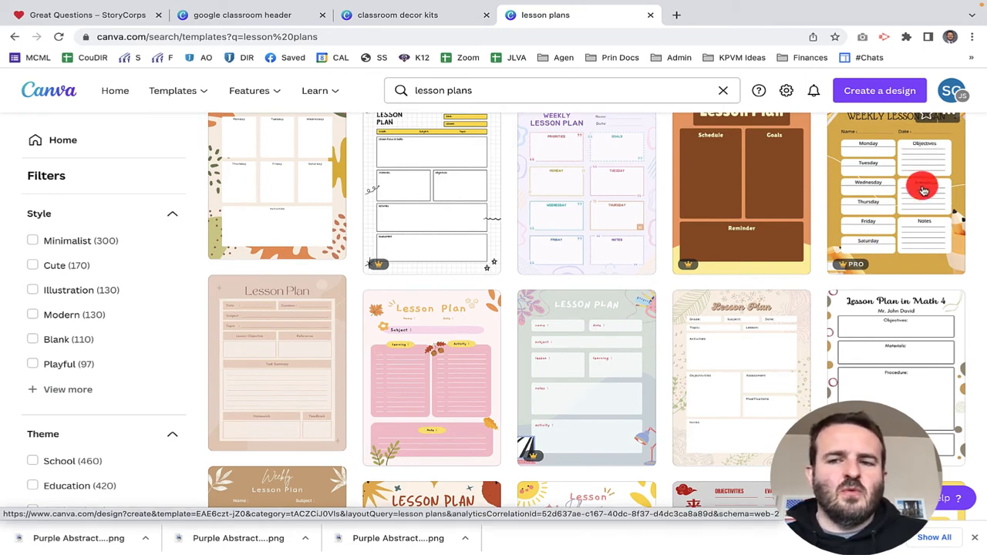
# - Open the yellow Weekly Lesson Plan template and view its background colour options
pyautogui.click(922, 189)
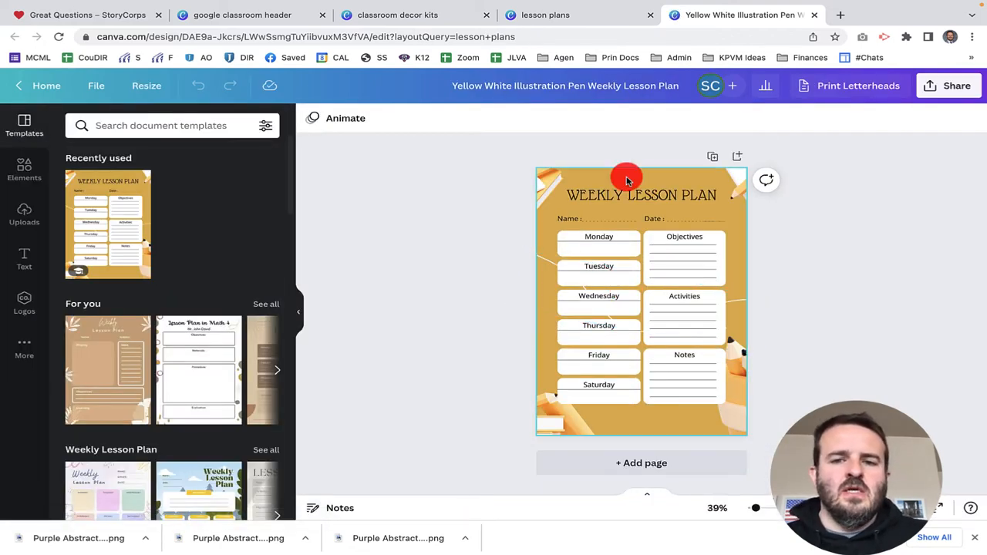
pyautogui.click(626, 179)
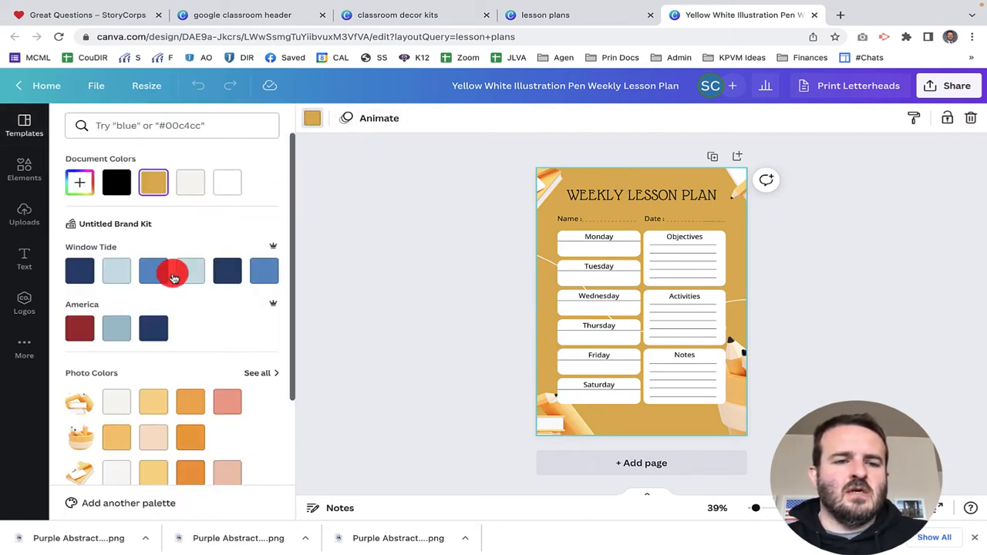
pyautogui.click(117, 271)
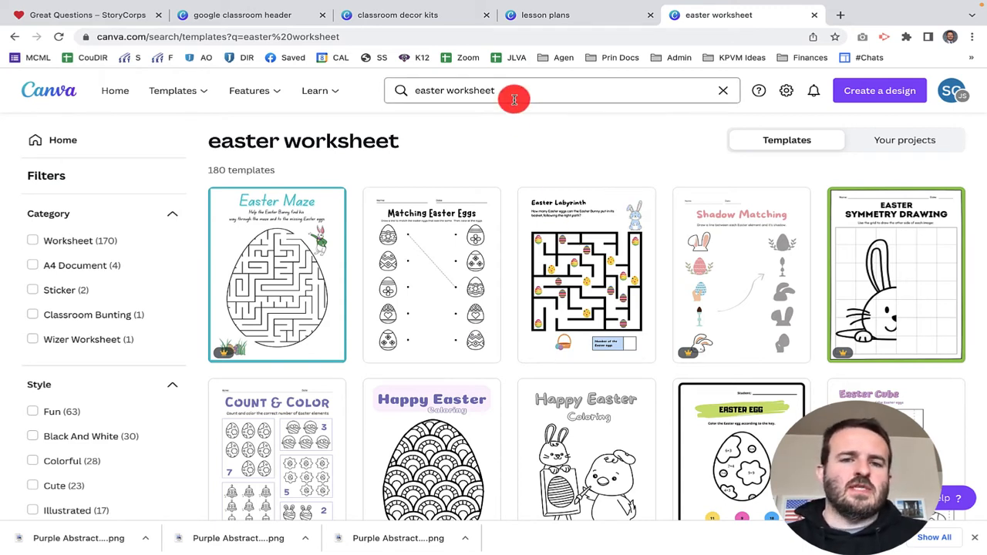
pyautogui.moveTo(457, 114)
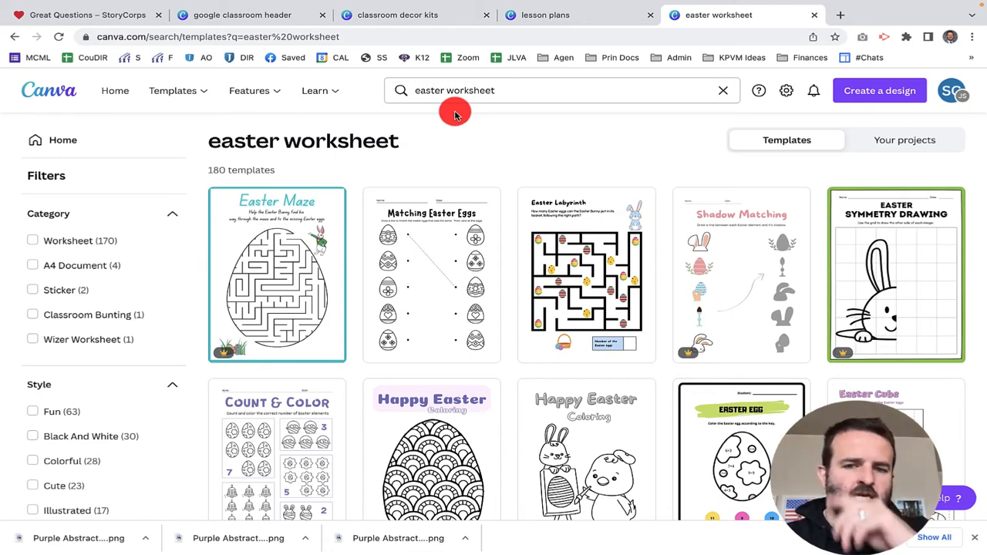
# - Scroll through the math worksheet results and move on to spelling worksheets
pyautogui.scroll(-3)
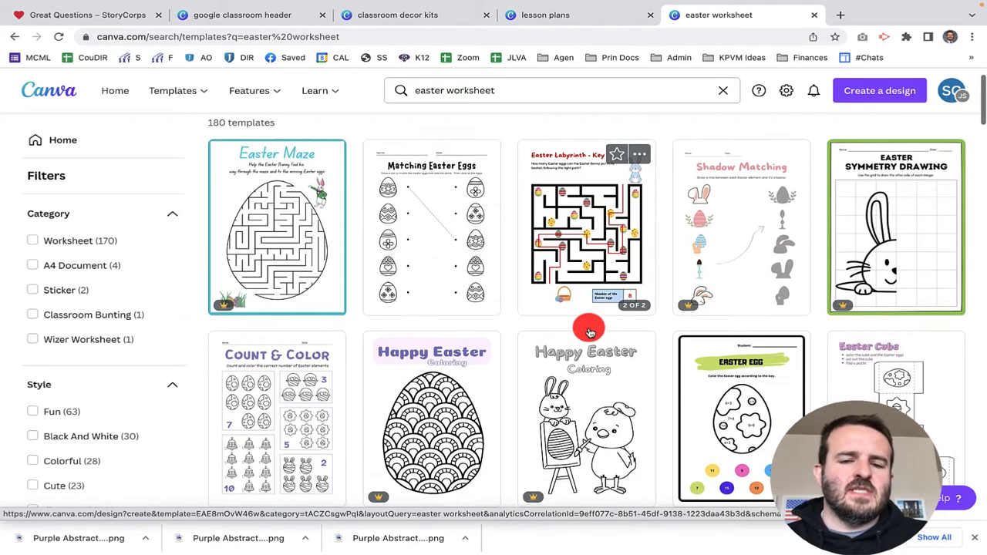
pyautogui.scroll(-3)
pyautogui.write('math')
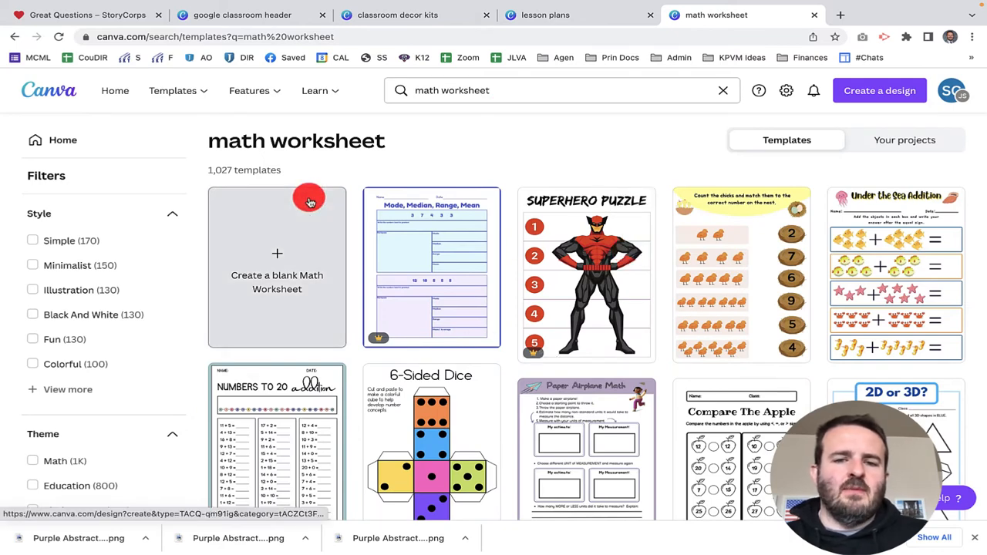
pyautogui.scroll(-3)
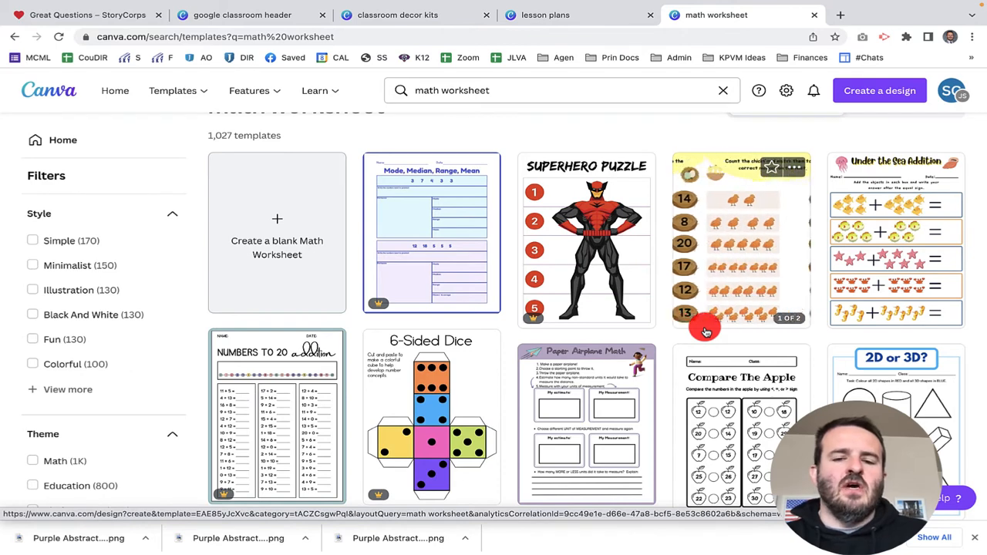
pyautogui.scroll(-3)
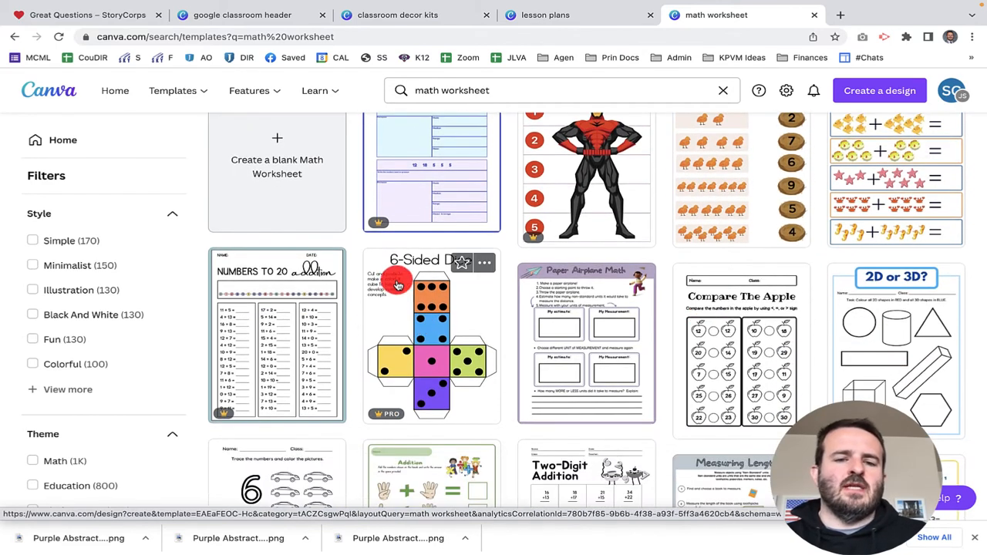
pyautogui.moveTo(462, 392)
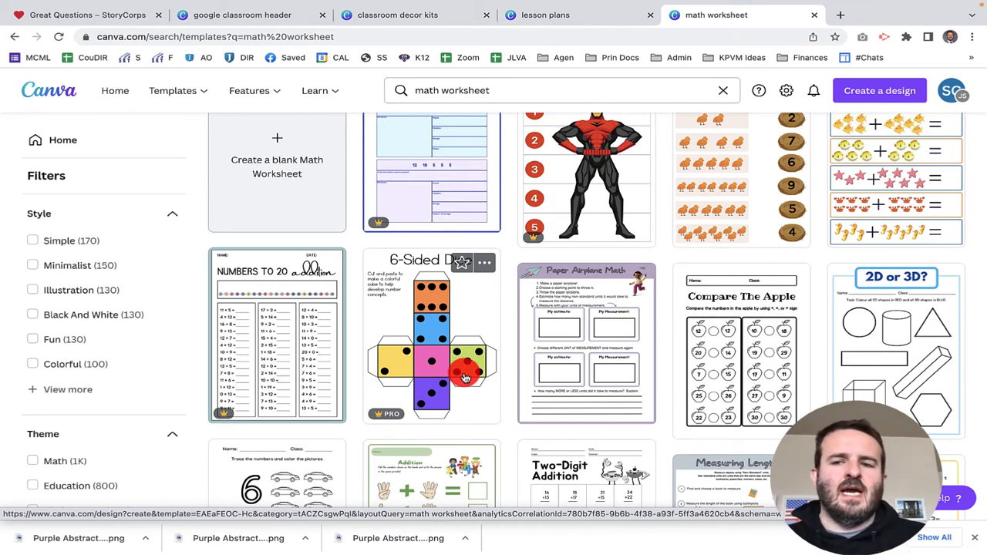
pyautogui.scroll(-3)
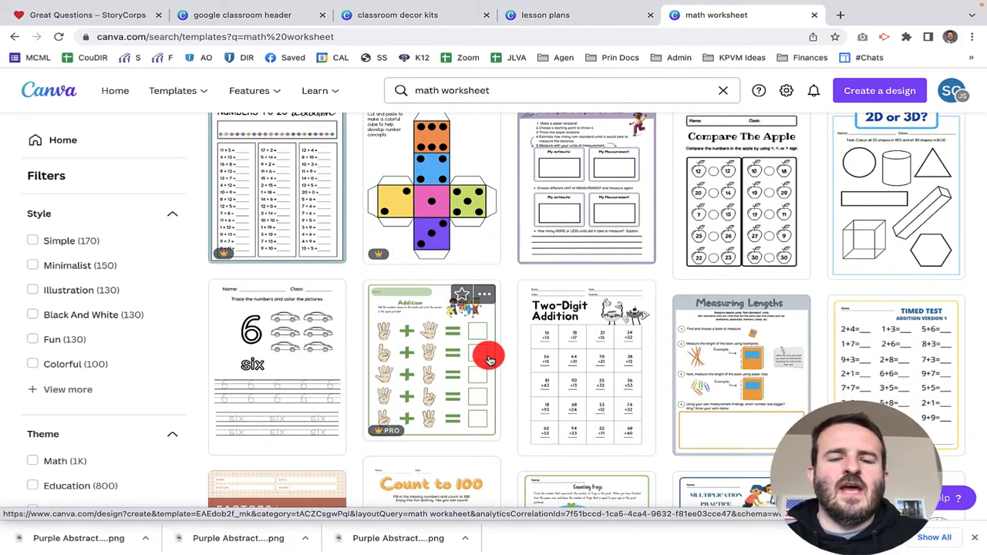
pyautogui.click(441, 90)
pyautogui.write('spelling')
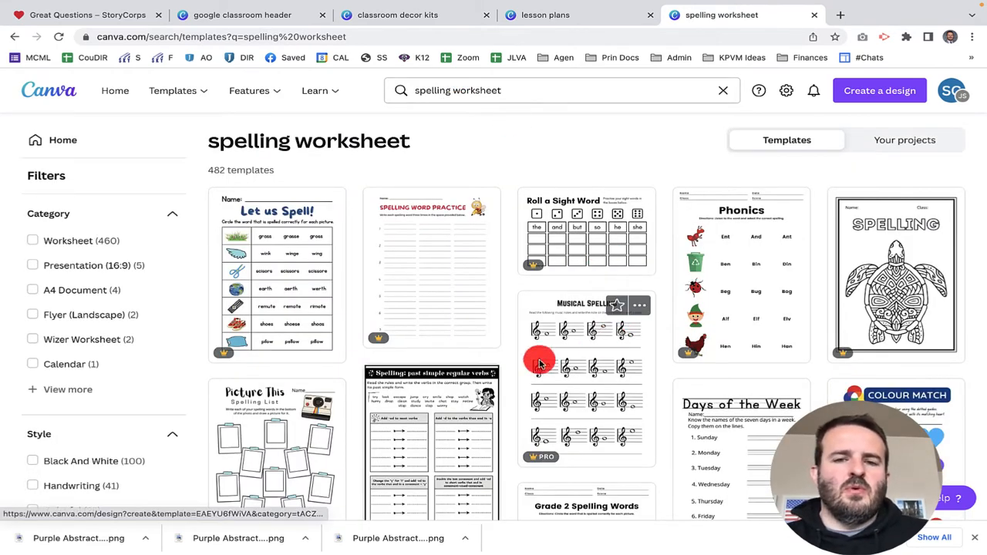
pyautogui.moveTo(631, 229)
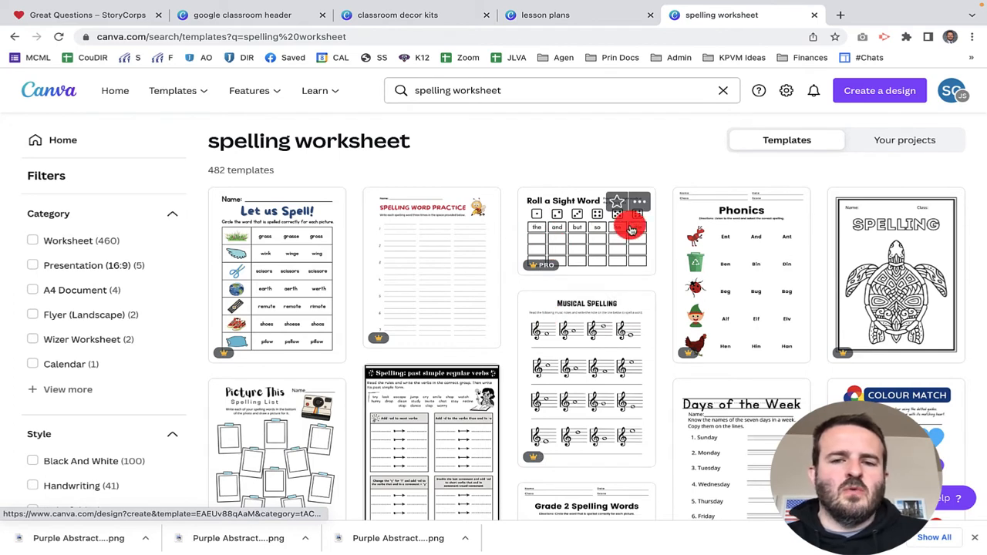
pyautogui.moveTo(587, 459)
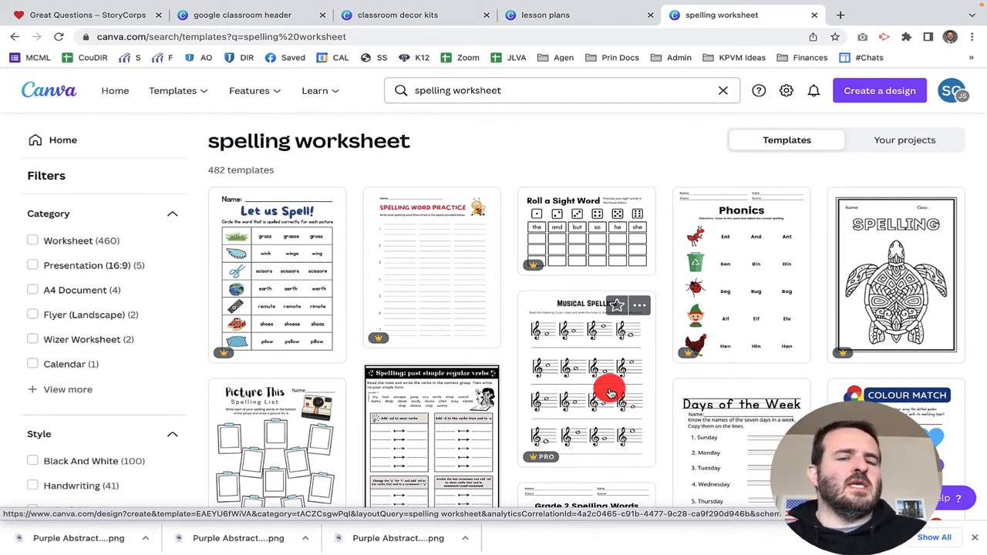
pyautogui.moveTo(580, 338)
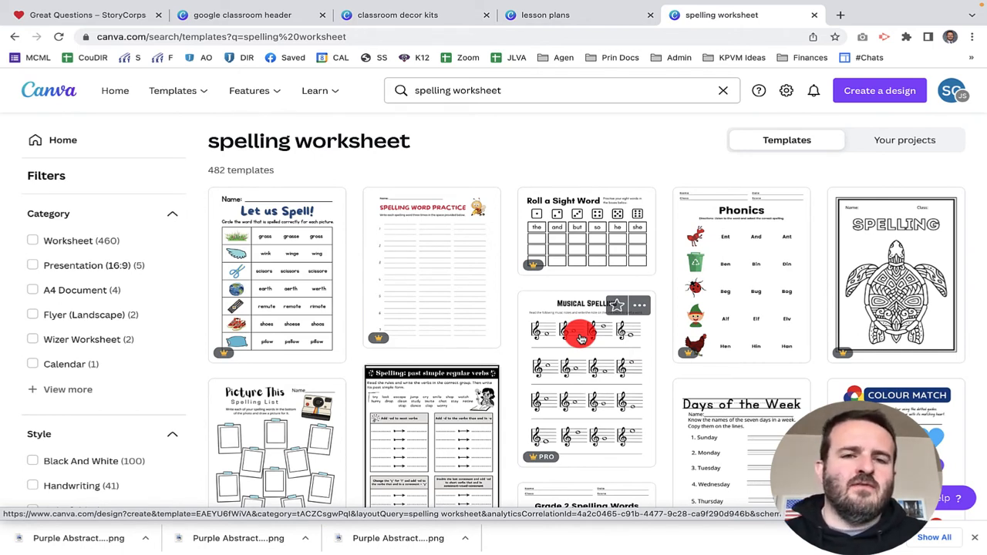
# - Search templates for 'certificates' and scroll through the 6,714 results
pyautogui.write('certificates')
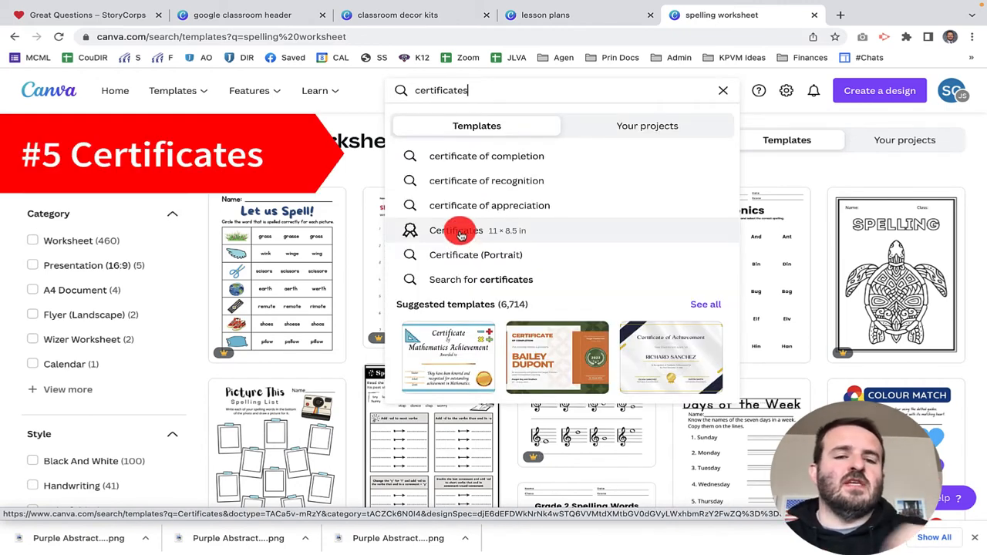
pyautogui.click(460, 235)
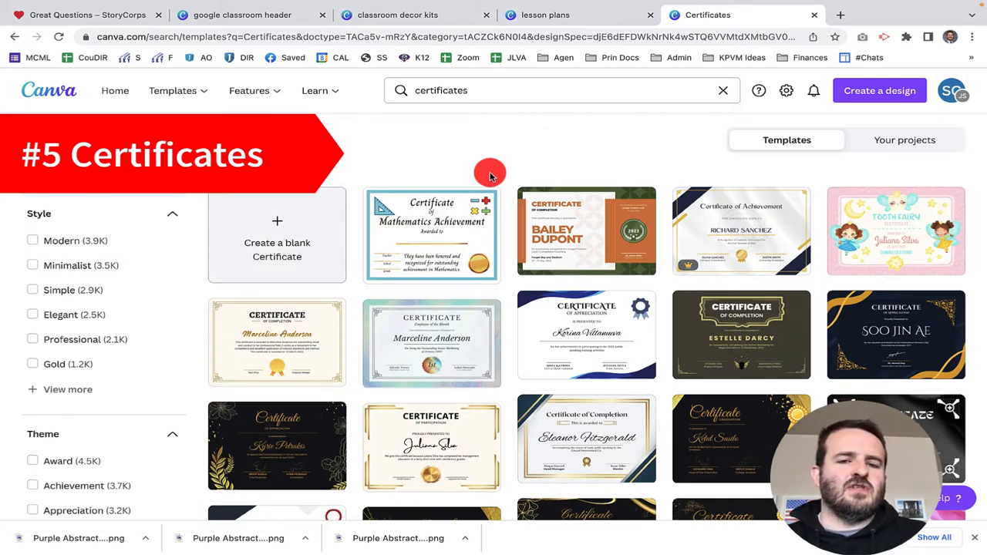
pyautogui.moveTo(637, 311)
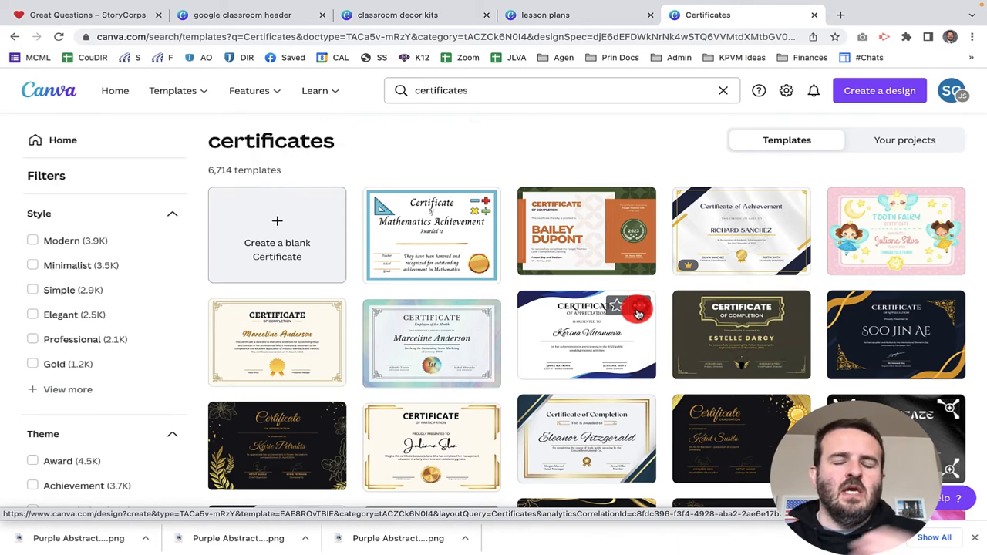
pyautogui.moveTo(675, 347)
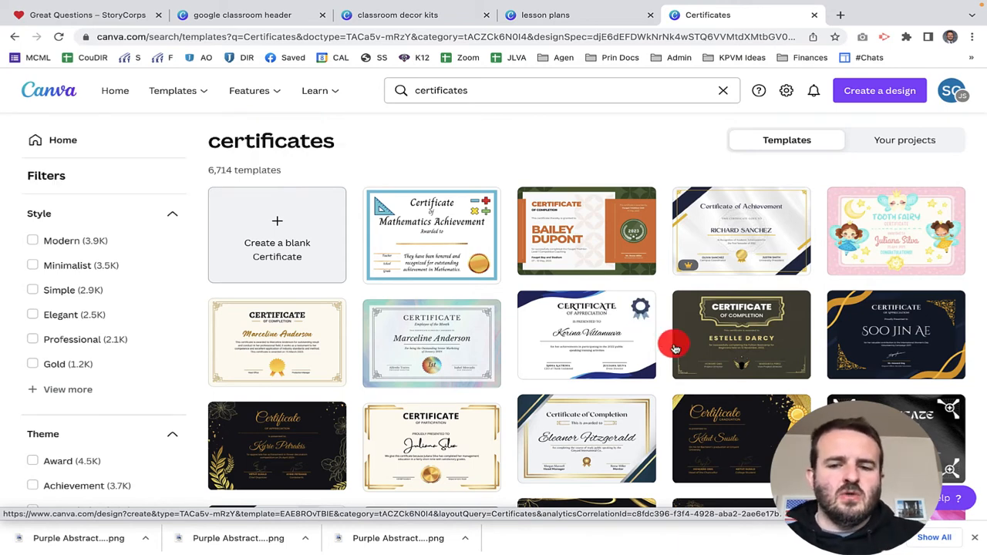
pyautogui.scroll(-3)
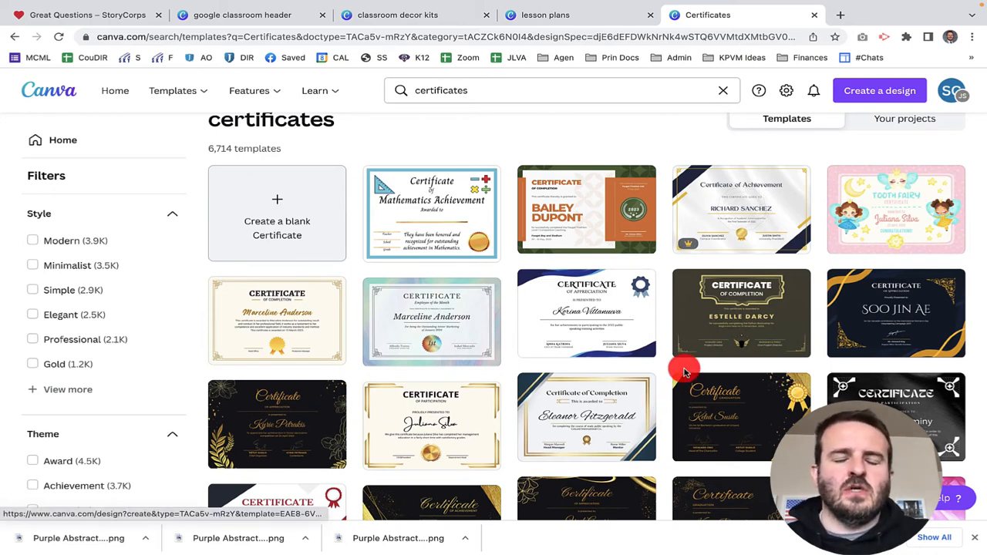
pyautogui.scroll(-3)
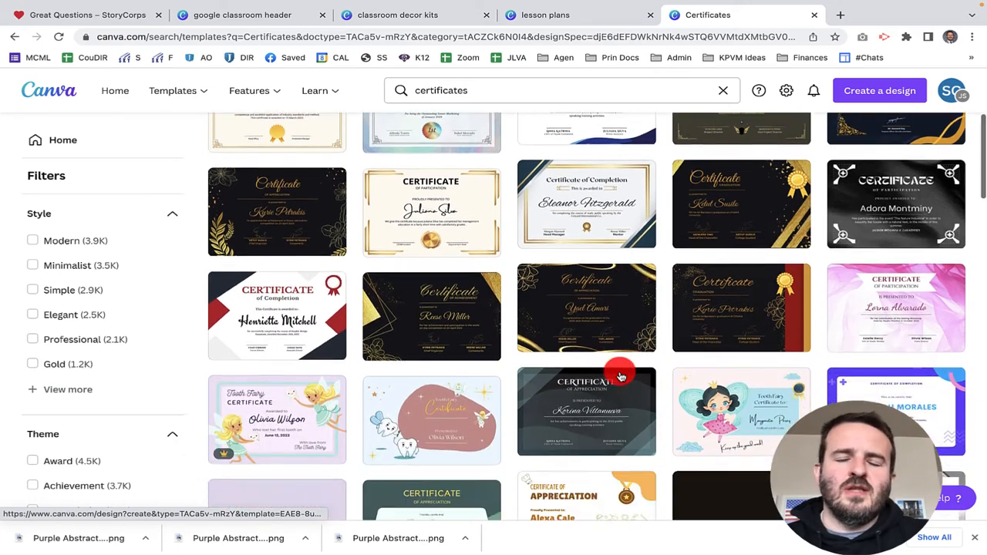
pyautogui.scroll(-3)
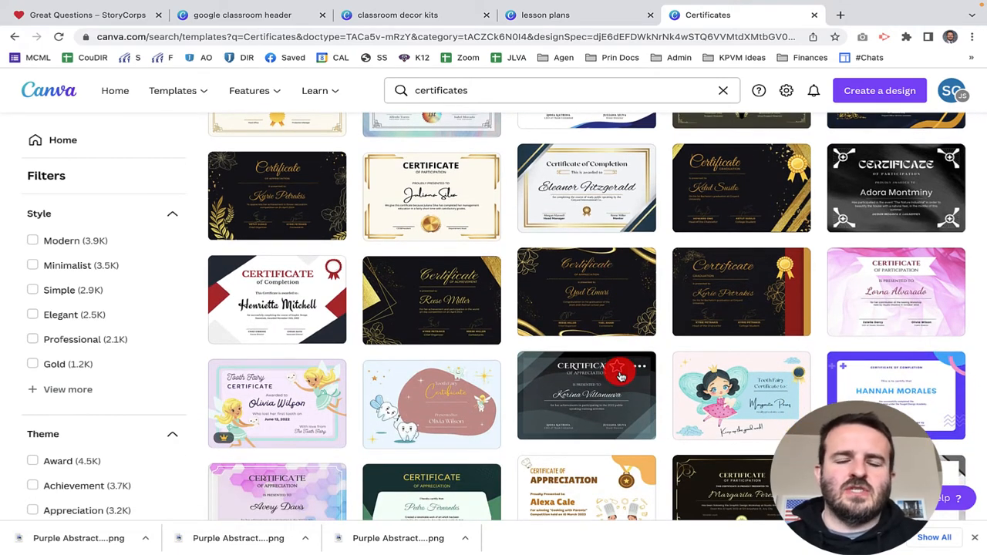
pyautogui.moveTo(605, 321)
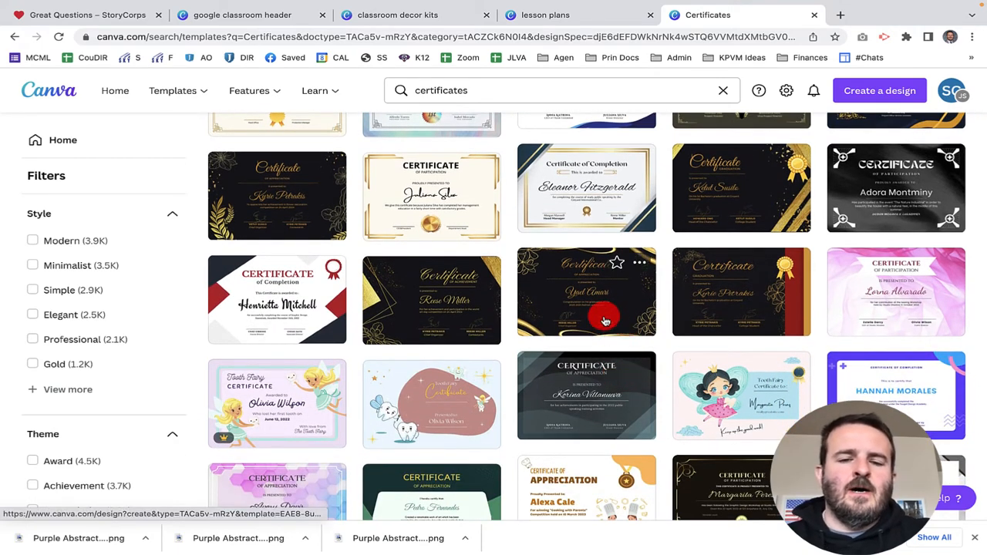
pyautogui.scroll(-3)
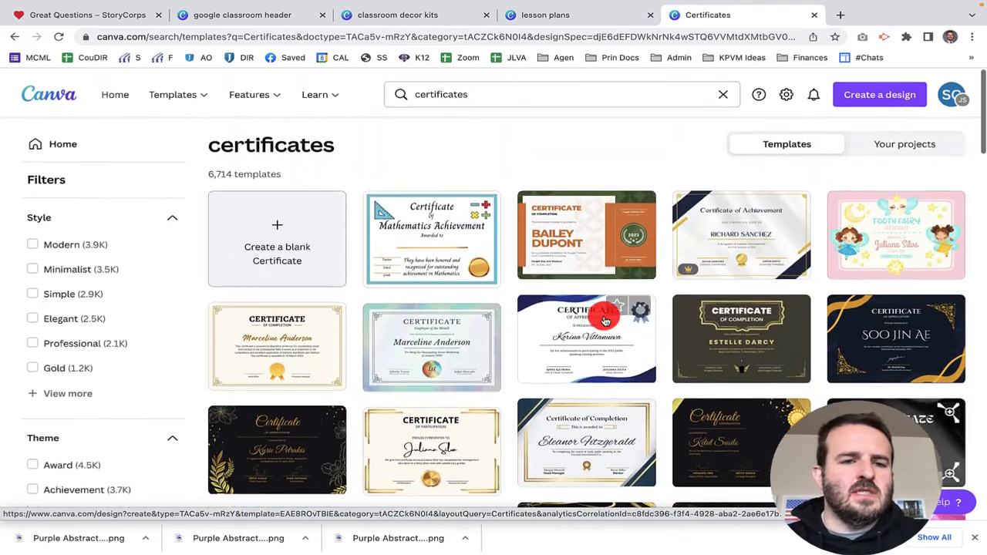
# - Scroll the certificate results near the Mathematics Achievement template
pyautogui.scroll(-3)
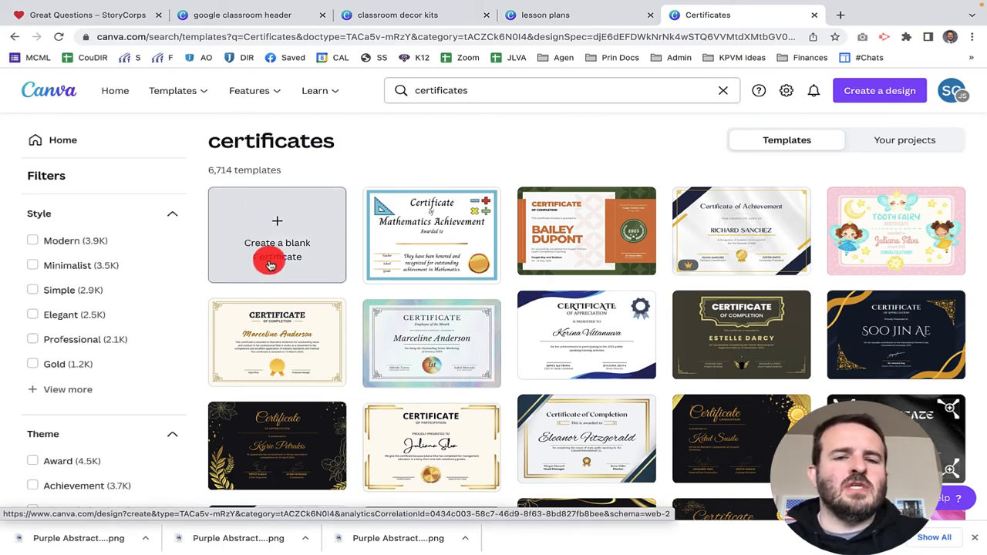
pyautogui.moveTo(432, 336)
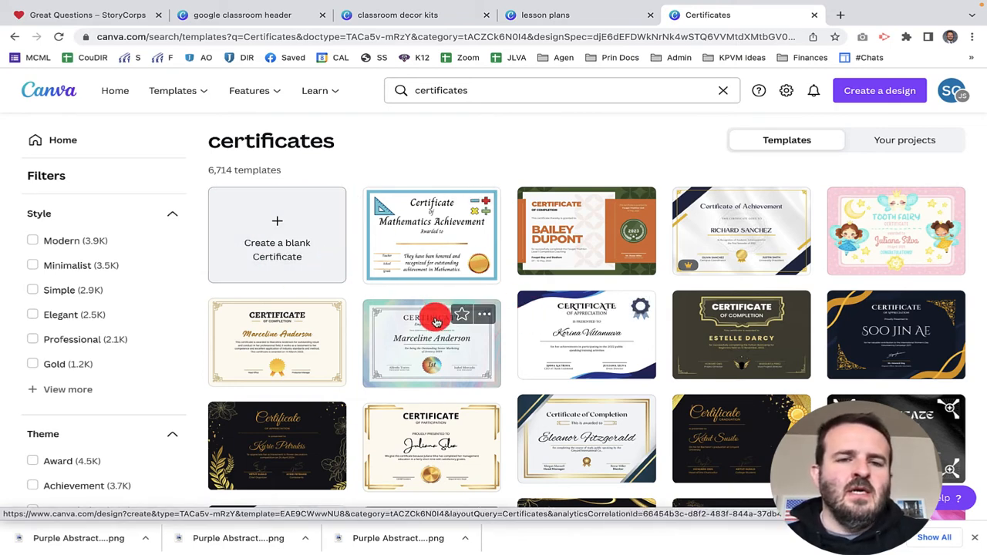
pyautogui.moveTo(379, 275)
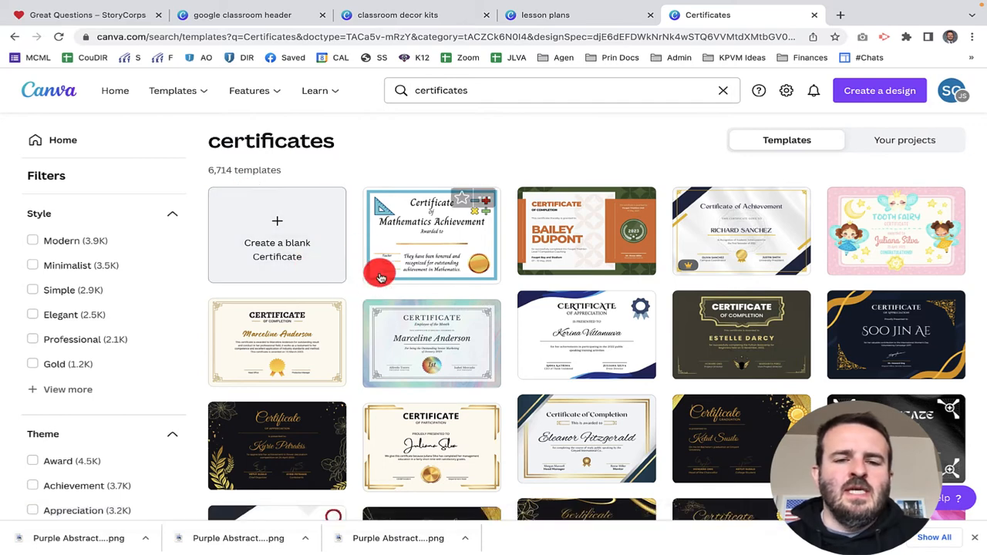
pyautogui.moveTo(422, 255)
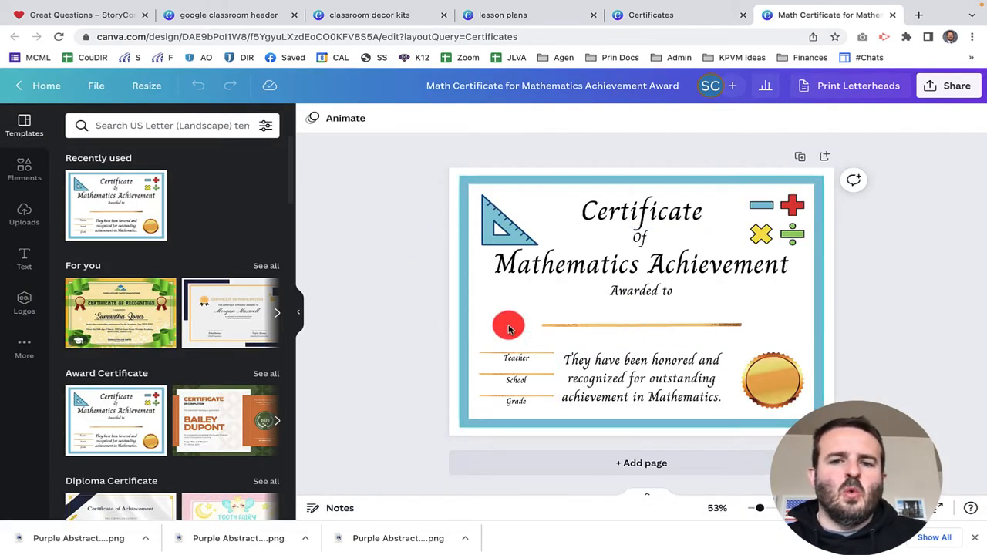
# - Adjust the certificate in the editor and start a 'Postcards' template search
pyautogui.moveTo(509, 324); pyautogui.dragTo(516, 299)
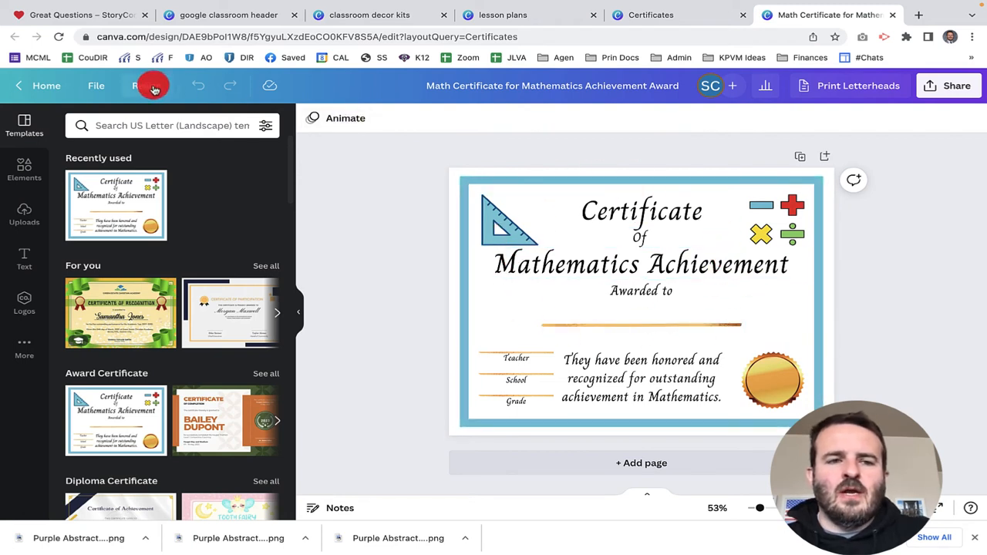
pyautogui.click(158, 86)
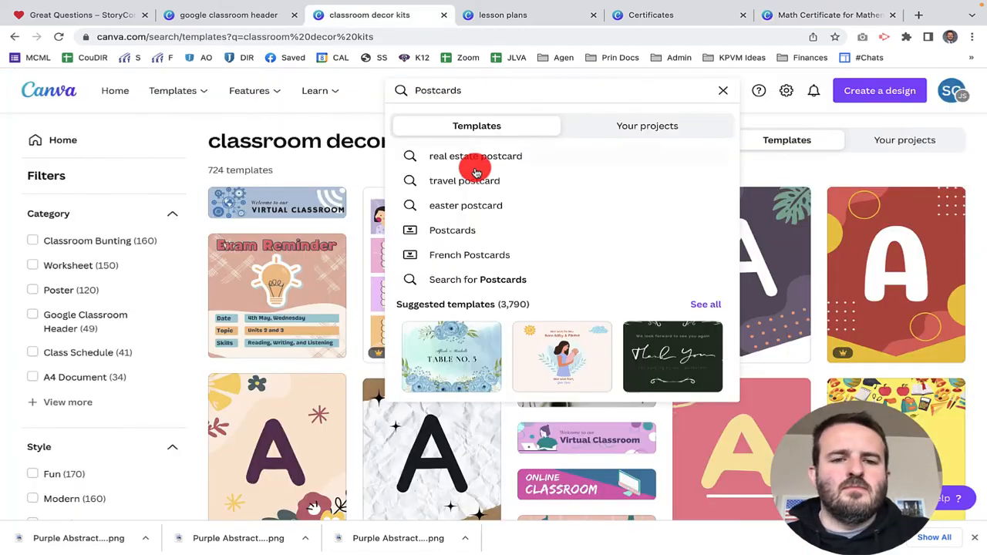
# - Run the postcards search and scroll the 3,790 results toward the Thank you postcard
pyautogui.click(452, 230)
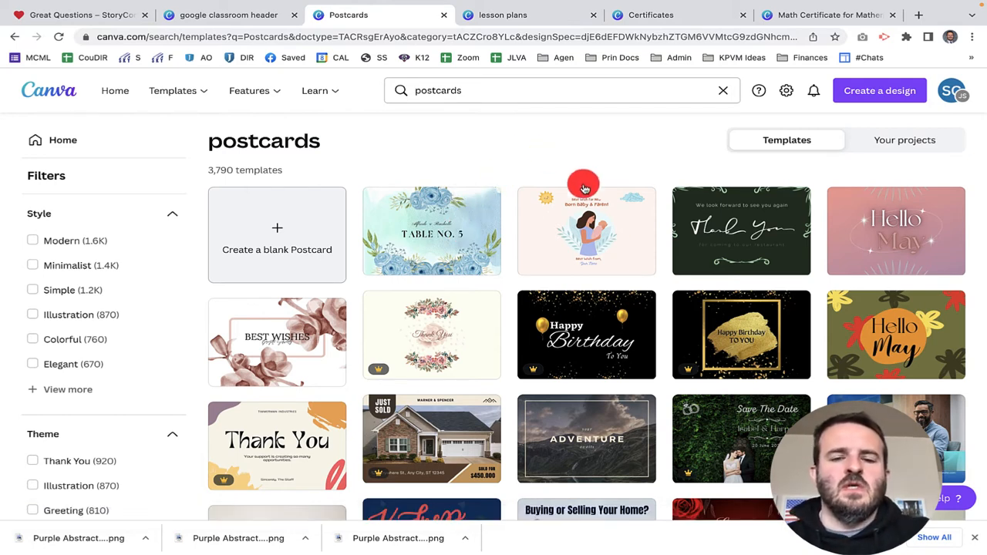
pyautogui.scroll(-3)
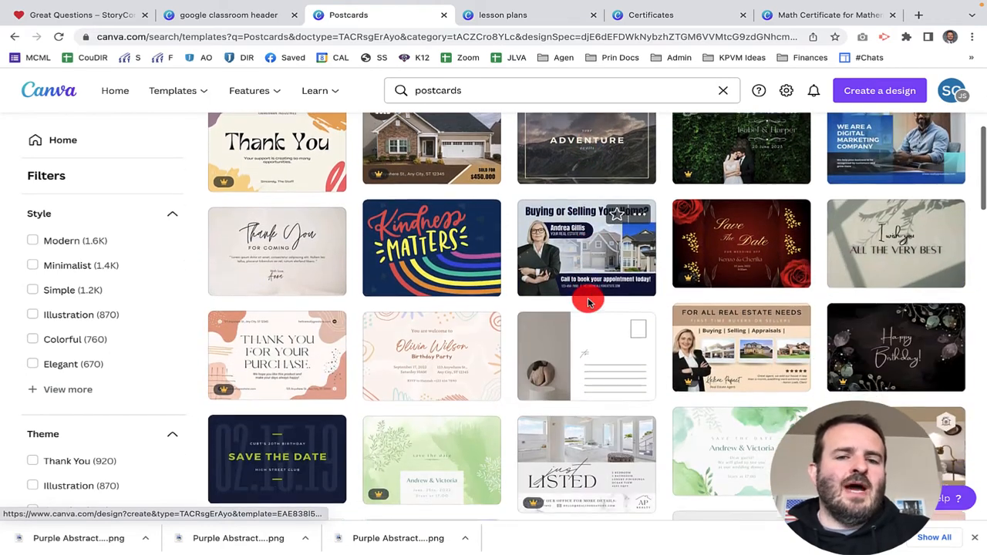
pyautogui.scroll(-3)
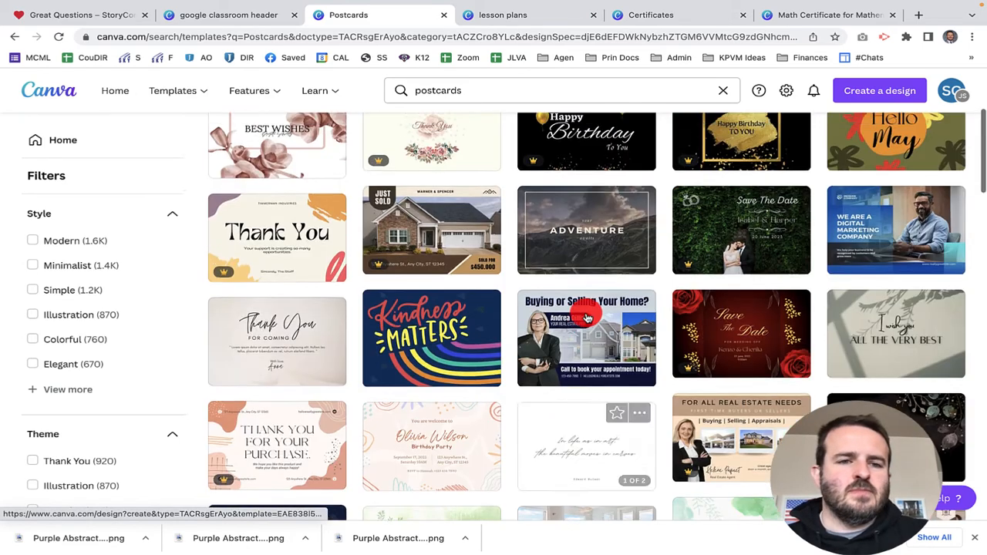
pyautogui.scroll(3)
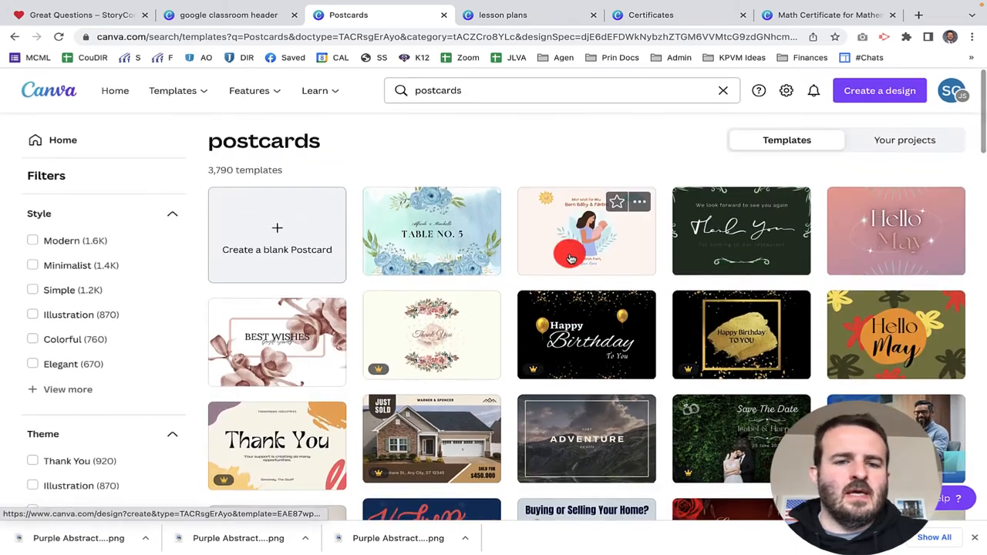
pyautogui.scroll(-3)
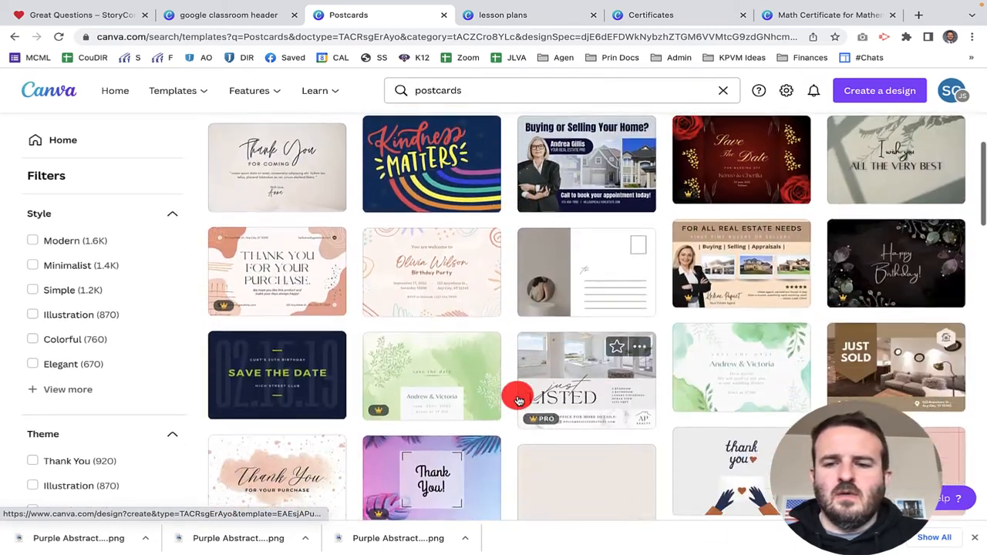
pyautogui.scroll(-3)
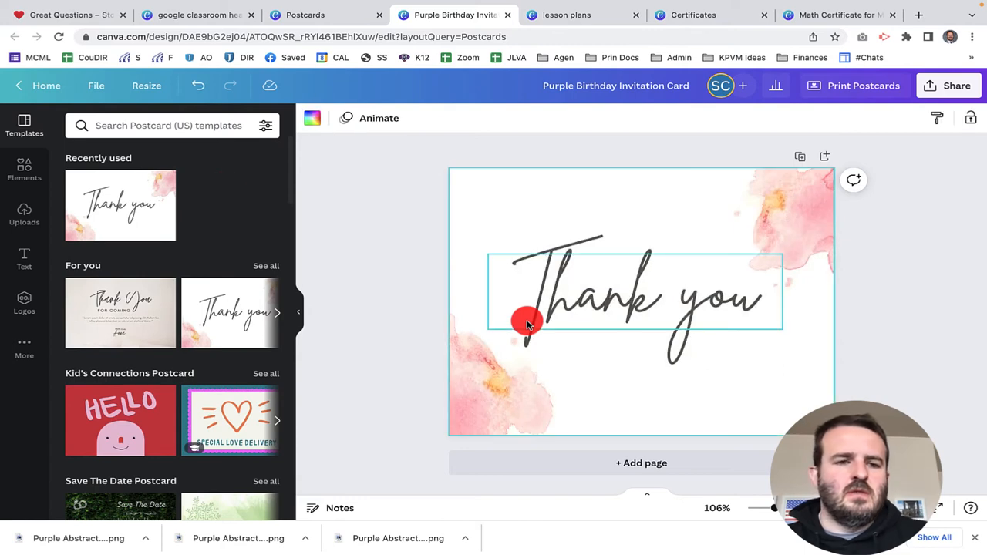
# - Return to the postcard results tab and scroll down past graduation and Mother's Day designs
pyautogui.click(307, 15)
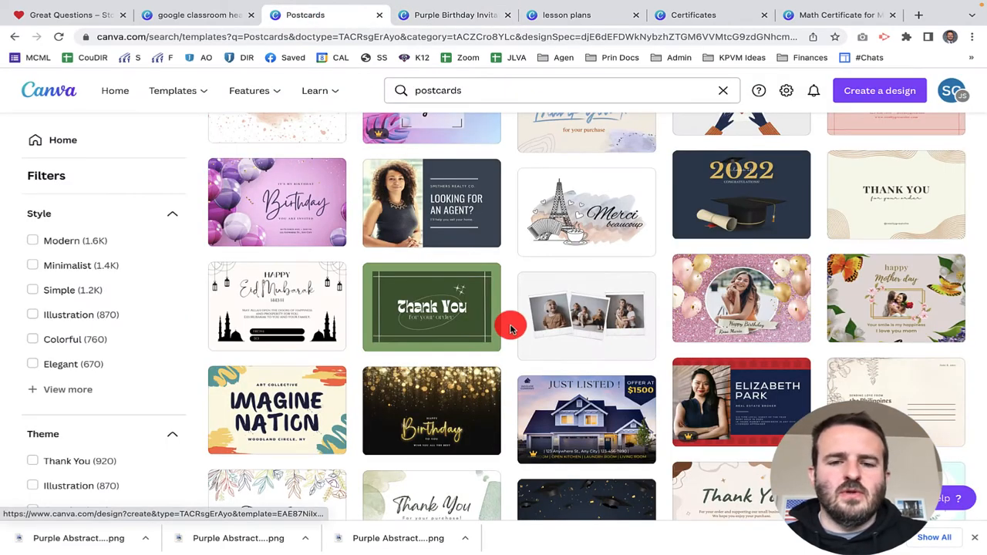
pyautogui.scroll(-3)
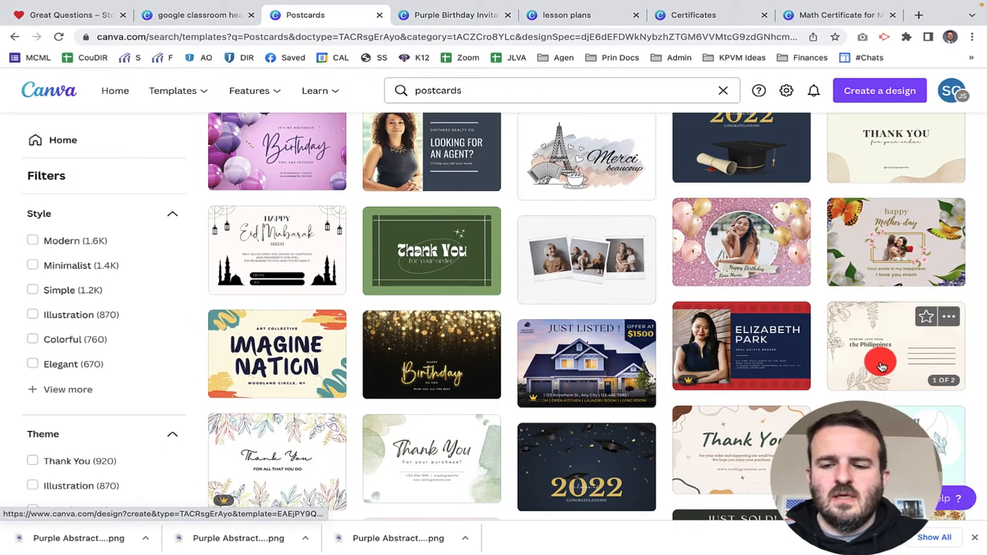
pyautogui.moveTo(738, 369)
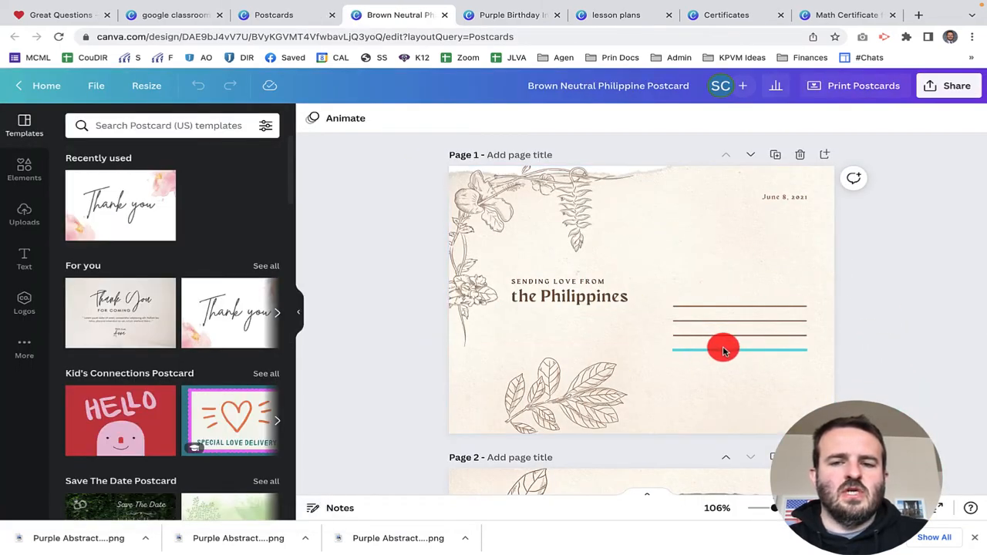
pyautogui.scroll(-3)
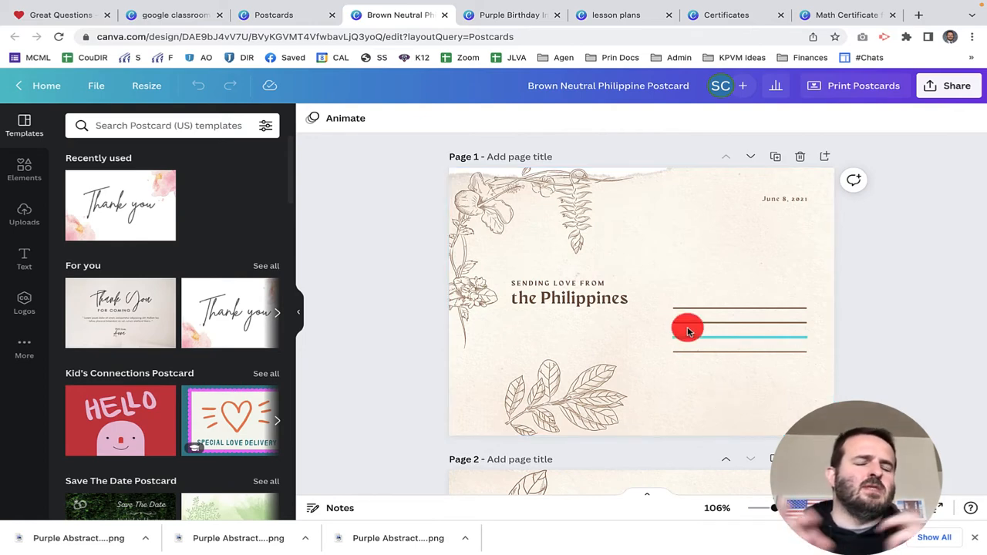
pyautogui.moveTo(687, 327); pyautogui.dragTo(684, 311)
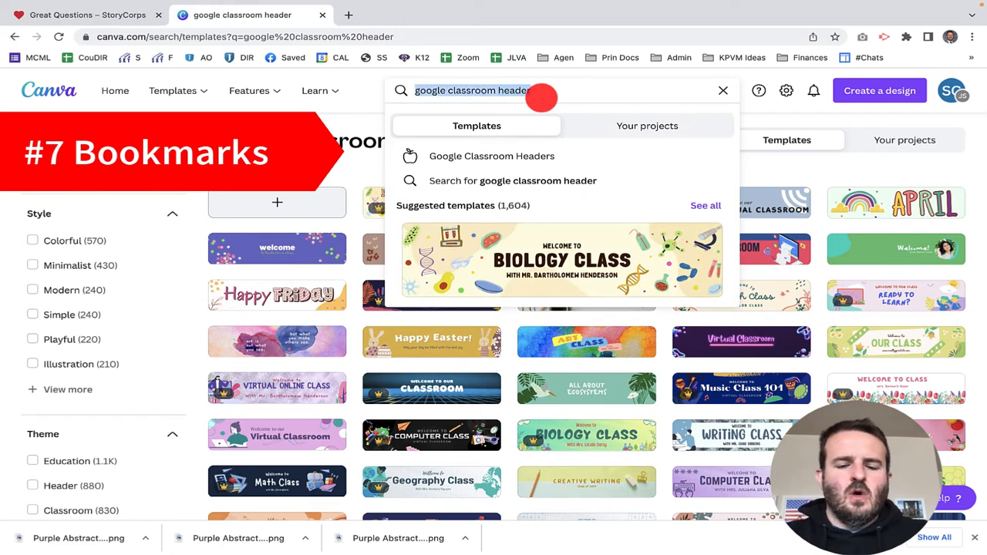
# - Search 'bookmarks' and review the 2,309 bookmark templates, including the blank option
pyautogui.write('bookmarks')
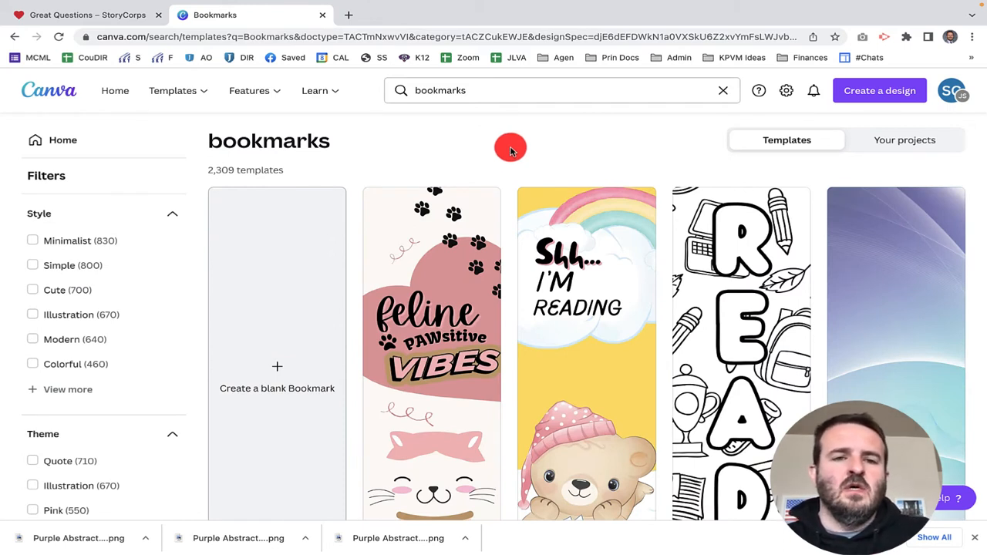
pyautogui.moveTo(417, 191)
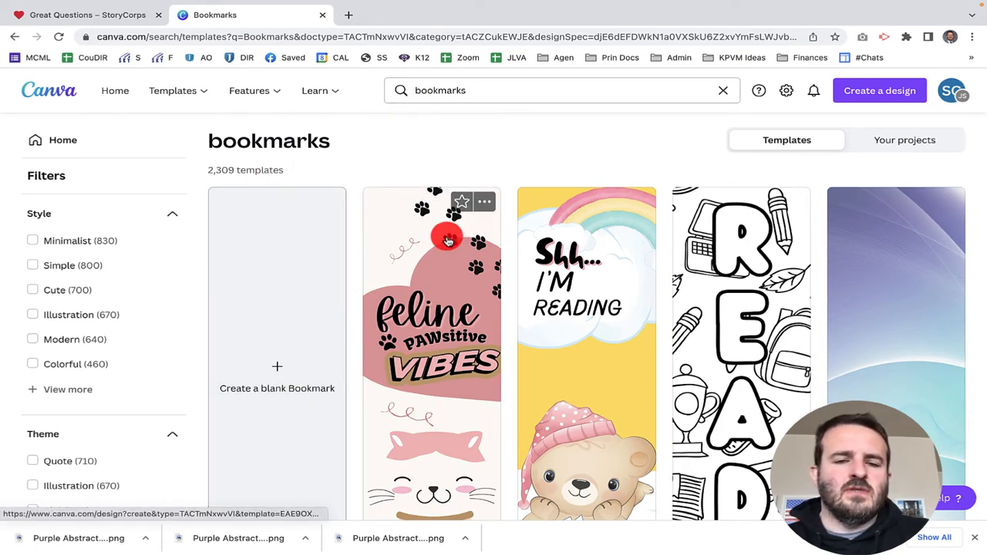
pyautogui.scroll(-3)
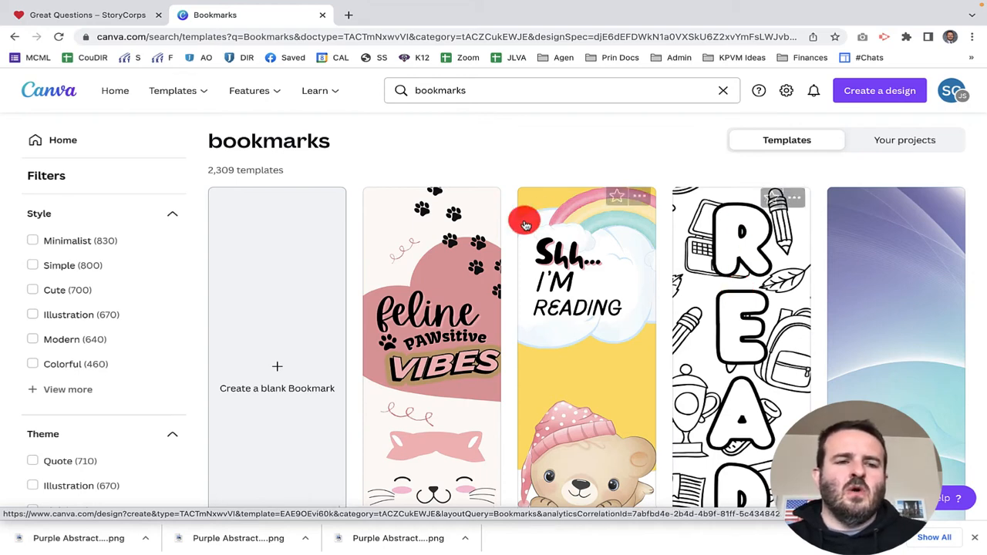
pyautogui.click(314, 90)
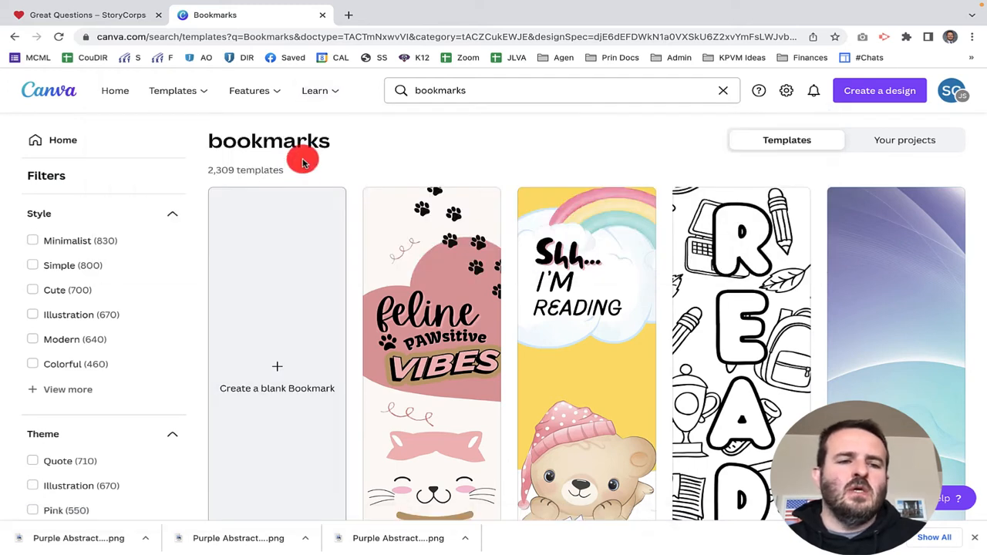
pyautogui.moveTo(14, 296)
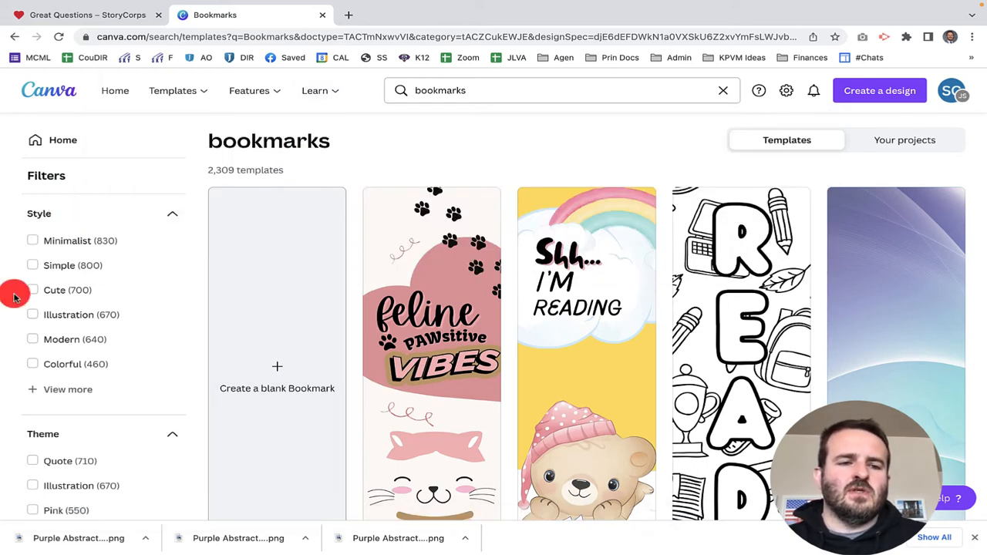
# - Filter the bookmarks to the Cute style and open the pink pop-art lips bookmark for editing
pyautogui.click(32, 290)
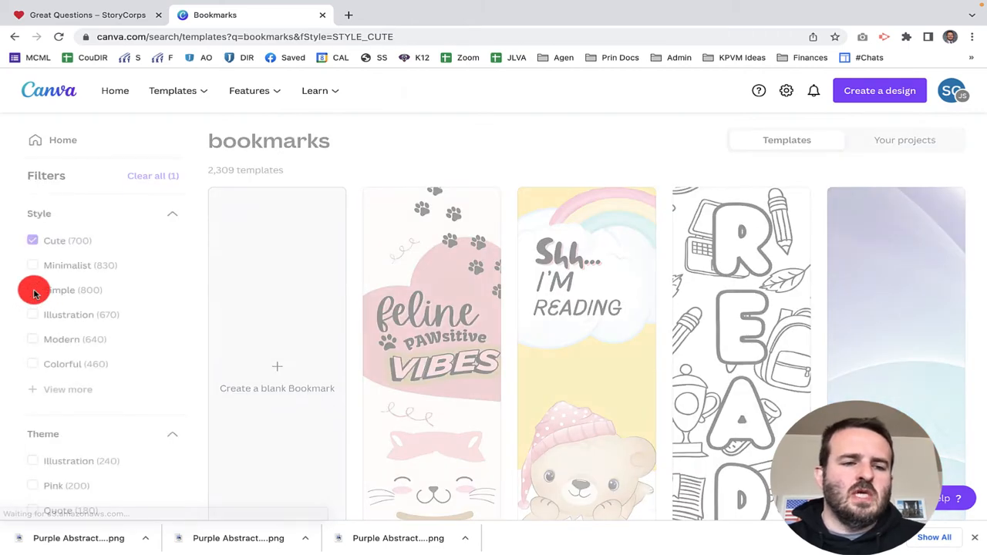
pyautogui.scroll(-3)
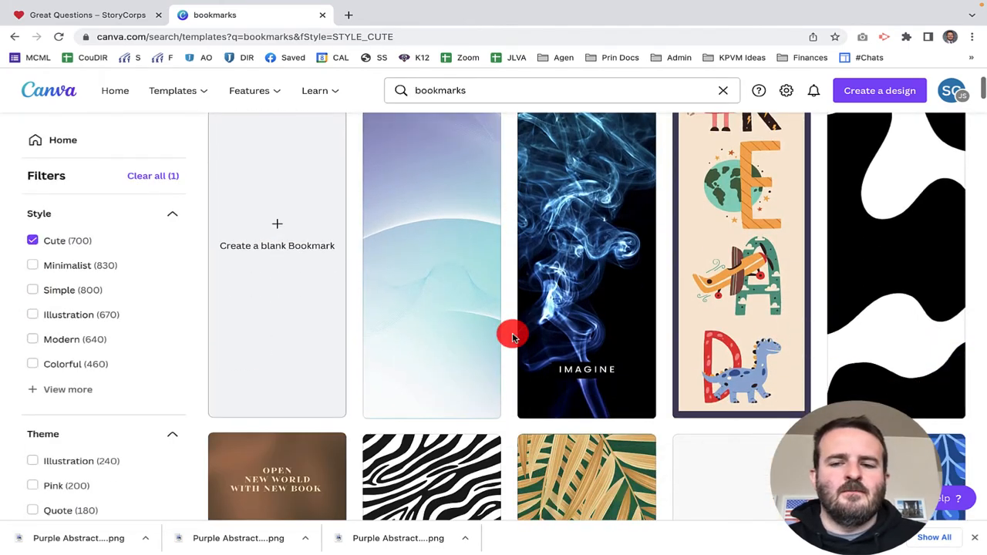
pyautogui.scroll(-3)
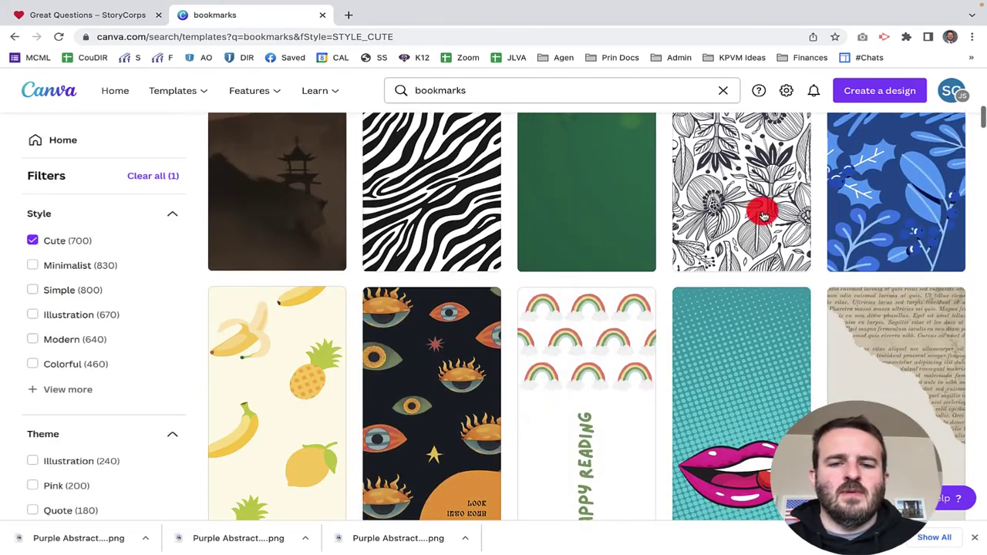
pyautogui.scroll(-3)
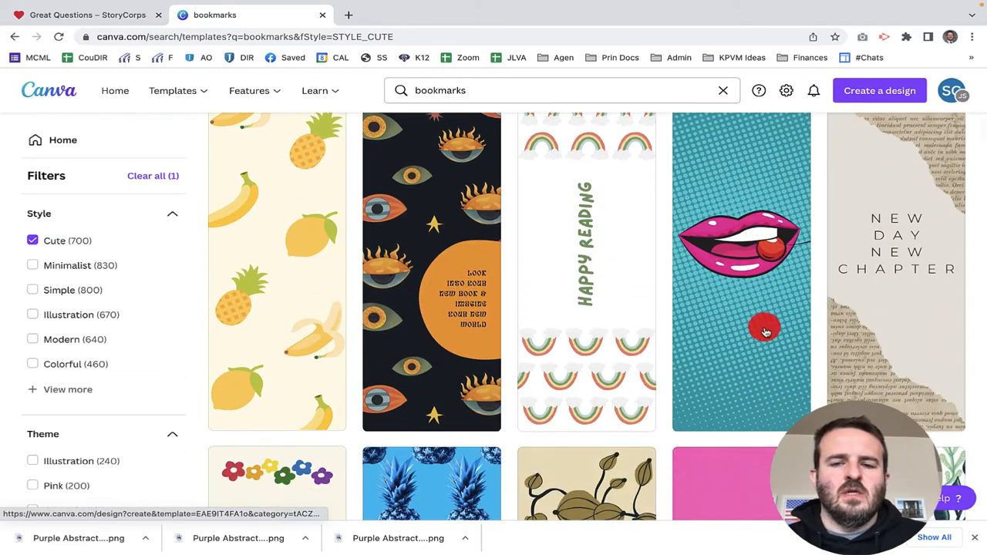
pyautogui.scroll(-3)
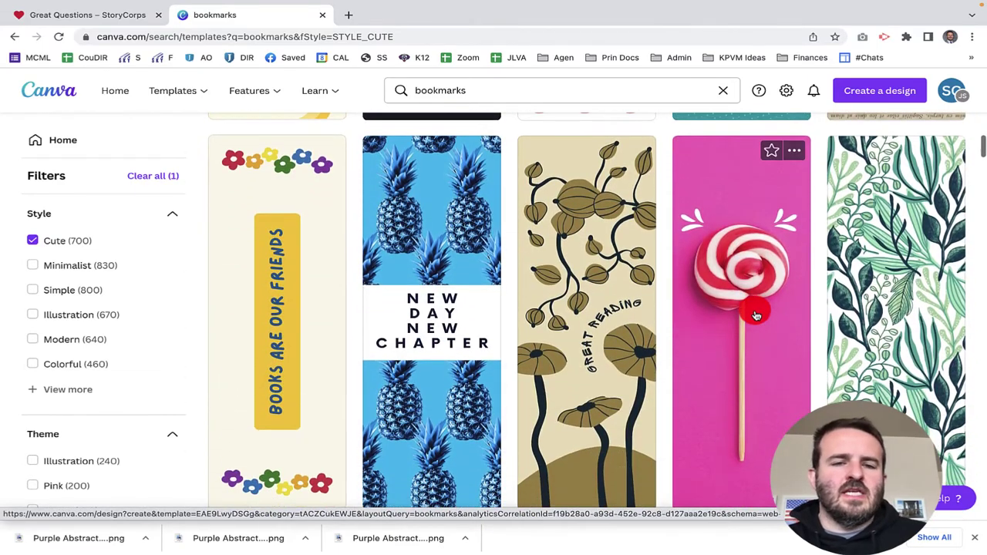
pyautogui.click(754, 312)
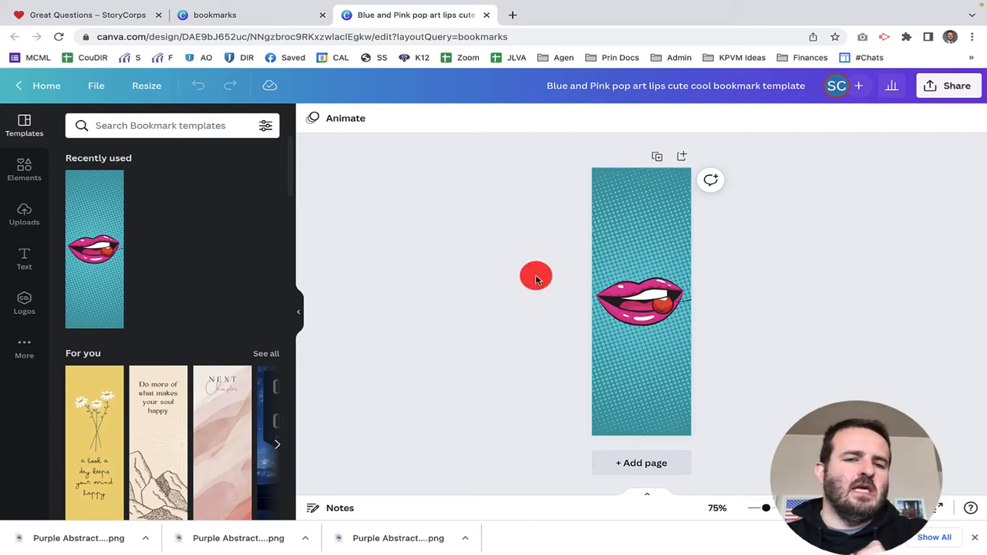
pyautogui.moveTo(429, 254)
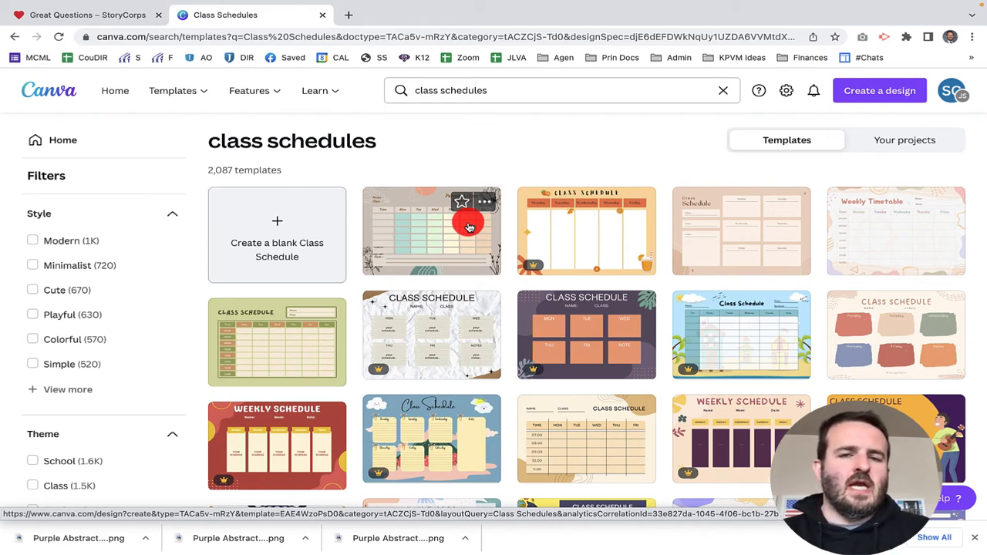
pyautogui.moveTo(519, 186)
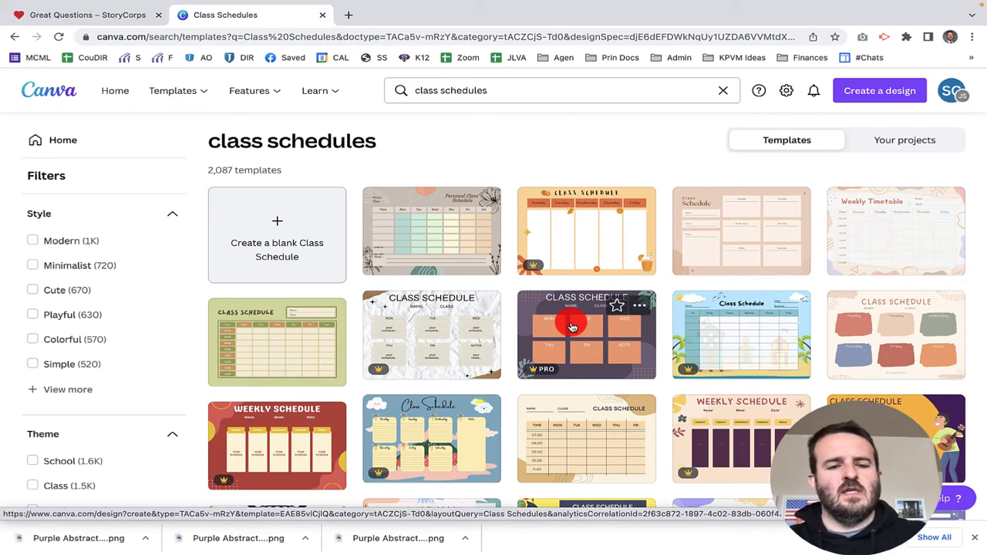
# - Scroll further down the 'class schedules' results to see more schedule and calendar templates
pyautogui.scroll(-3)
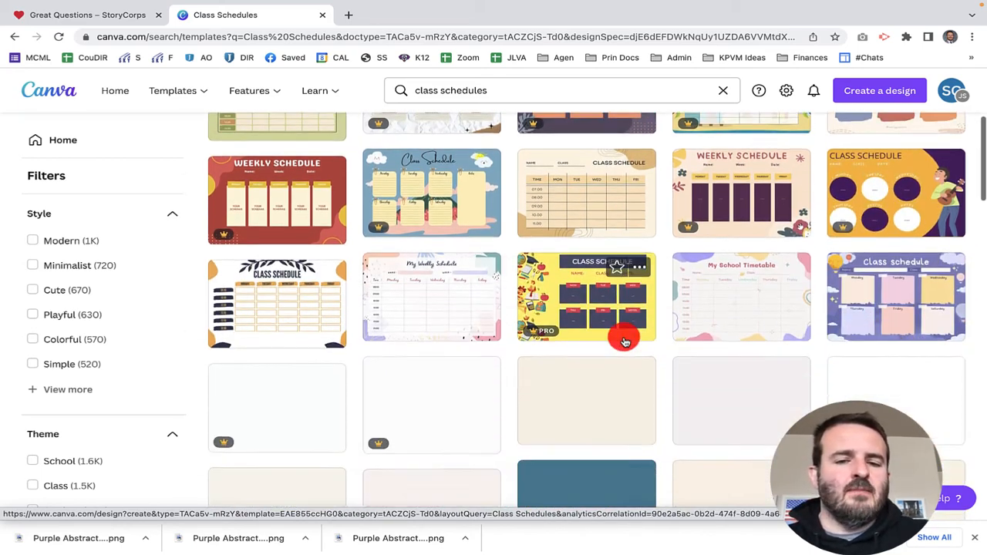
pyautogui.scroll(-3)
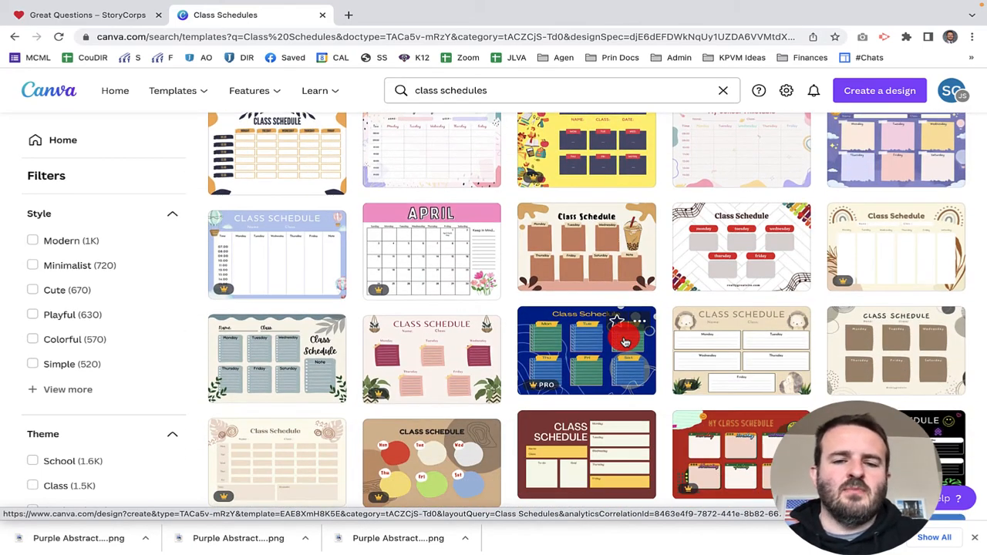
pyautogui.moveTo(374, 247)
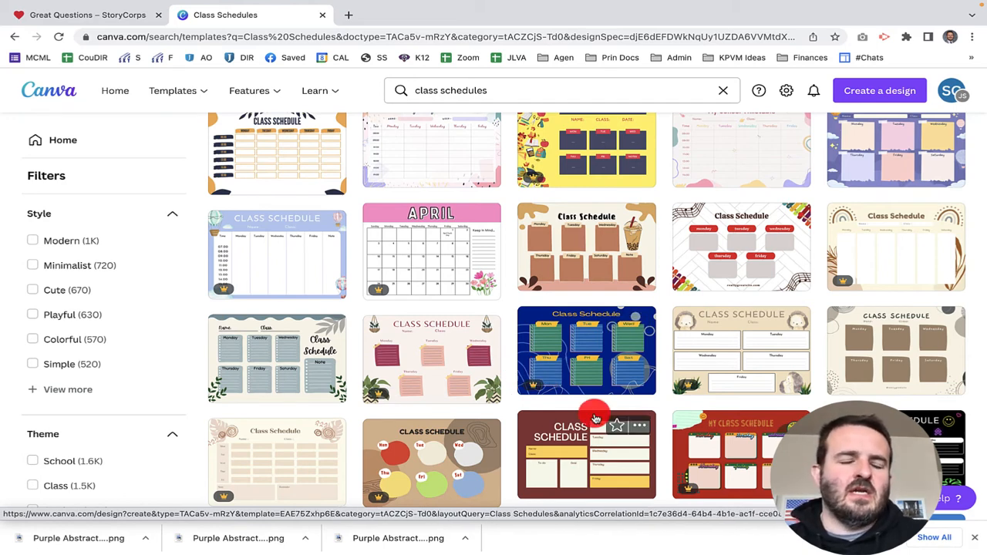
pyautogui.moveTo(500, 120)
pyautogui.write('p')
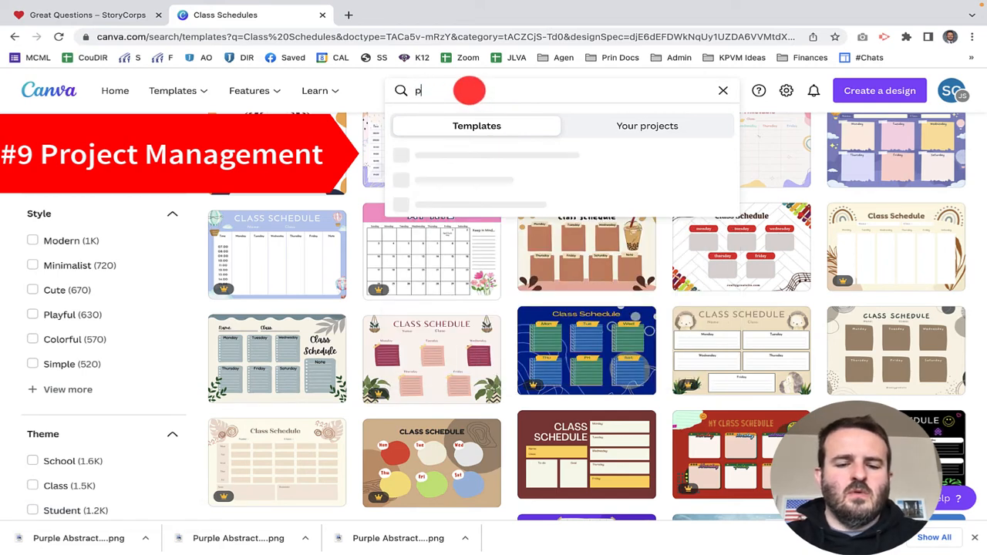
# - Search 'project schedule planners' via the suggestion and browse its 164 templates
pyautogui.write('roject')
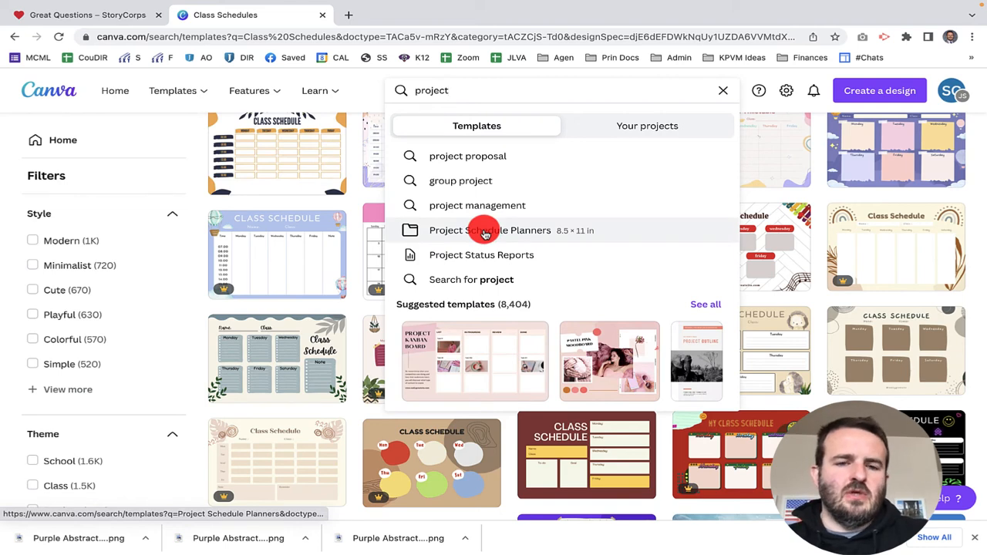
pyautogui.click(491, 230)
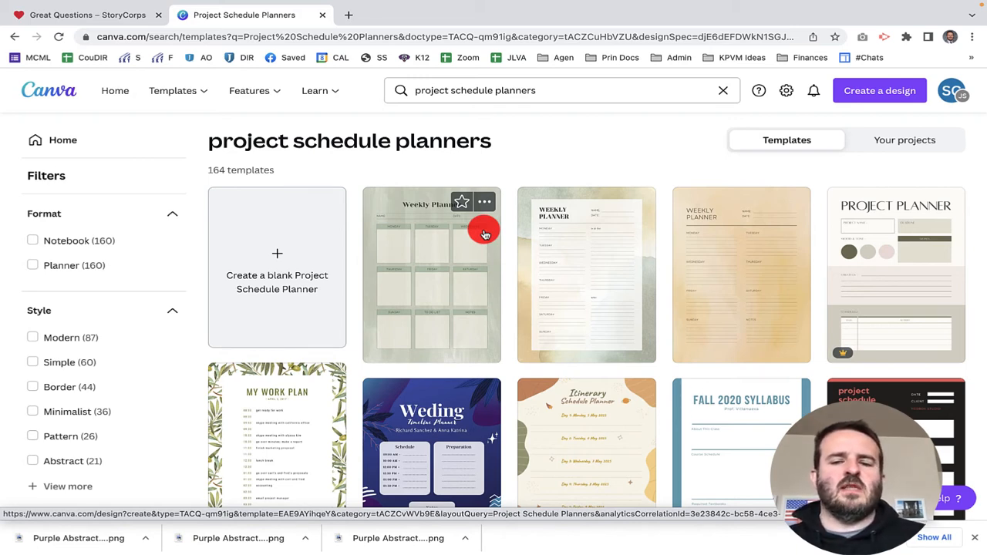
pyautogui.moveTo(623, 296)
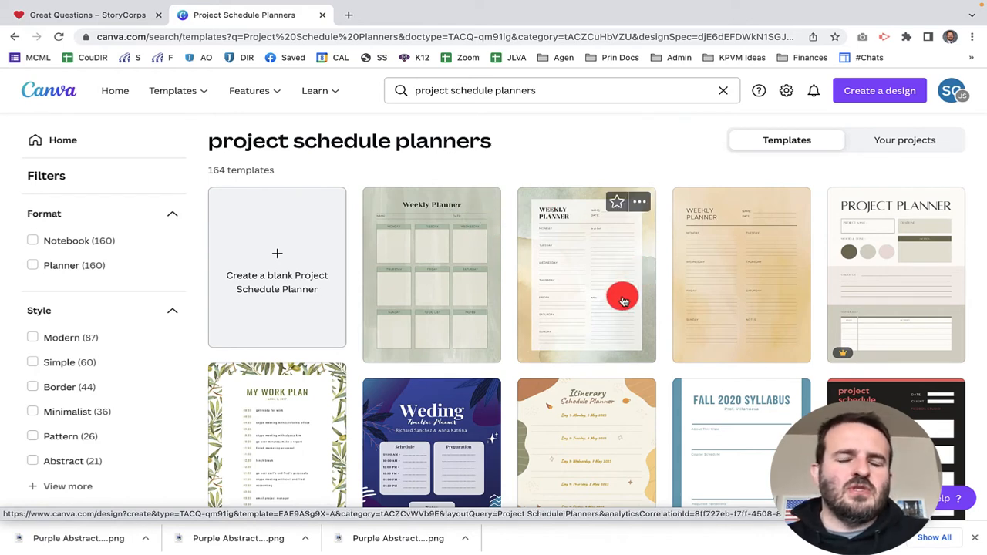
pyautogui.scroll(-3)
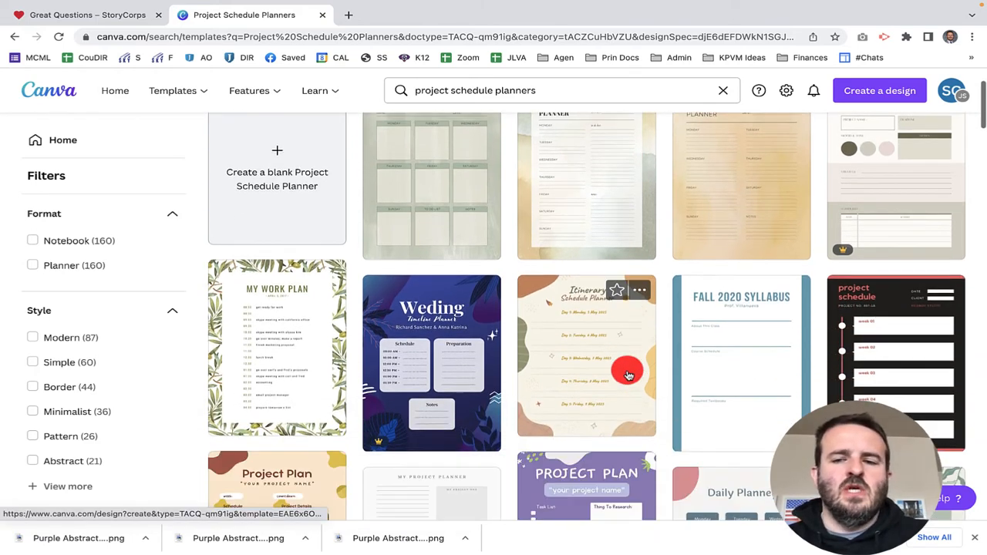
pyautogui.scroll(-3)
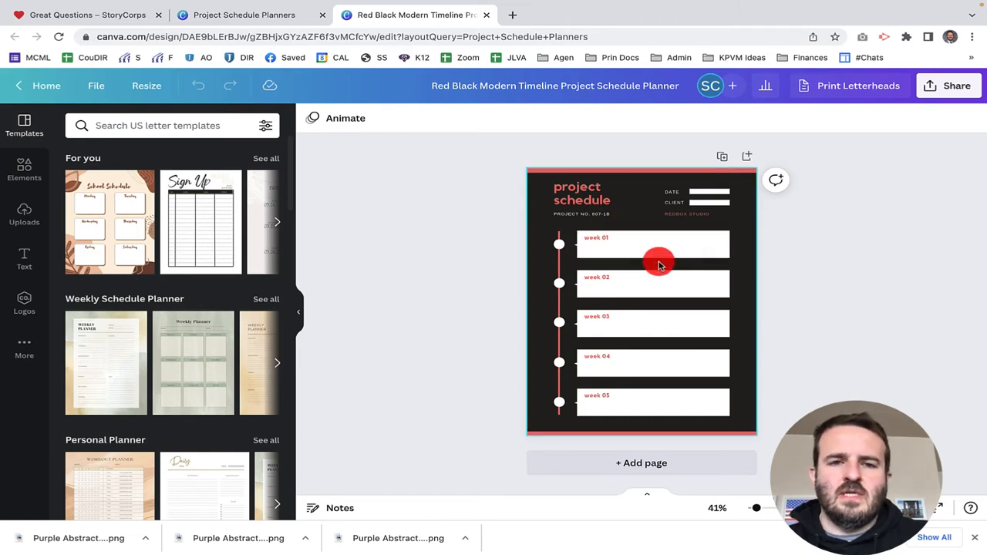
# - Open the Red Black Modern Timeline planner and select its week 05 row
pyautogui.click(652, 324)
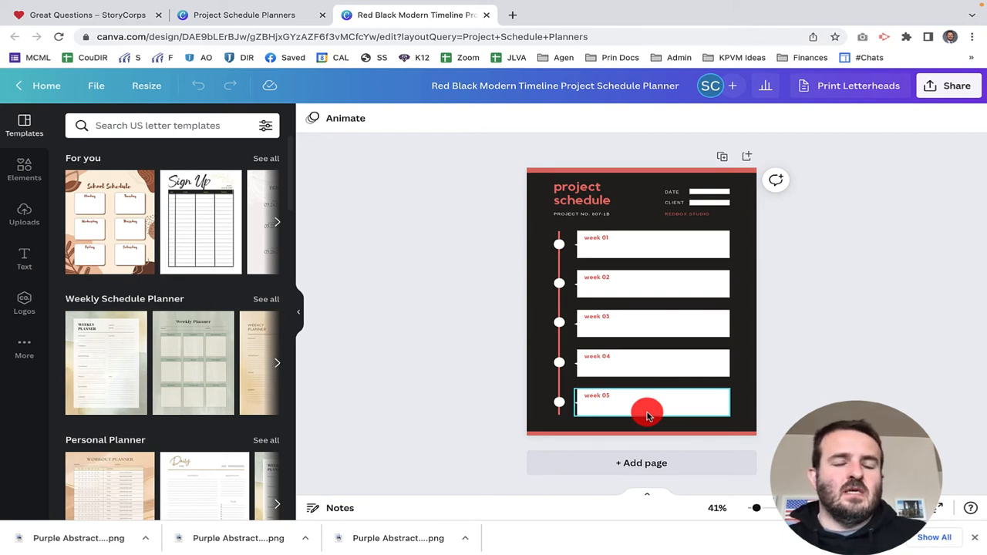
pyautogui.click(654, 284)
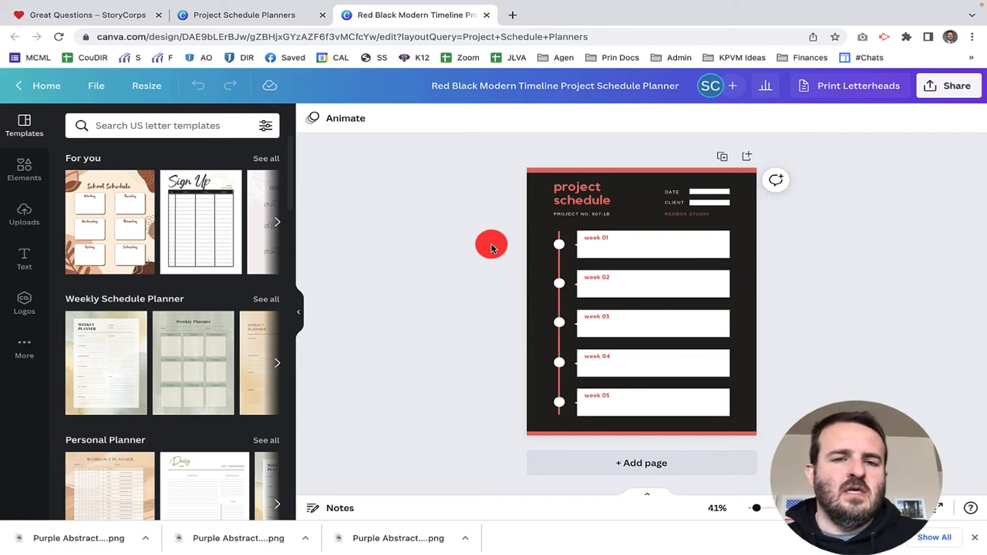
pyautogui.moveTo(509, 185)
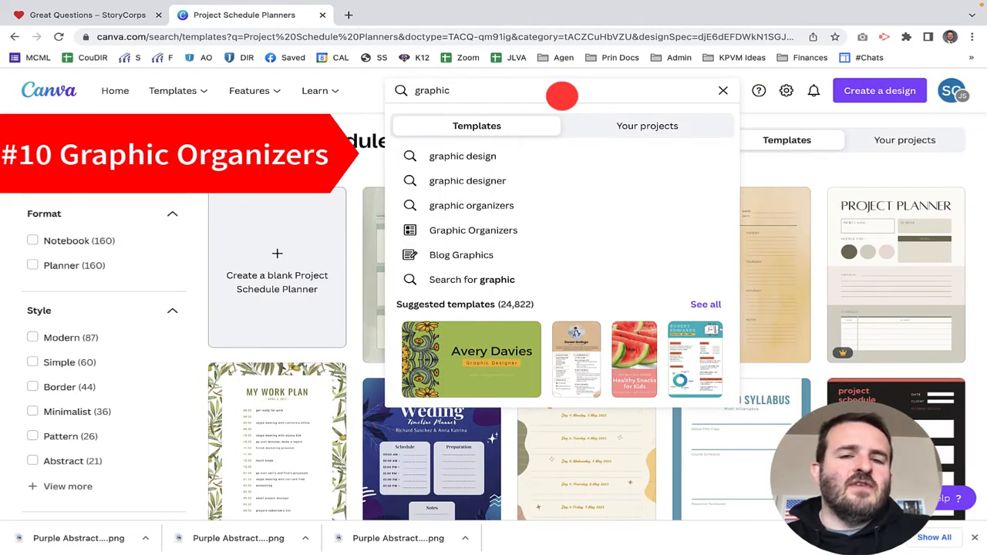
pyautogui.moveTo(557, 222)
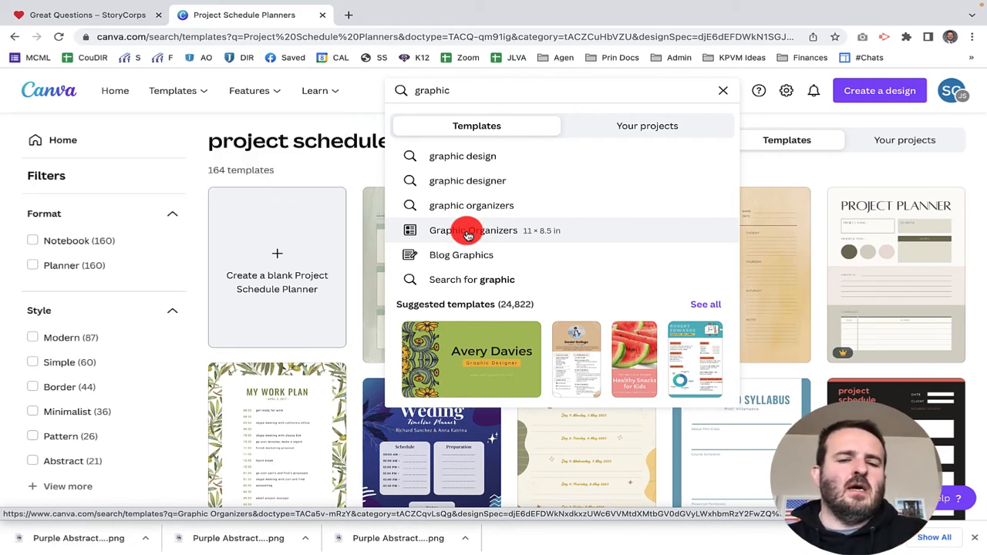
pyautogui.moveTo(512, 224)
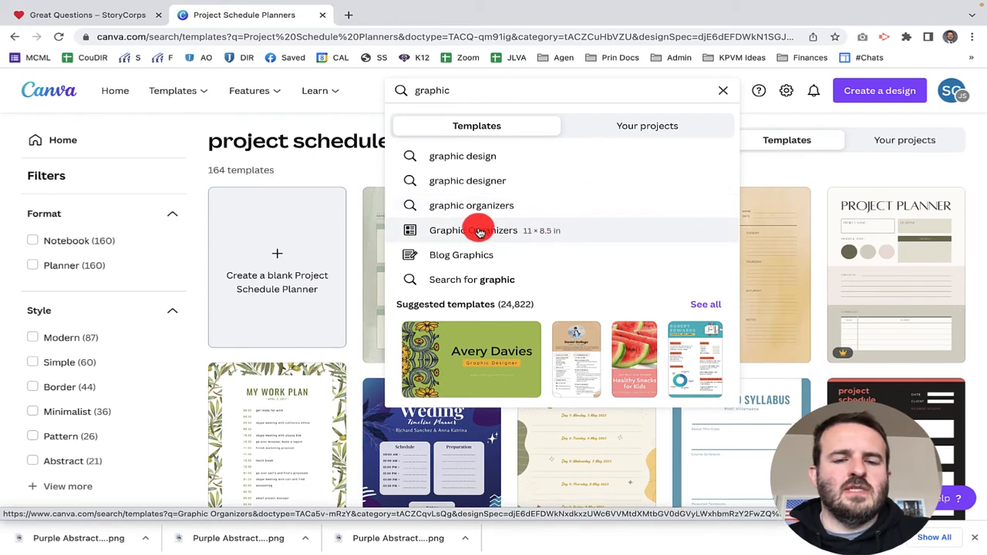
# - Choose the Graphic Organizers suggestion and browse its 420 templates past cause-and-effect designs
pyautogui.click(472, 230)
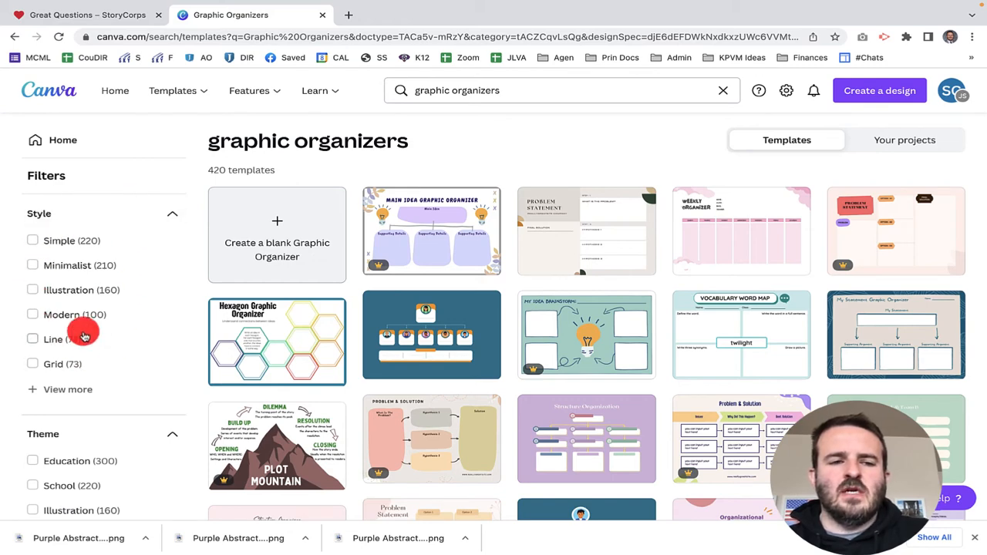
pyautogui.moveTo(74, 296)
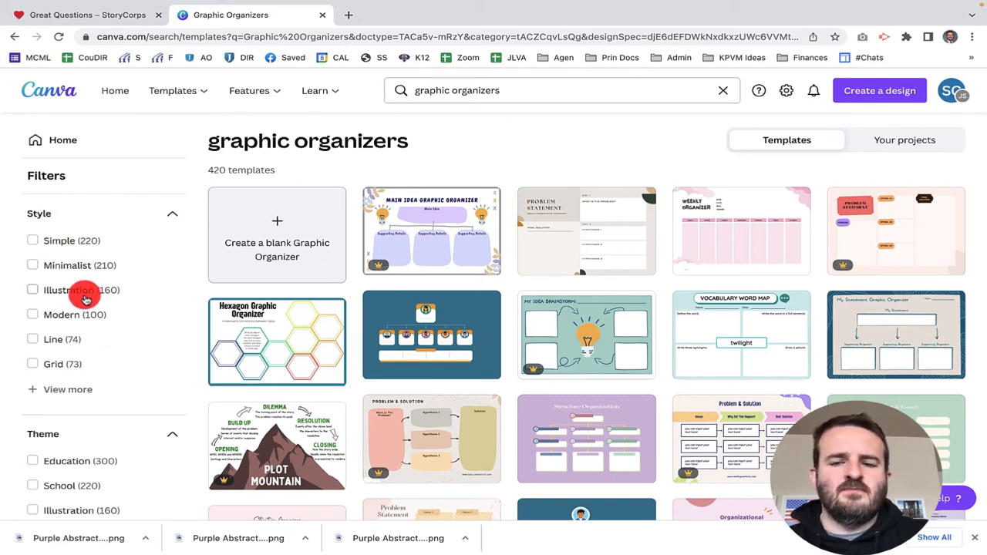
pyautogui.moveTo(420, 372)
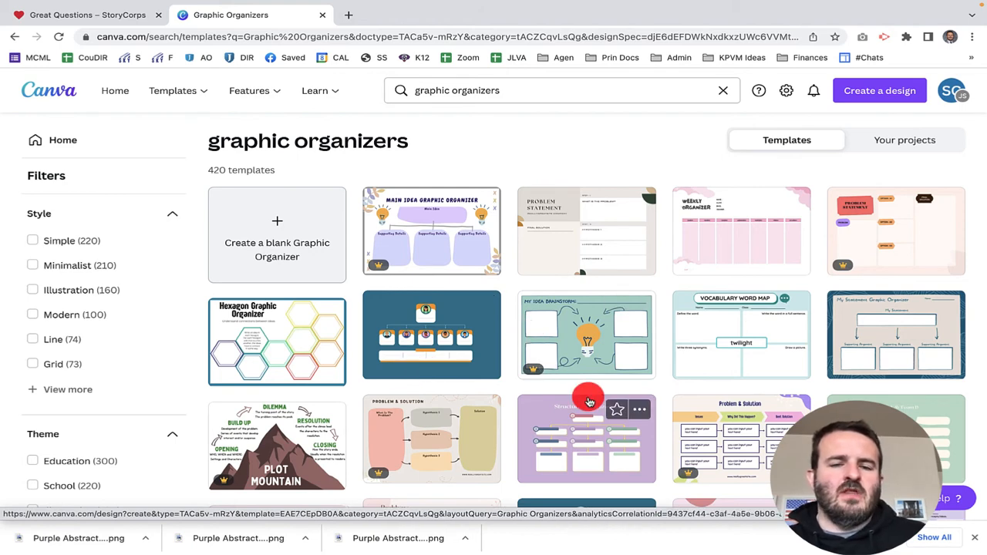
pyautogui.moveTo(561, 395)
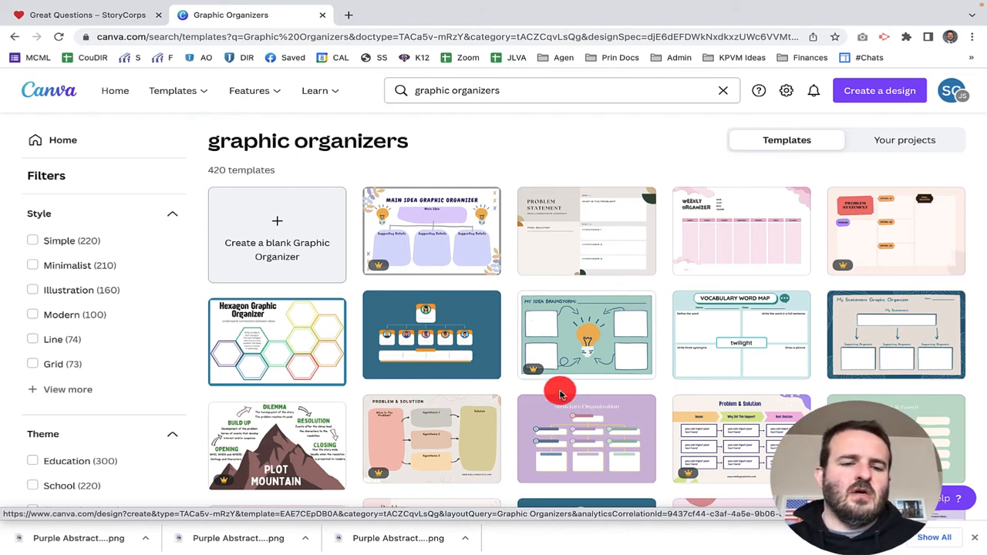
pyautogui.scroll(-3)
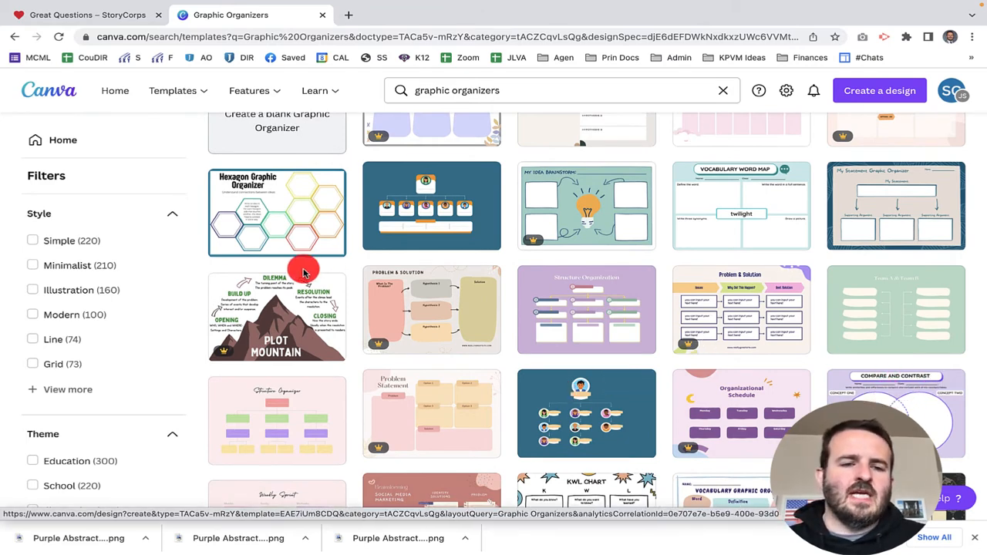
pyautogui.scroll(-3)
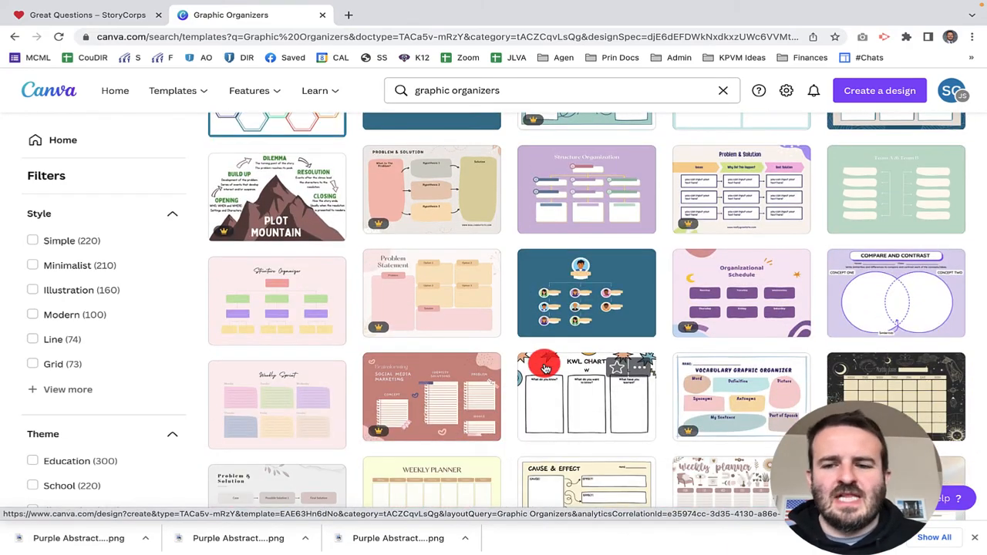
pyautogui.scroll(-3)
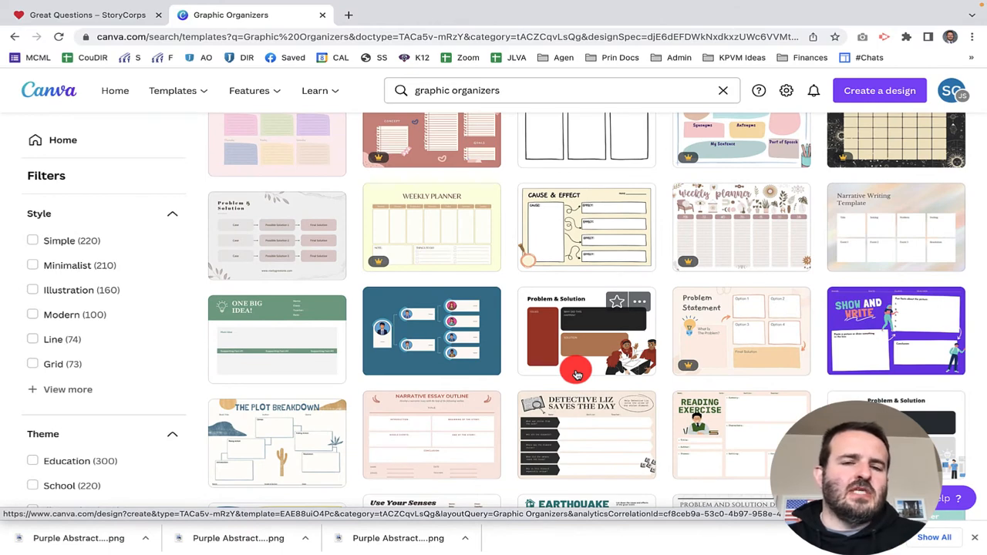
pyautogui.moveTo(561, 311)
pyautogui.write('present')
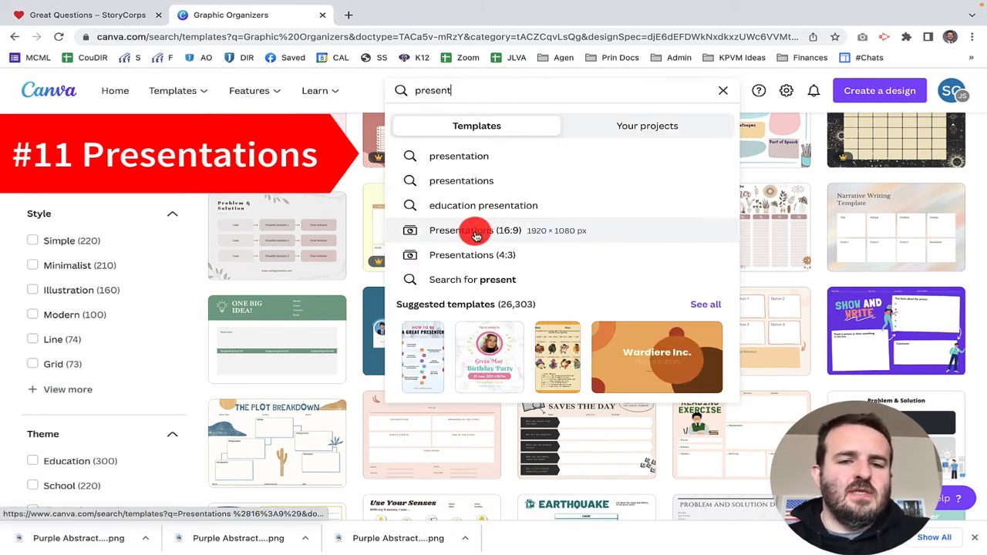
# - Choose Presentations (16:9) from the suggestions and browse the 5,116 widescreen templates
pyautogui.click(475, 232)
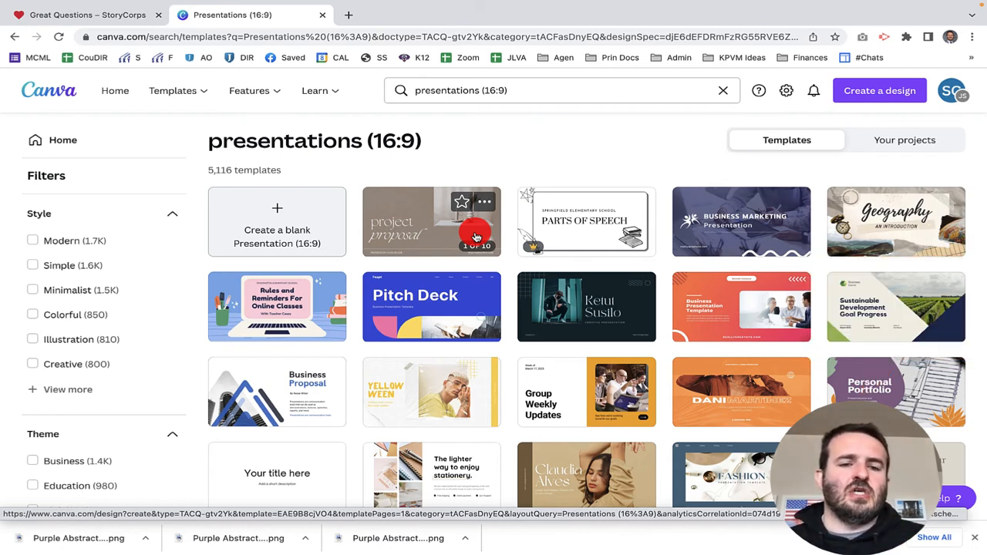
pyautogui.moveTo(646, 284)
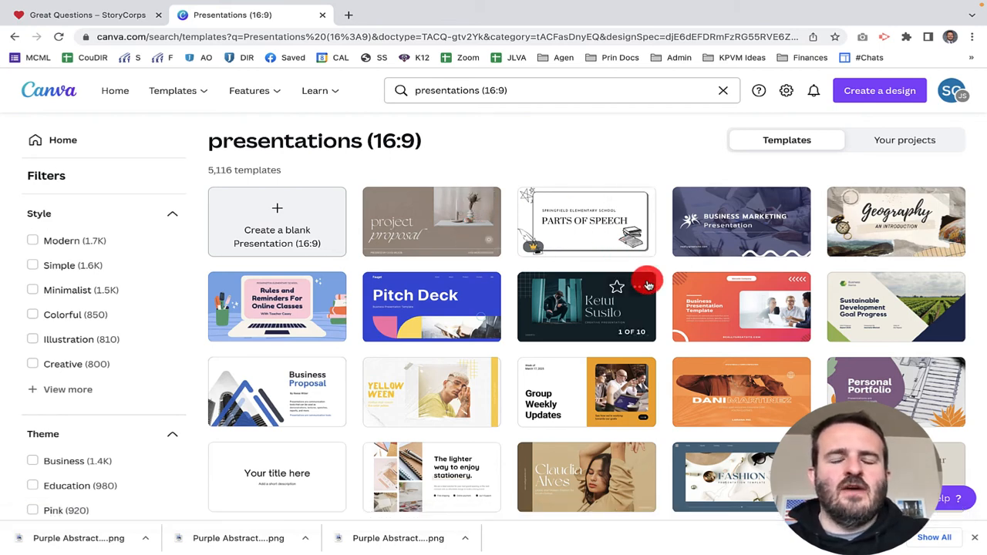
pyautogui.moveTo(662, 271)
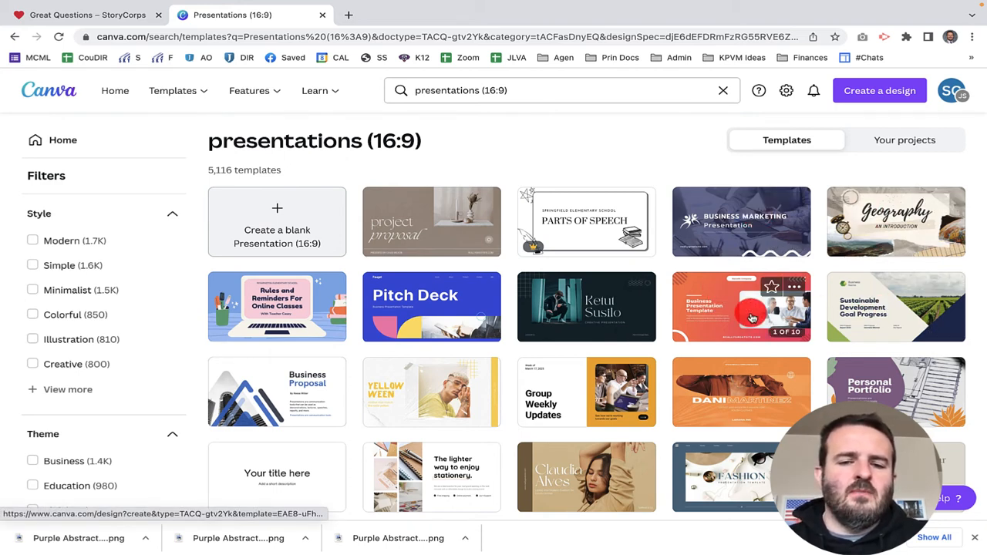
pyautogui.scroll(-3)
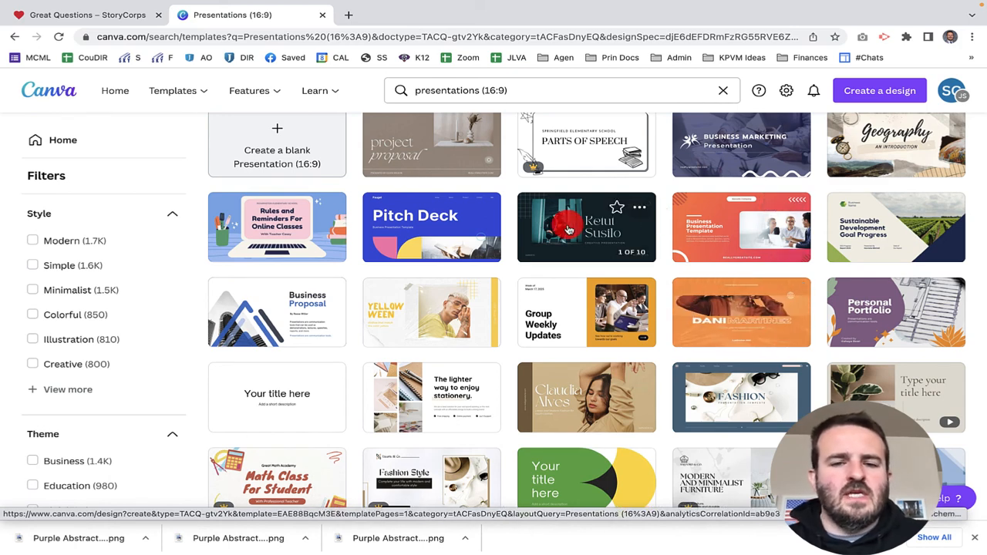
# - Open the Ketut Susilo urban fashion presentation and select the first slide's photo
pyautogui.click(568, 226)
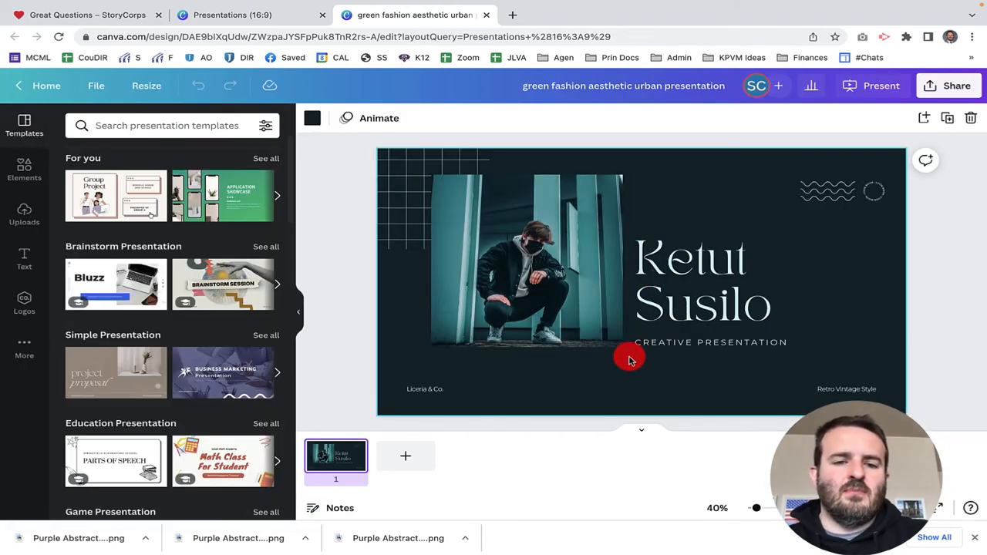
pyautogui.moveTo(660, 354)
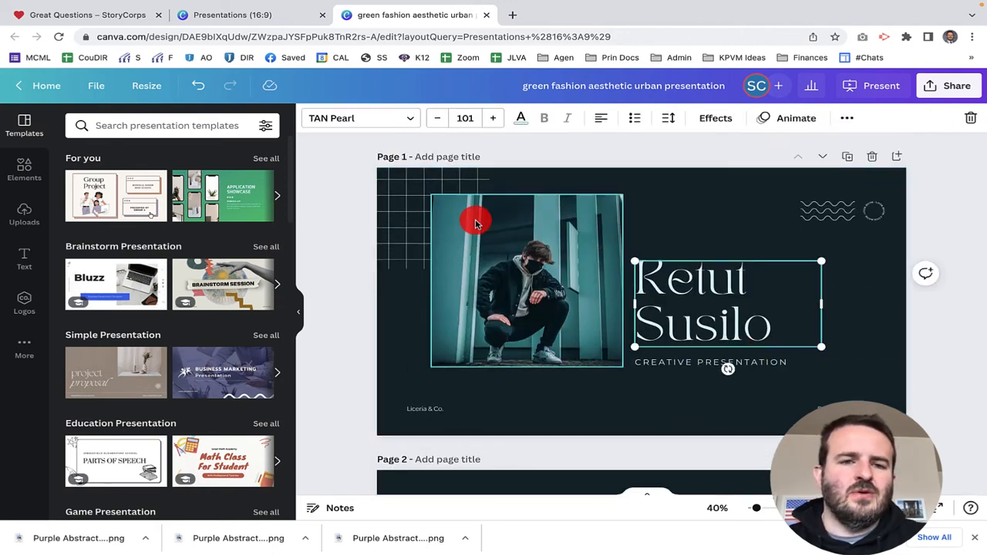
pyautogui.click(233, 16)
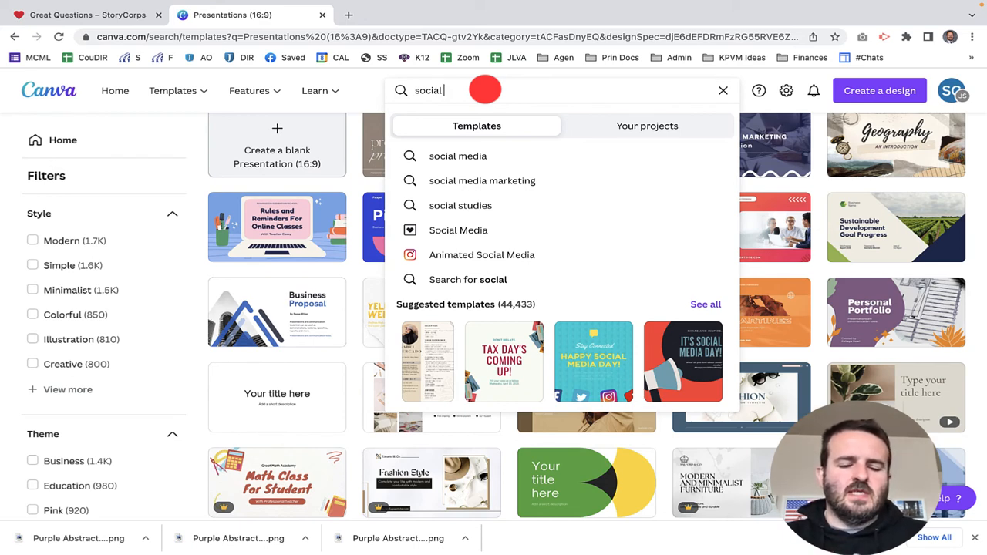
pyautogui.moveTo(489, 106)
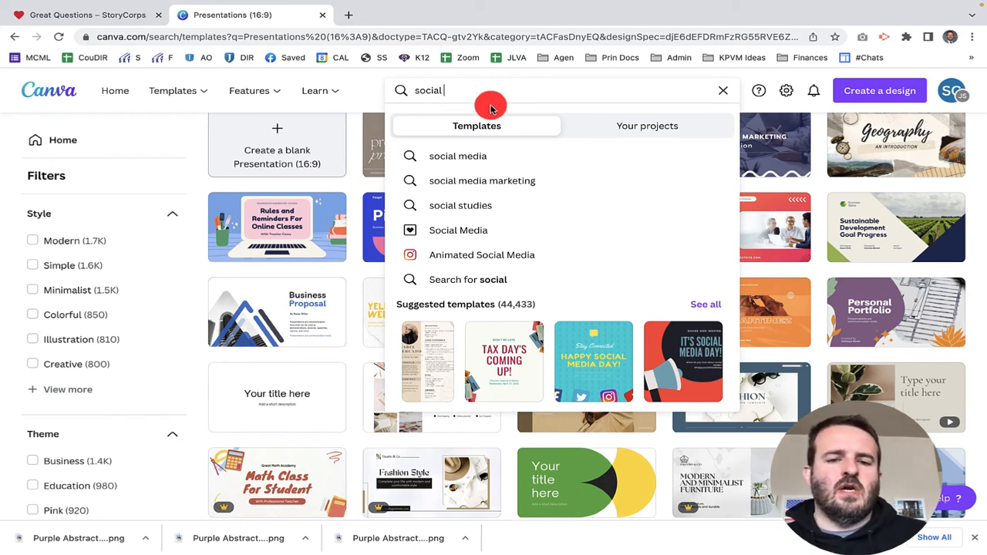
pyautogui.moveTo(475, 230)
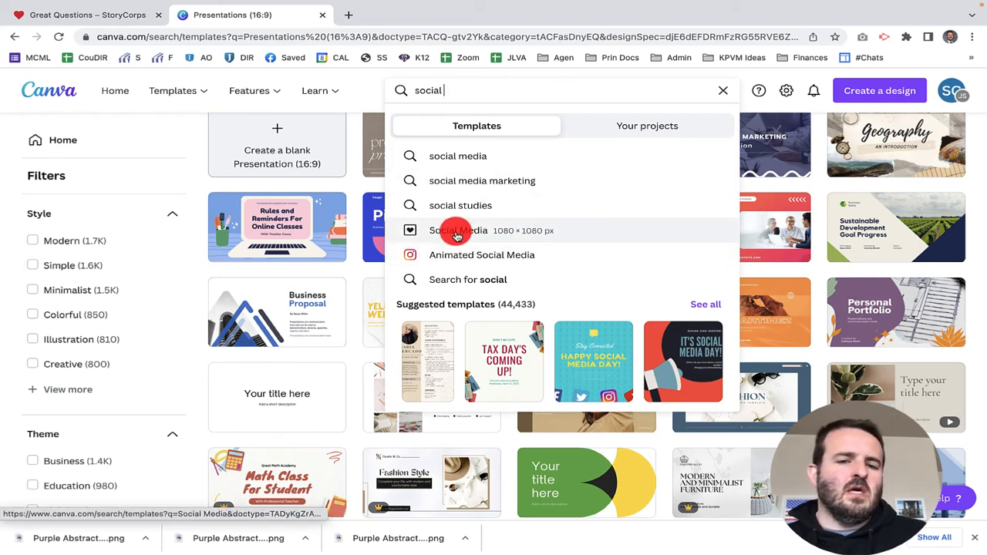
# - Choose the Social Media suggestion and browse its 316,575 templates past Palm Sunday designs
pyautogui.click(458, 230)
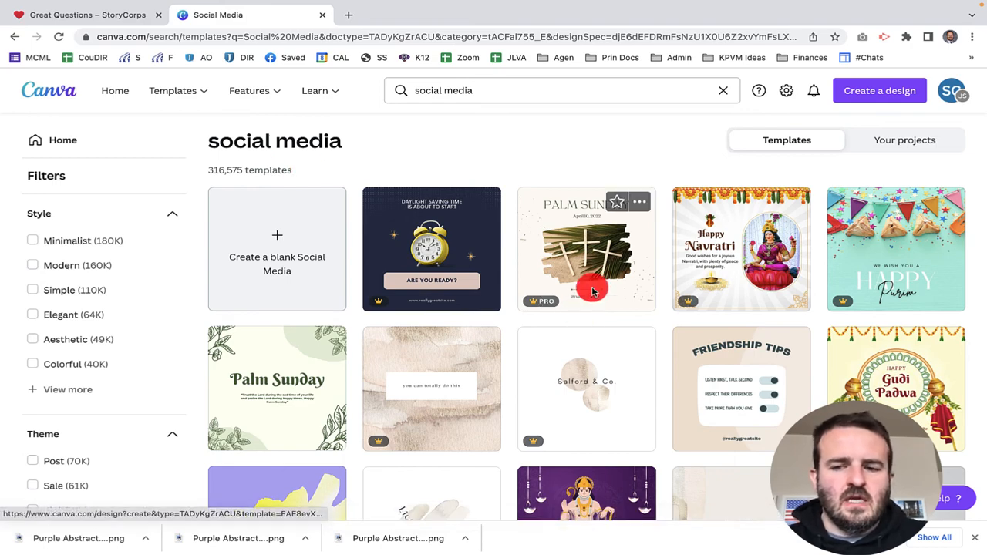
pyautogui.scroll(-3)
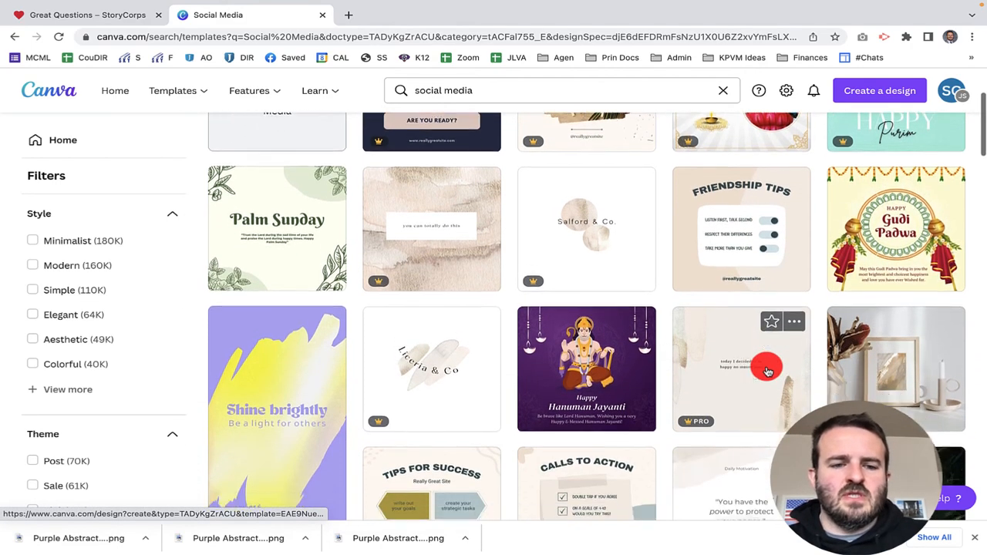
pyautogui.scroll(-3)
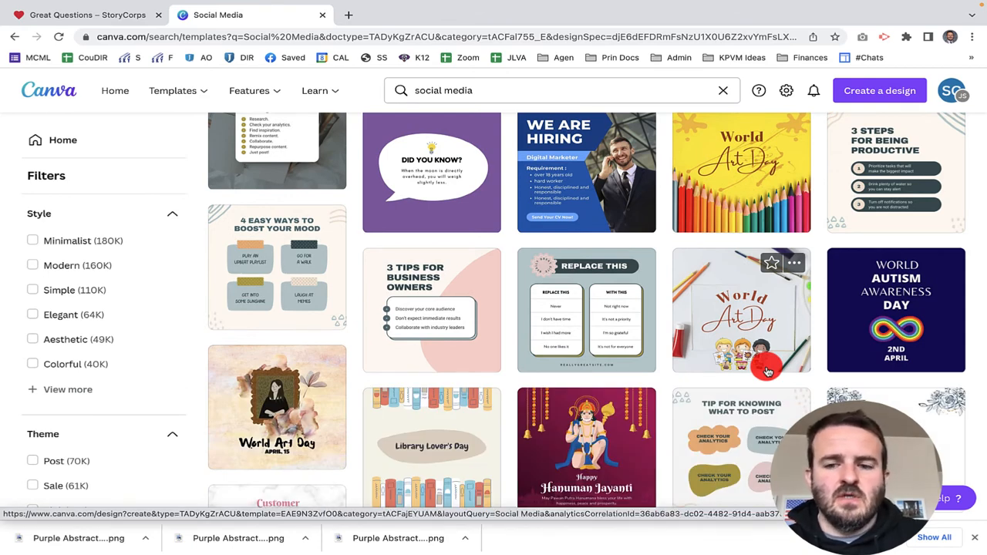
pyautogui.moveTo(222, 296)
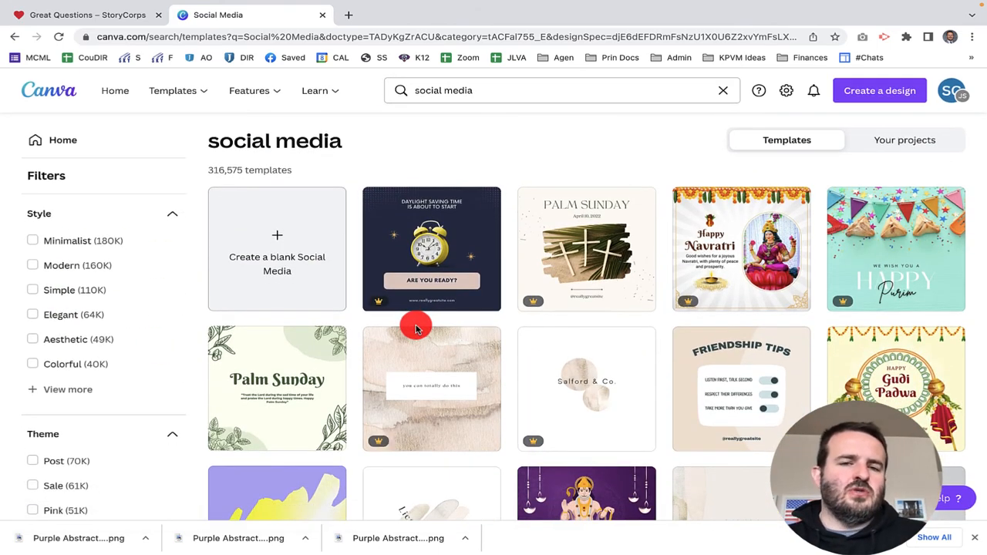
pyautogui.moveTo(493, 129)
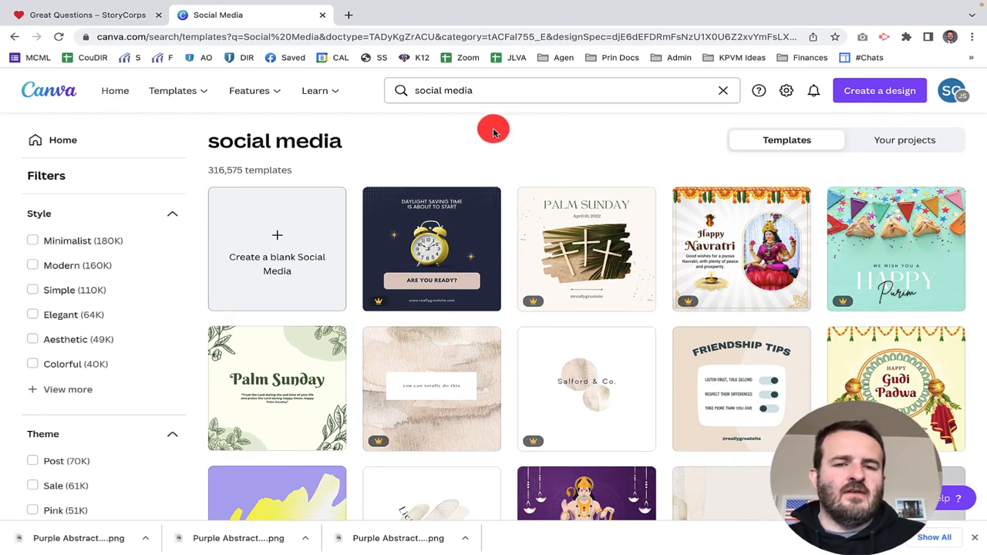
# - Search 'Insta', choose Instagram Posts, and browse the 317,753 post templates
pyautogui.write('Instagr')
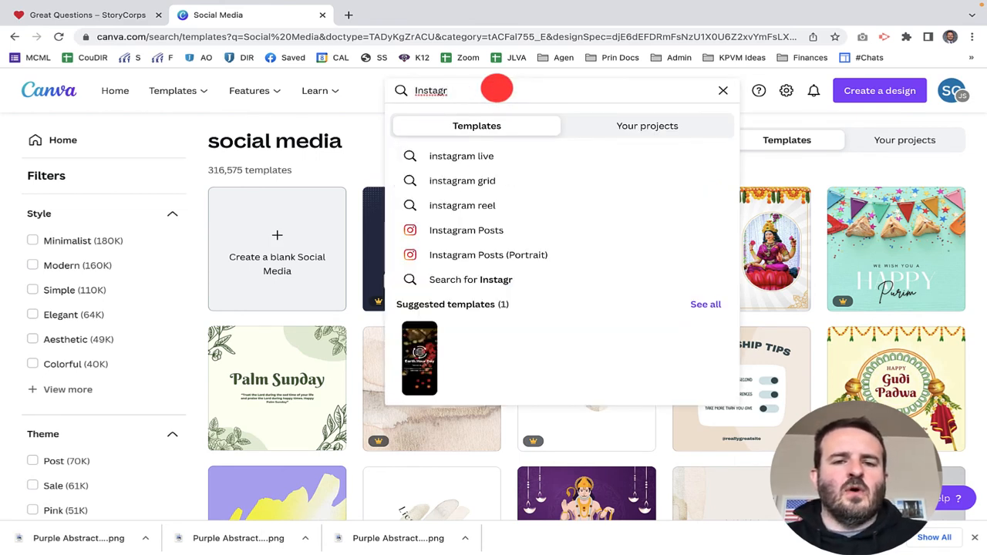
pyautogui.click(466, 230)
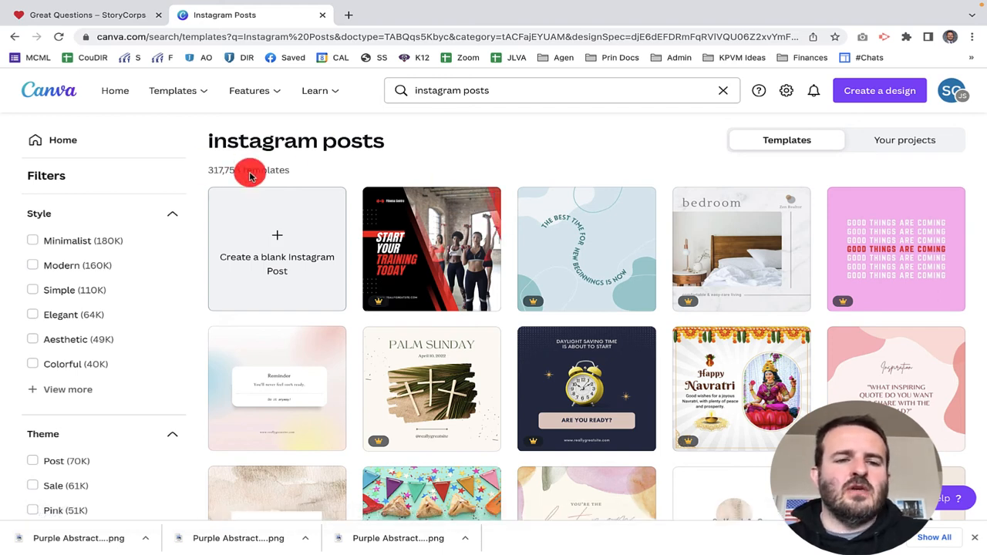
pyautogui.moveTo(543, 327)
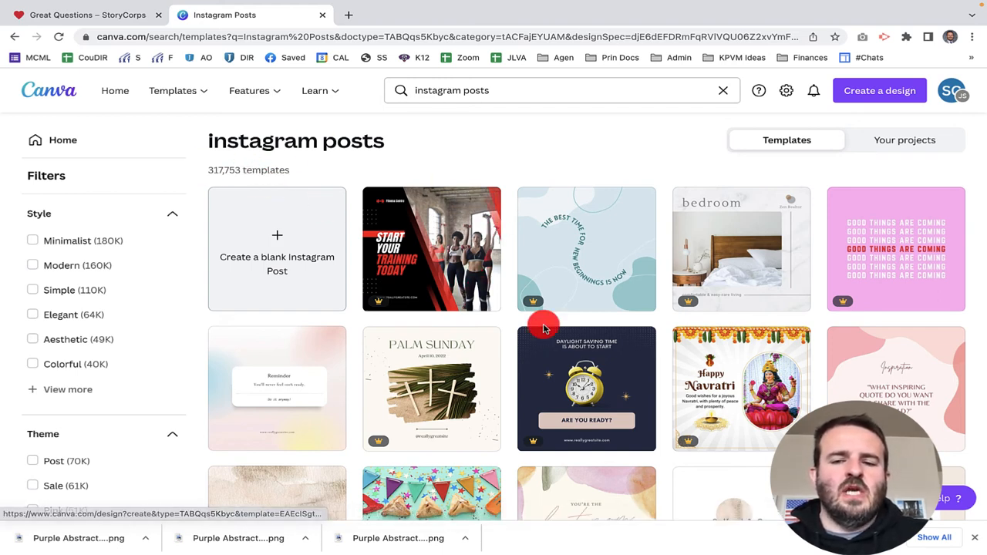
pyautogui.scroll(-3)
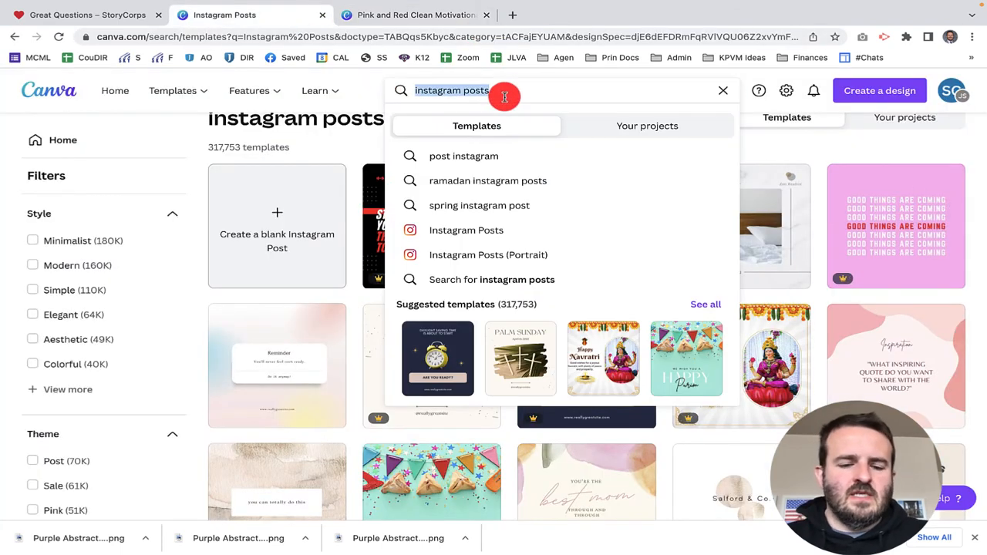
# - Search 'facebook', choose Facebook Posts, browse the 131,136 templates, then reselect the search text
pyautogui.write('facebook post')
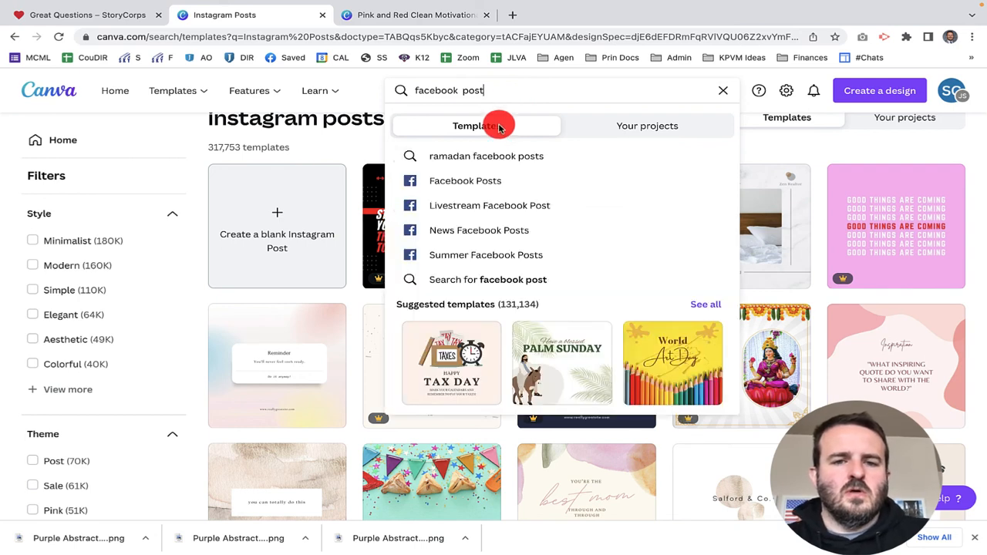
pyautogui.click(466, 180)
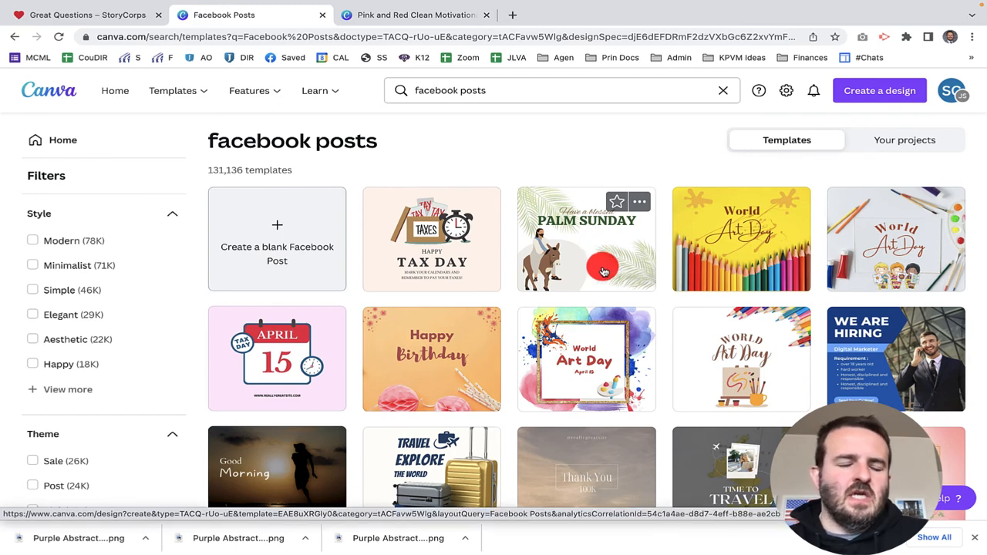
pyautogui.scroll(-3)
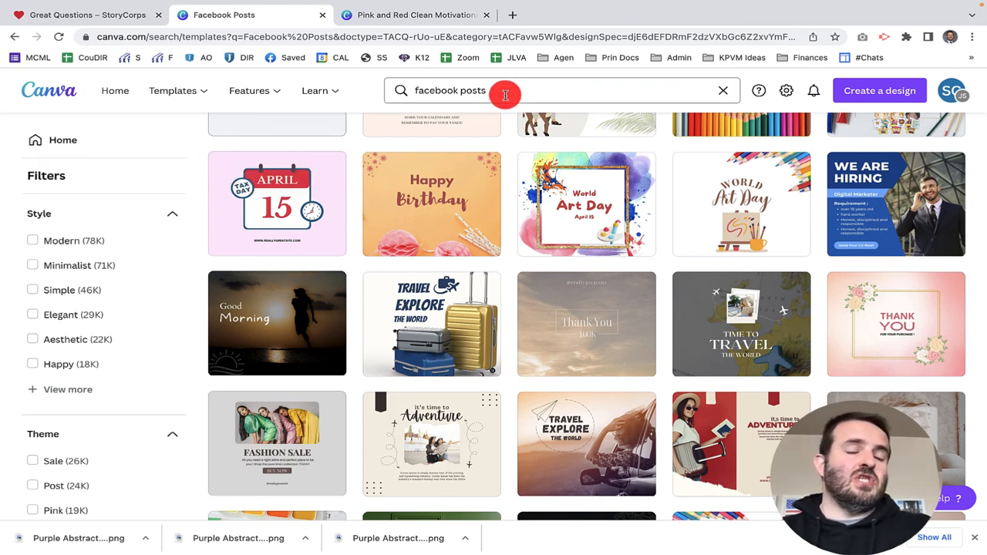
pyautogui.click(506, 89)
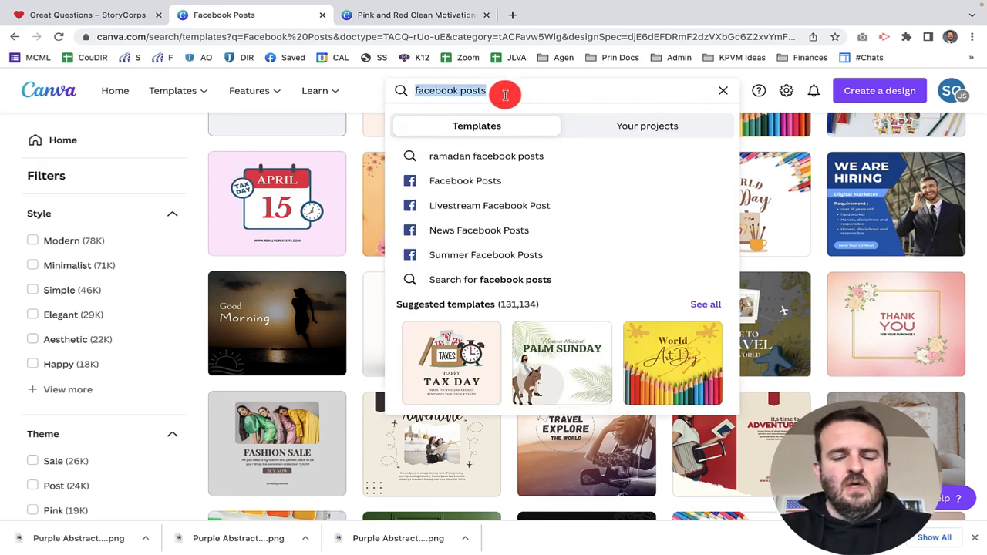
# - Search 'twitter h' and show the 597 Twitter Headers templates
pyautogui.write('twitter hea')
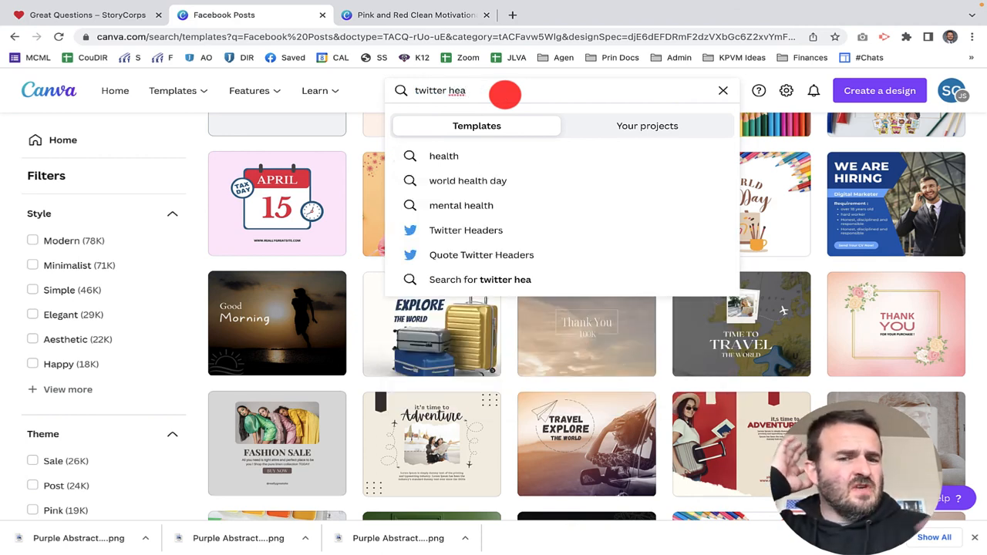
pyautogui.moveTo(505, 230)
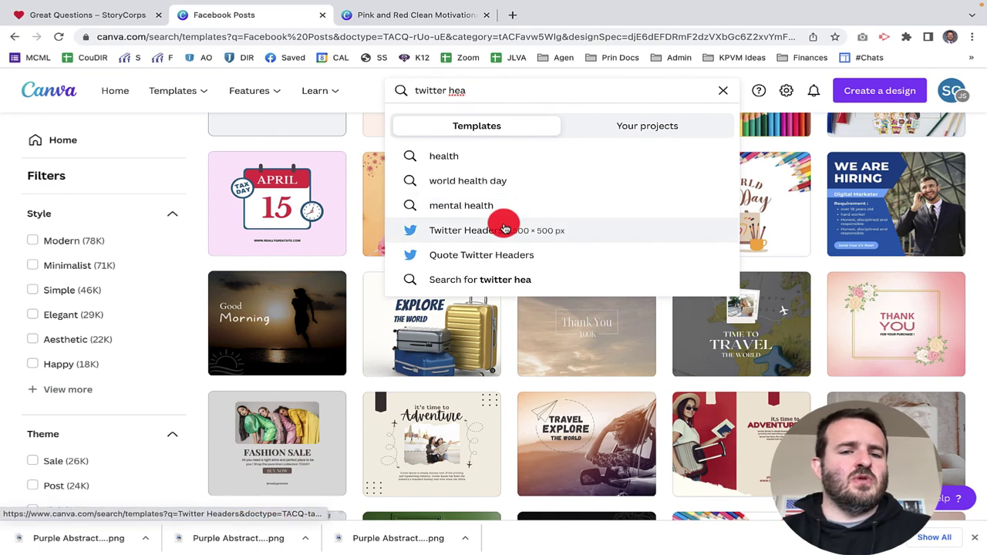
pyautogui.click(481, 230)
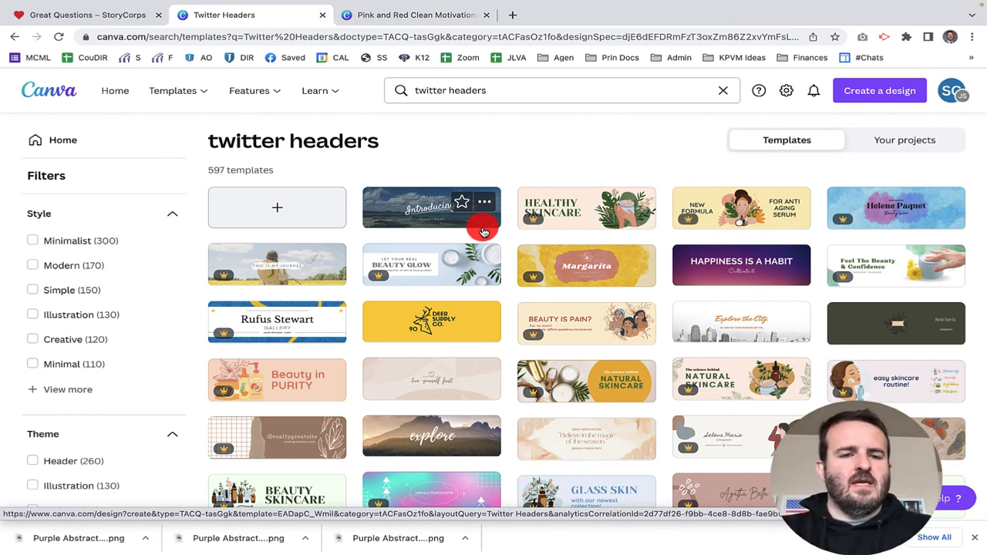
# - Change the search to 'facebook header' to get its 369 template results
pyautogui.click(487, 89)
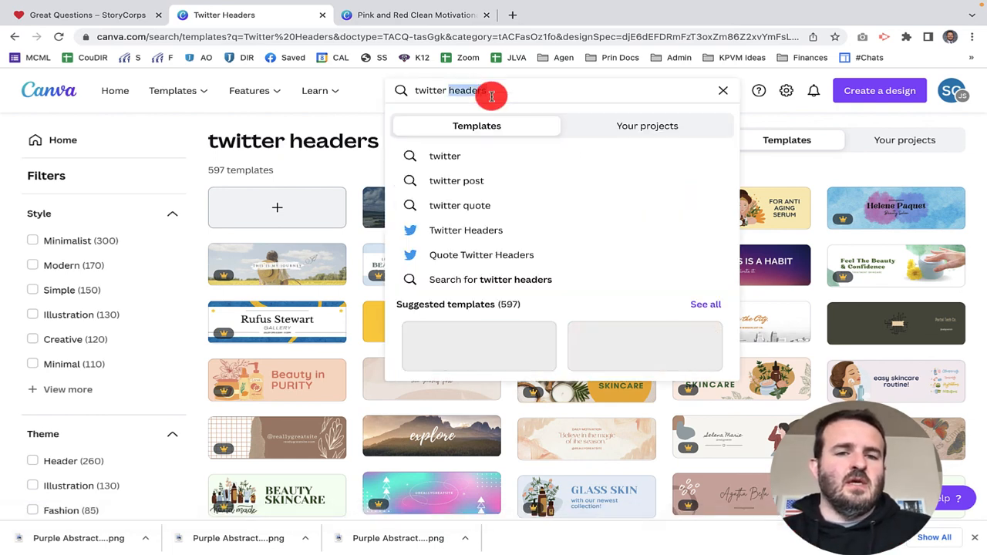
pyautogui.write('fa')
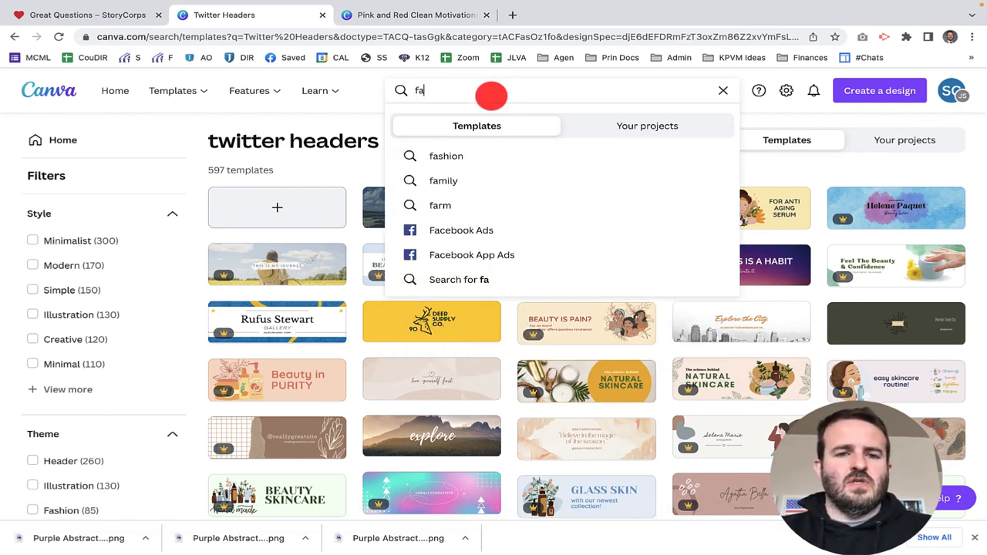
pyautogui.write('facebook header')
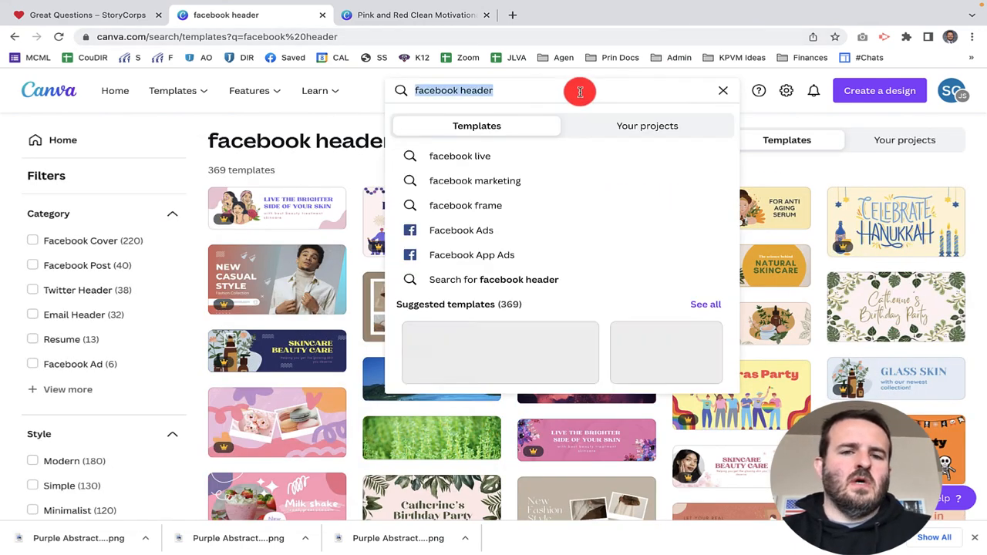
# - Search 'instgram header', take the 'instagram grid' suggestion and scroll its 2,369 results
pyautogui.write('instgram')
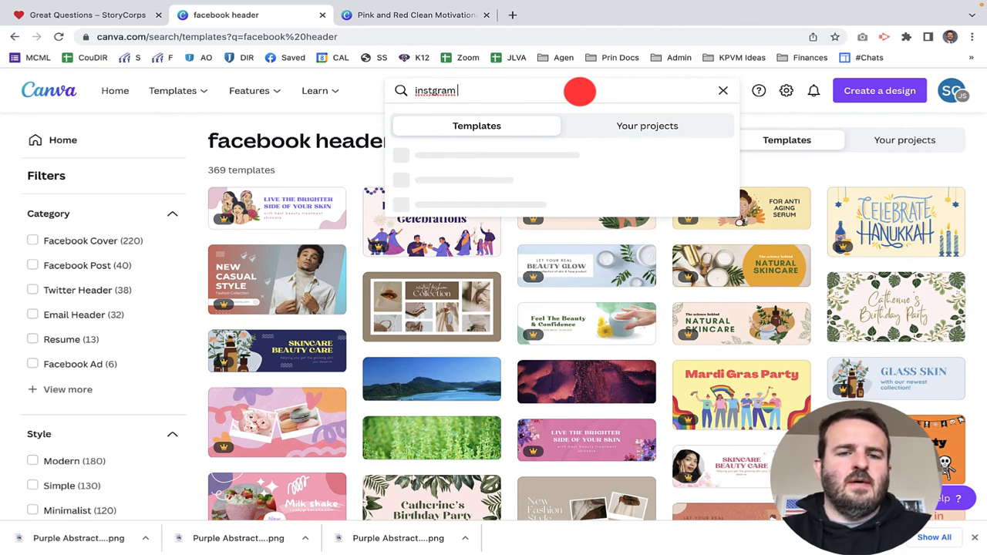
pyautogui.write('header')
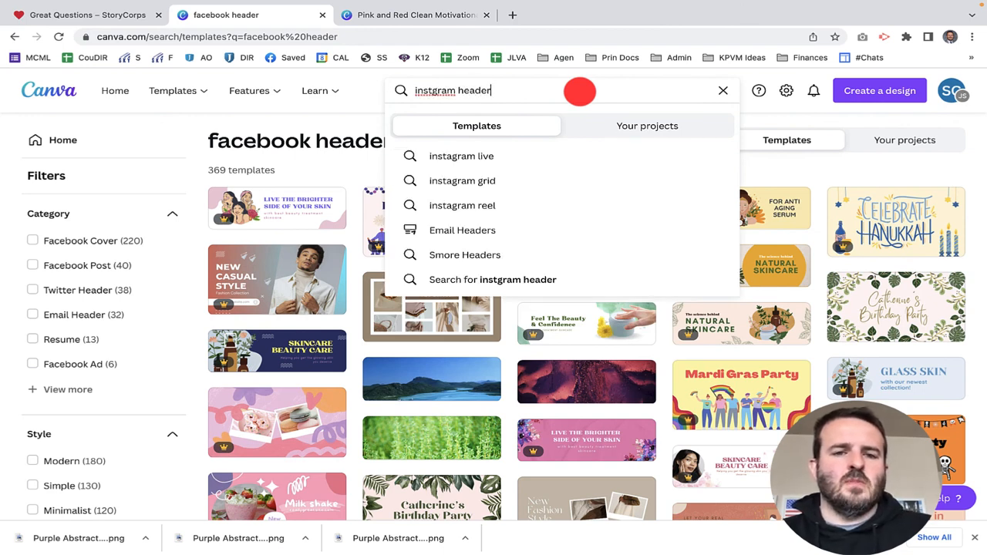
pyautogui.moveTo(506, 168)
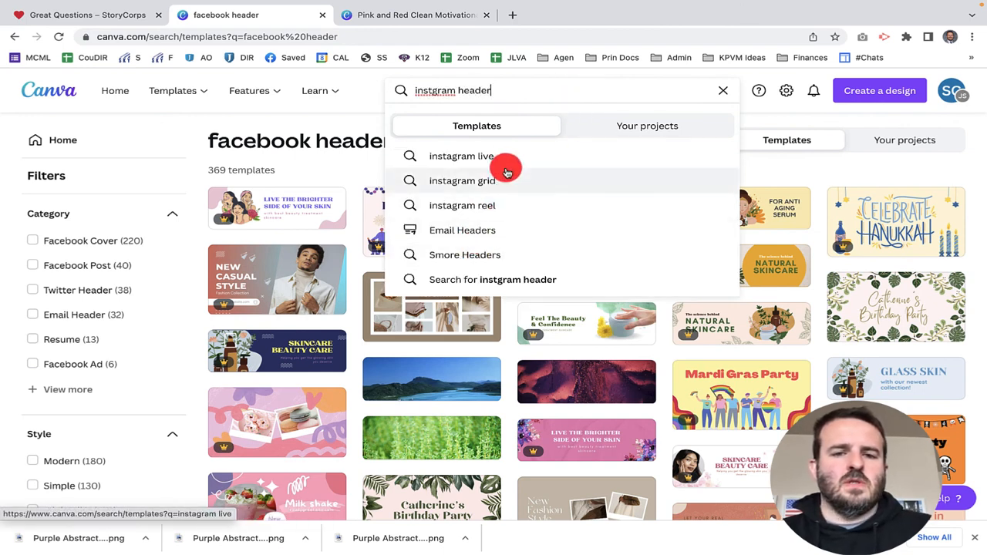
pyautogui.click(460, 181)
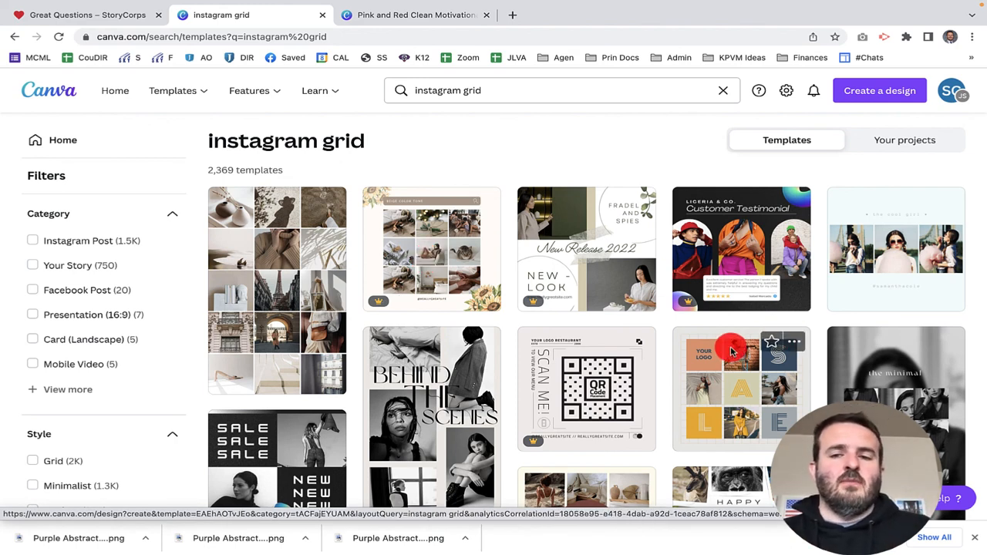
pyautogui.scroll(-3)
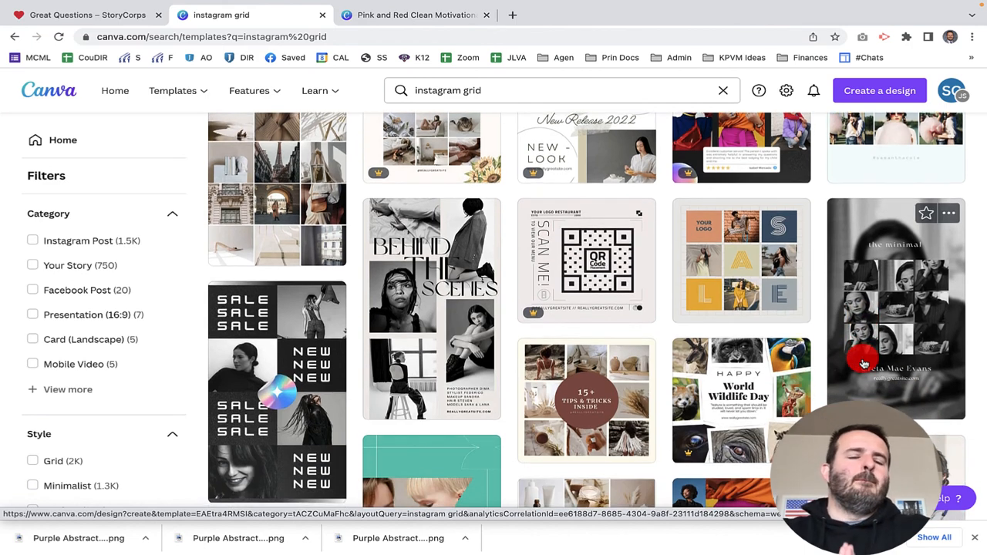